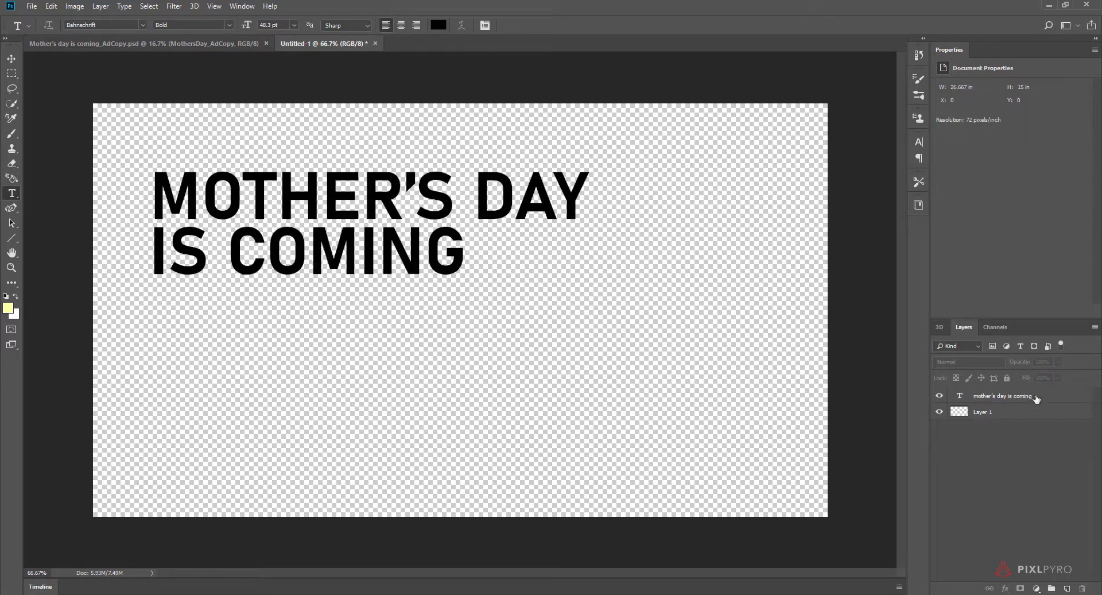
# Extrude the MOTHER'S DAY IS COMING text layer into a new 3D object
pyautogui.click(1004, 395)
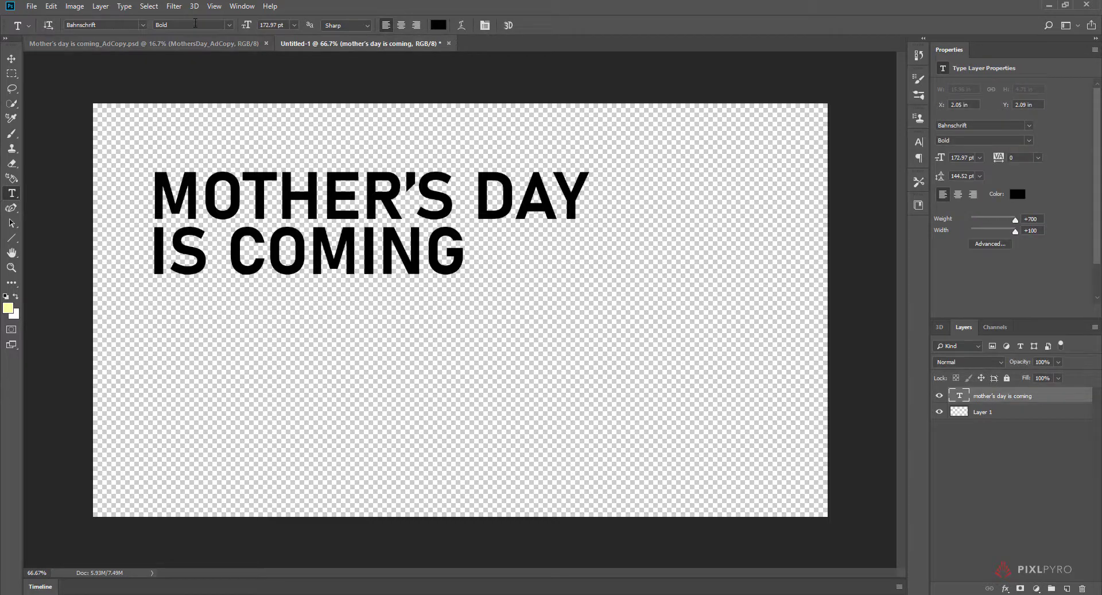
pyautogui.click(194, 6)
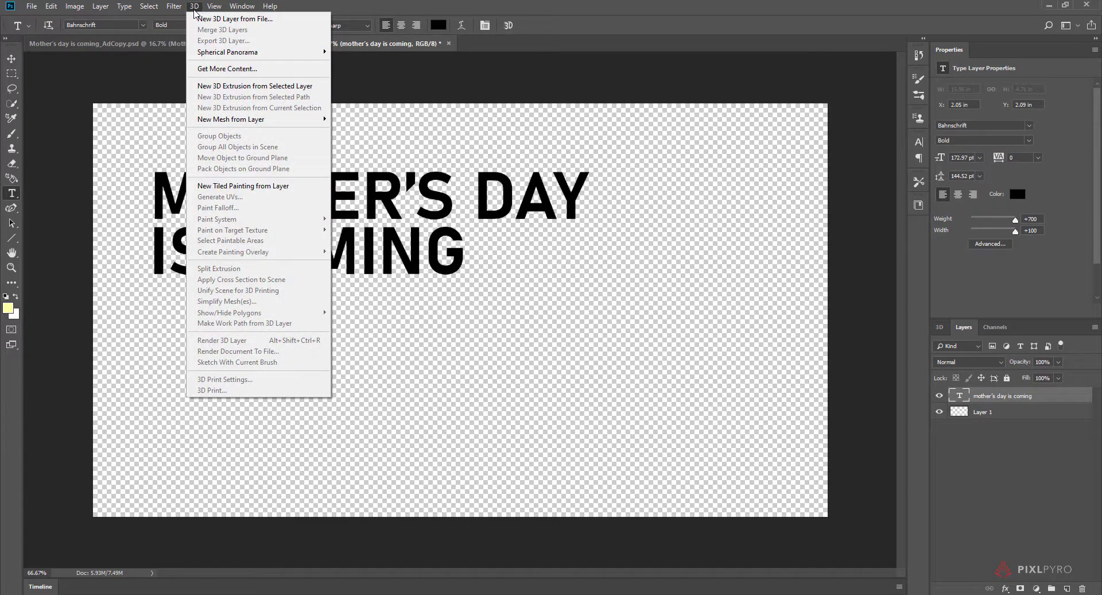
pyautogui.moveTo(257, 86)
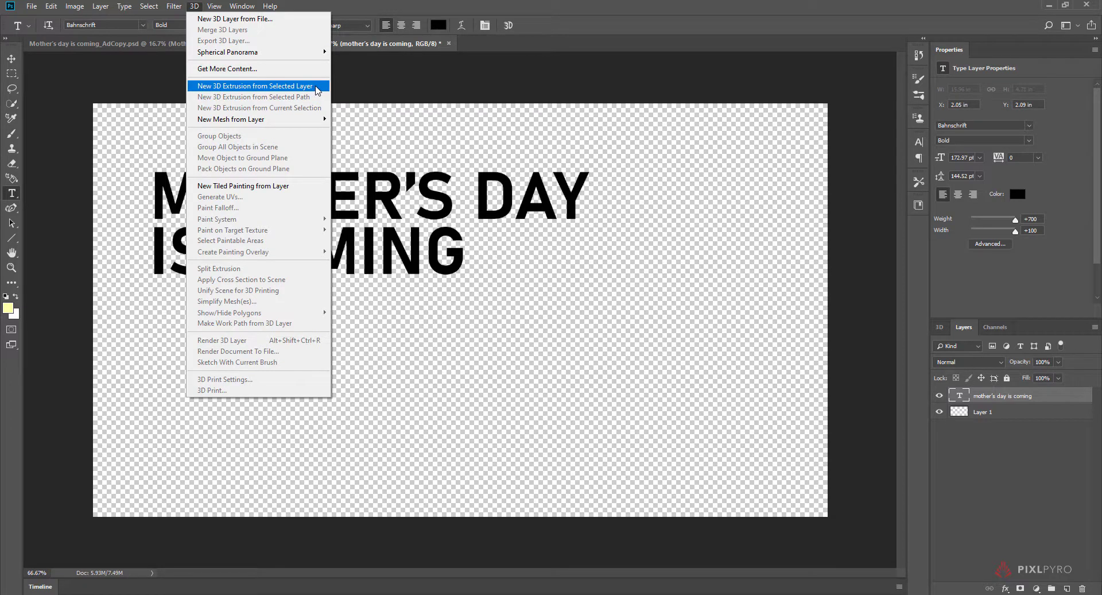
pyautogui.click(255, 85)
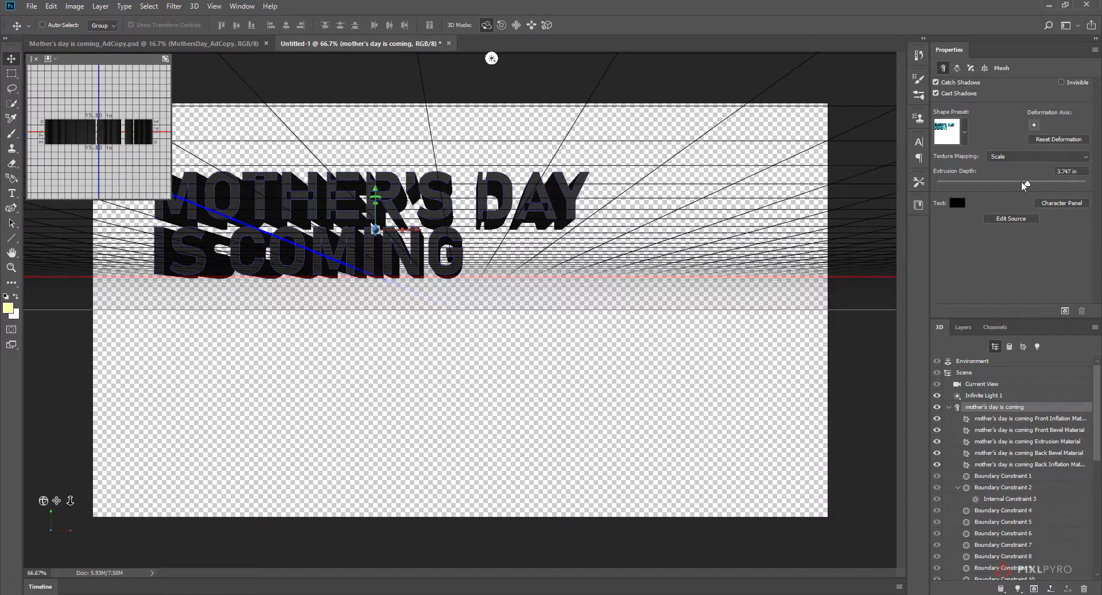
# Reduce the 3D text's Extrusion Depth to about 0.266 in
pyautogui.moveTo(1024, 186); pyautogui.dragTo(1013, 183)
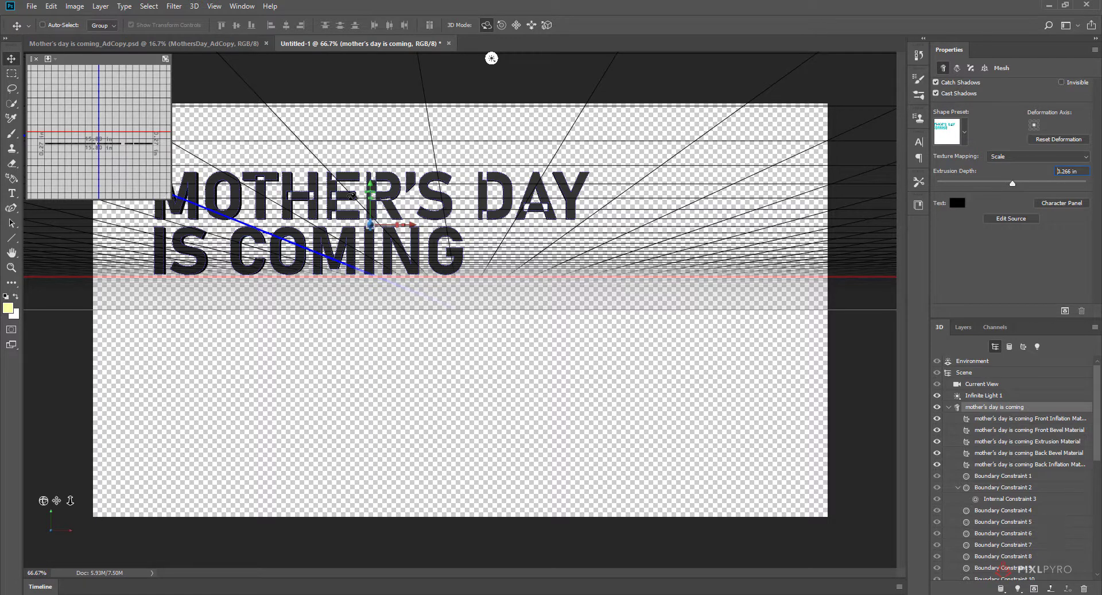
pyautogui.moveTo(470, 217)
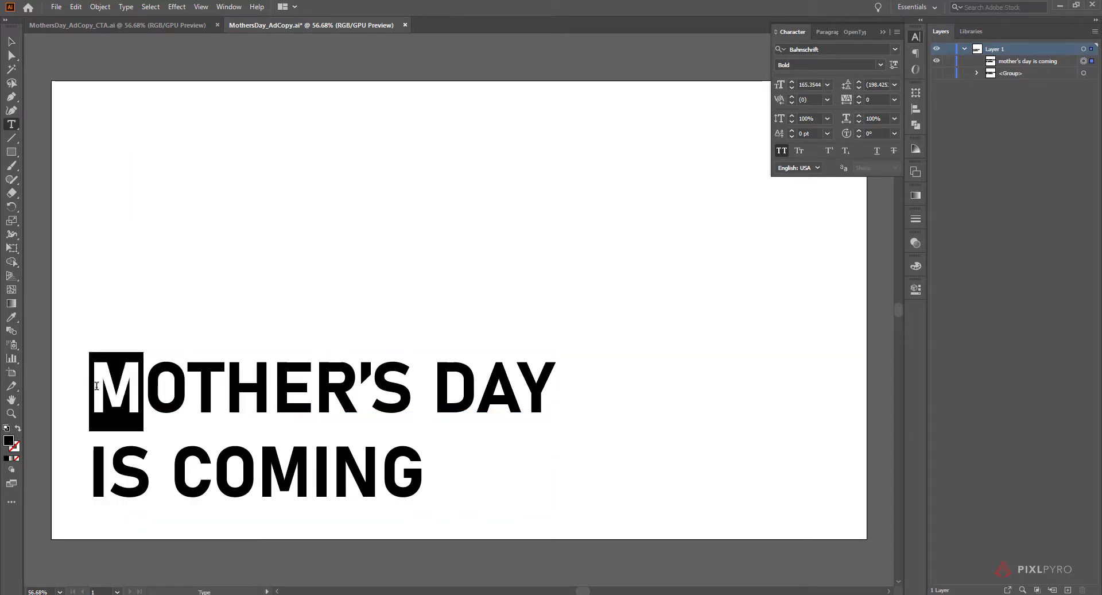
# Create Outlines from the selected MOTHER'S DAY IS COMING headline type
pyautogui.click(10, 43)
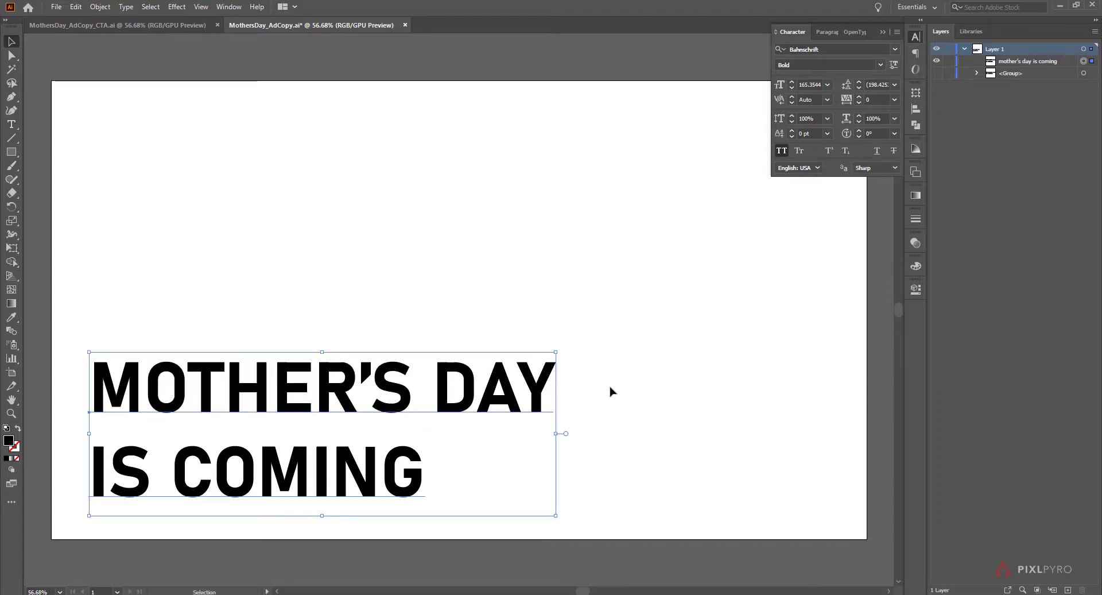
pyautogui.click(126, 7)
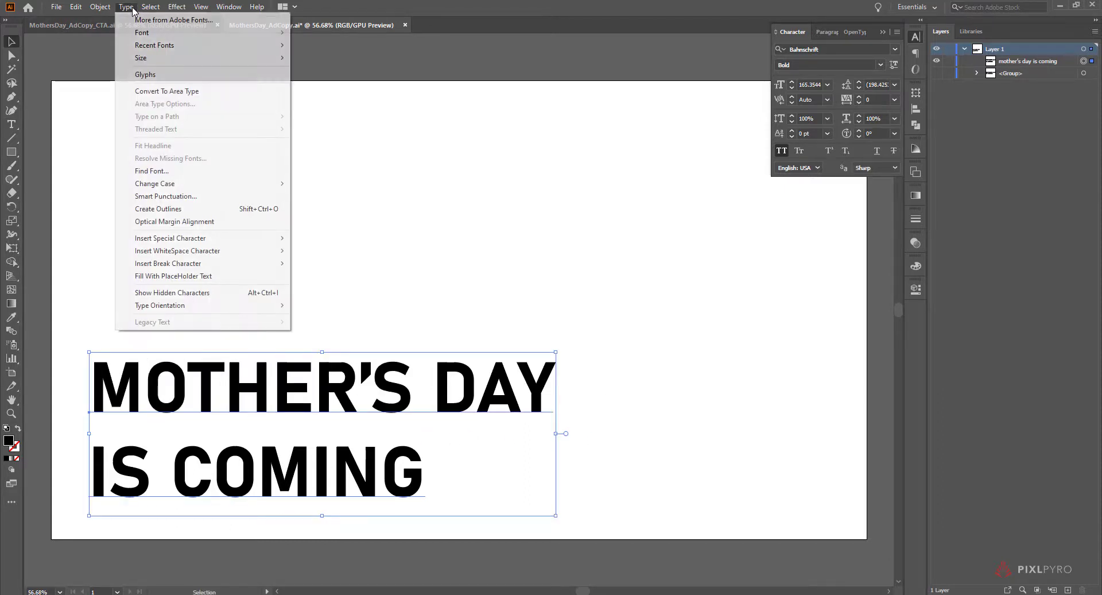
pyautogui.moveTo(174, 209)
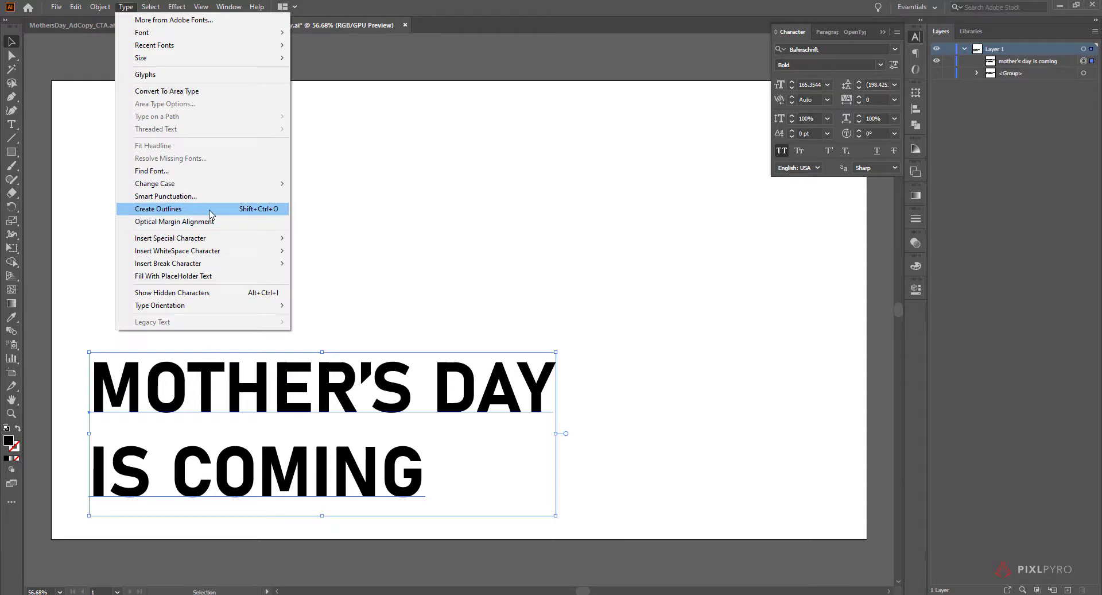
pyautogui.click(158, 209)
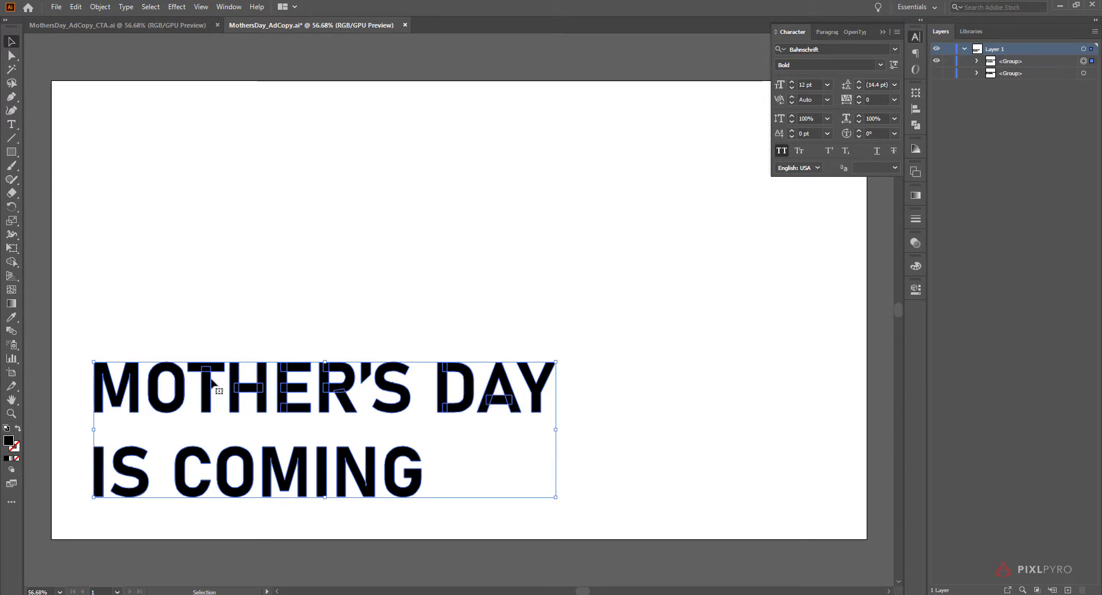
pyautogui.moveTo(302, 401)
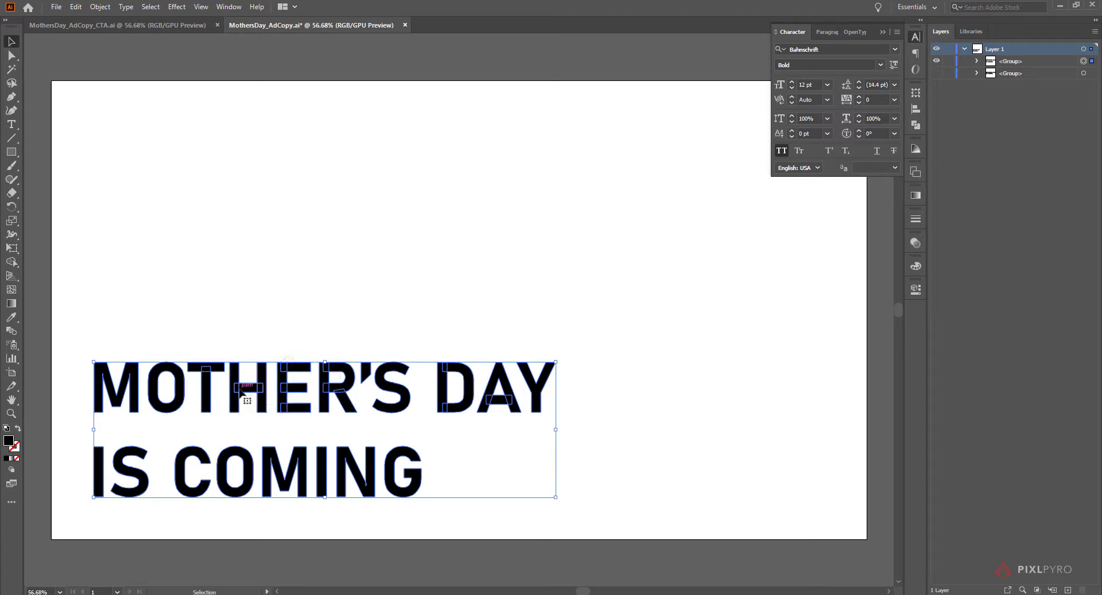
pyautogui.moveTo(361, 428)
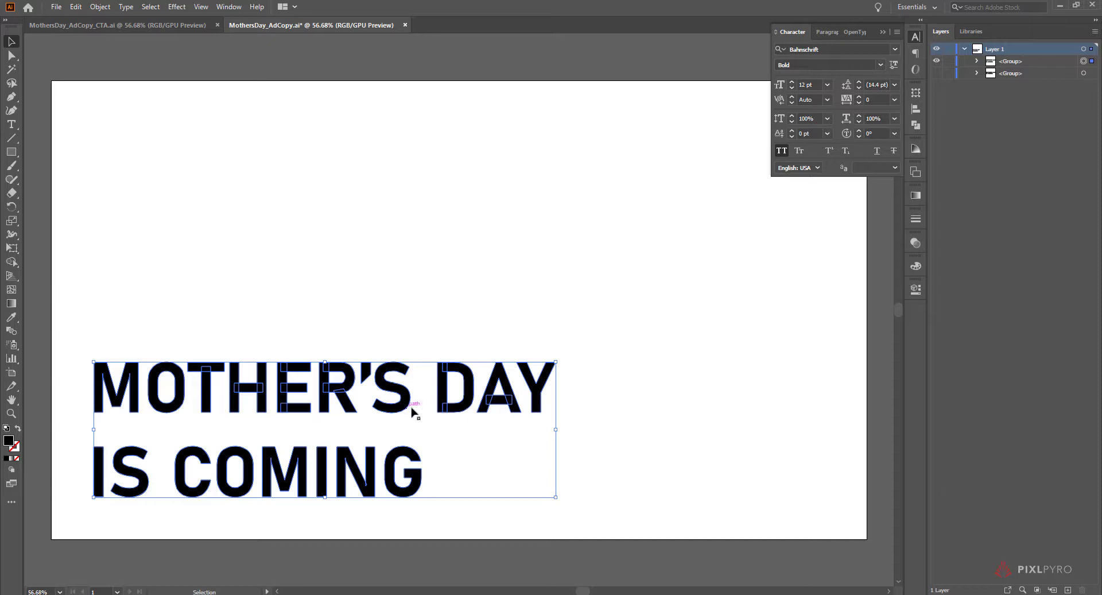
pyautogui.moveTo(299, 414)
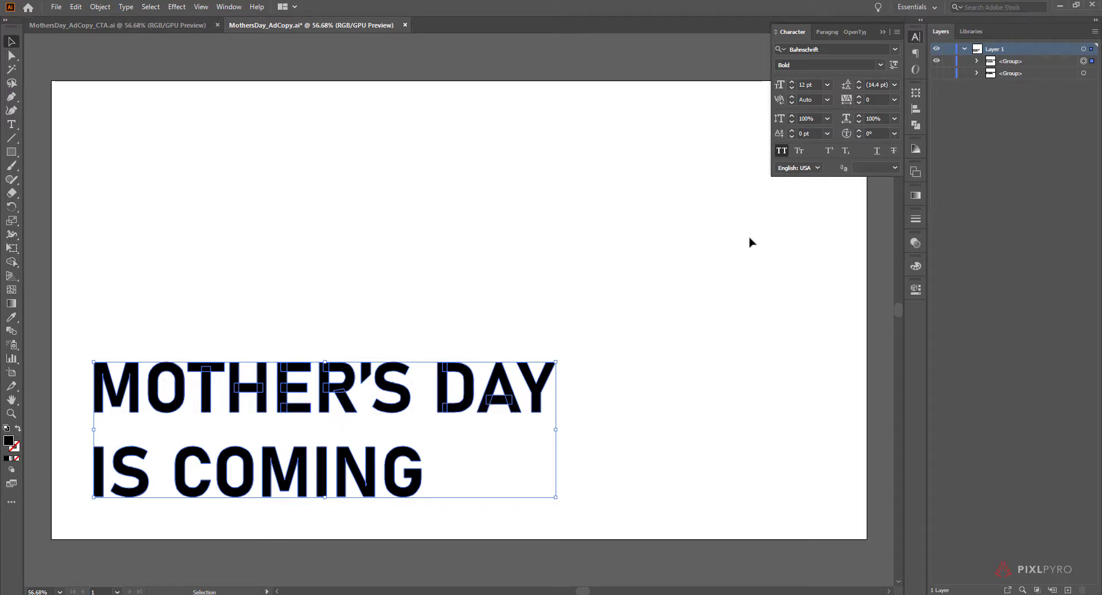
# Unite the outlined headline letters with Pathfinder and reselect the merged lettering
pyautogui.click(848, 88)
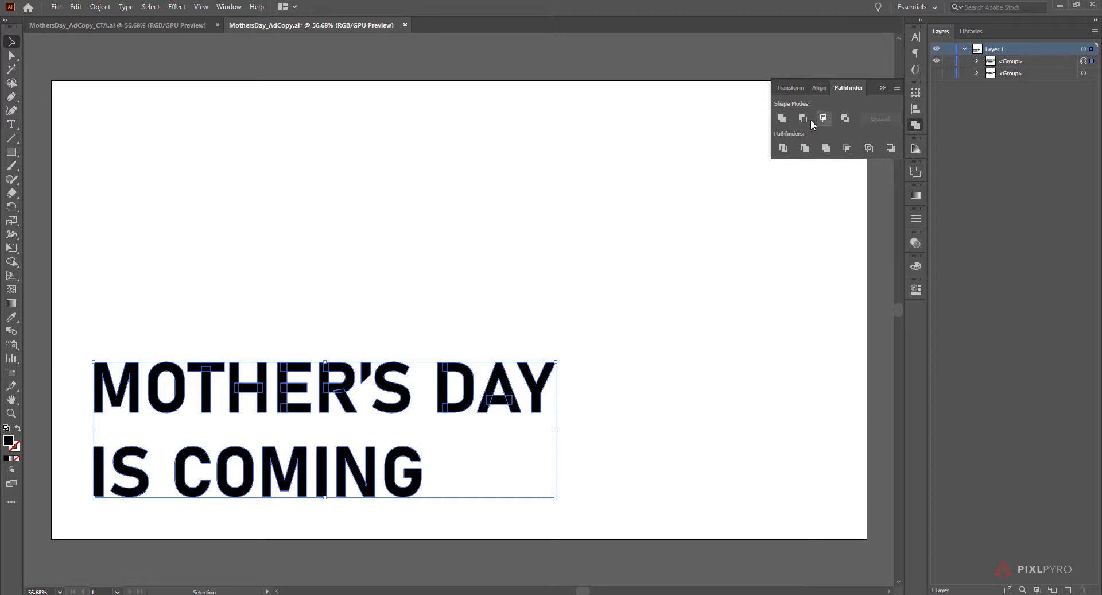
pyautogui.moveTo(782, 117)
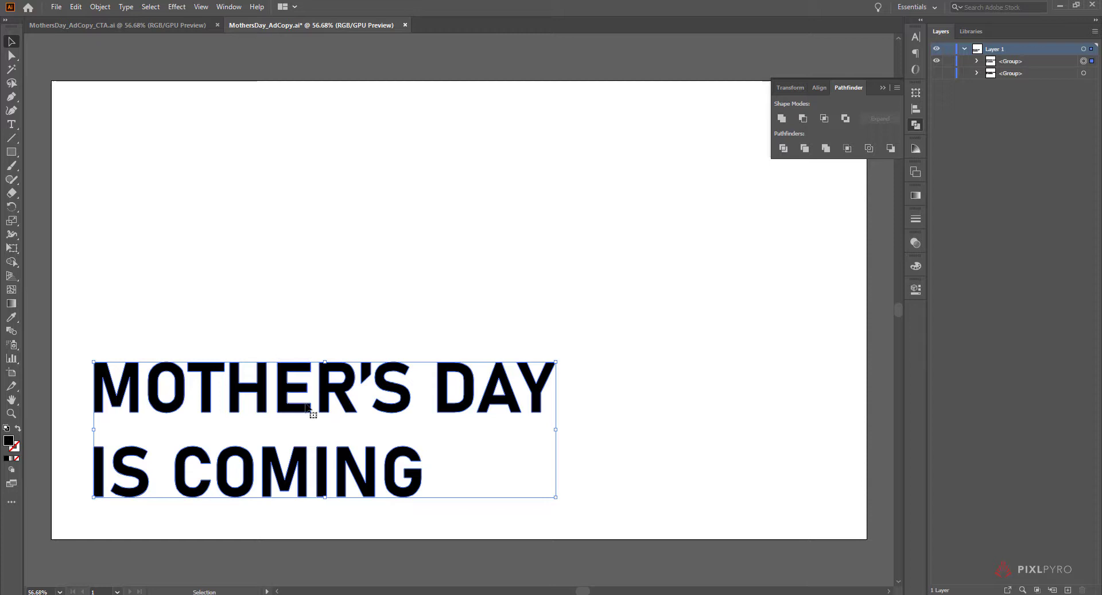
pyautogui.moveTo(118, 401)
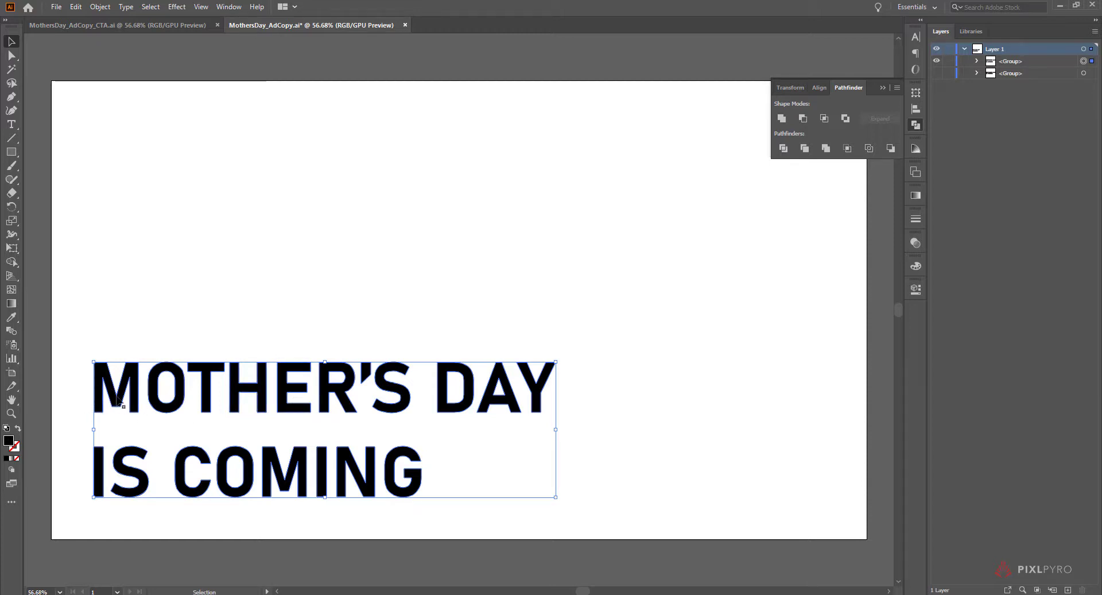
pyautogui.moveTo(285, 387)
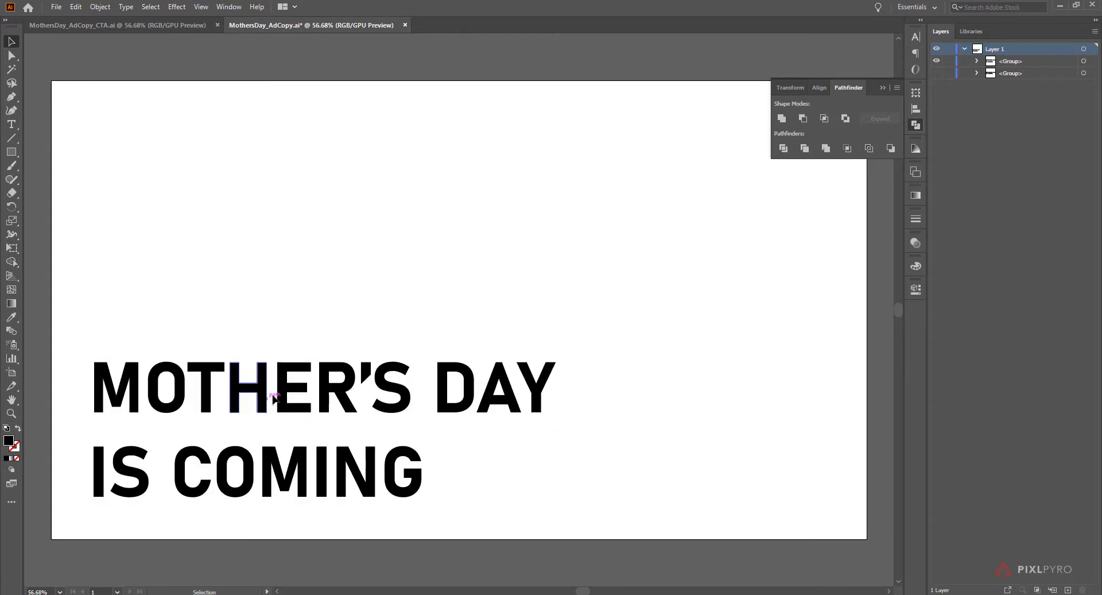
pyautogui.click(274, 394)
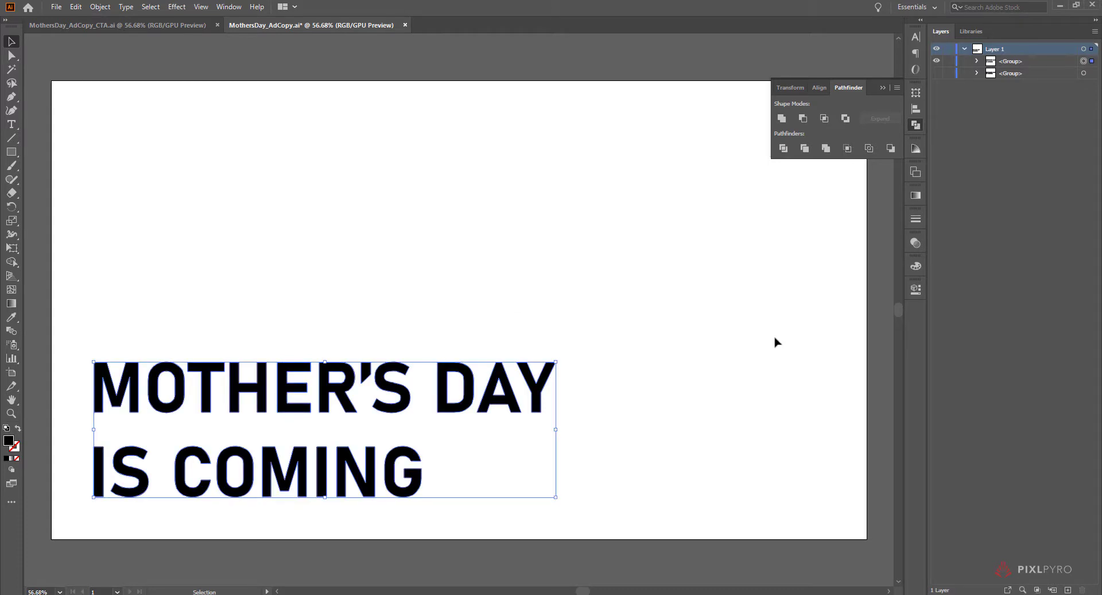
pyautogui.moveTo(567, 328)
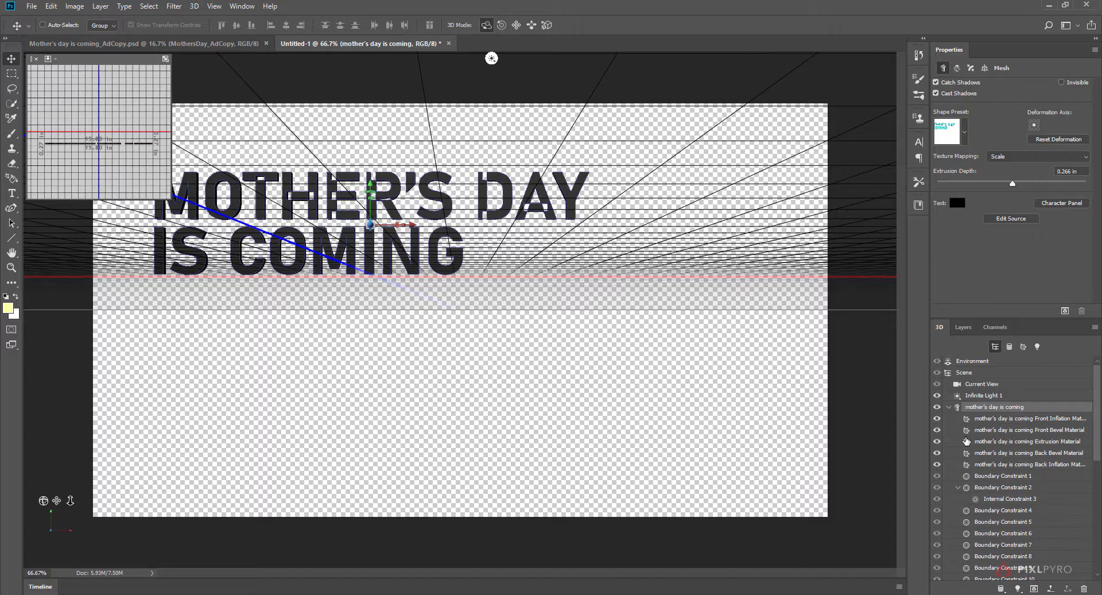
# Delete the 3D headline layer, confirming Yes, and start Place Embedded
pyautogui.click(964, 328)
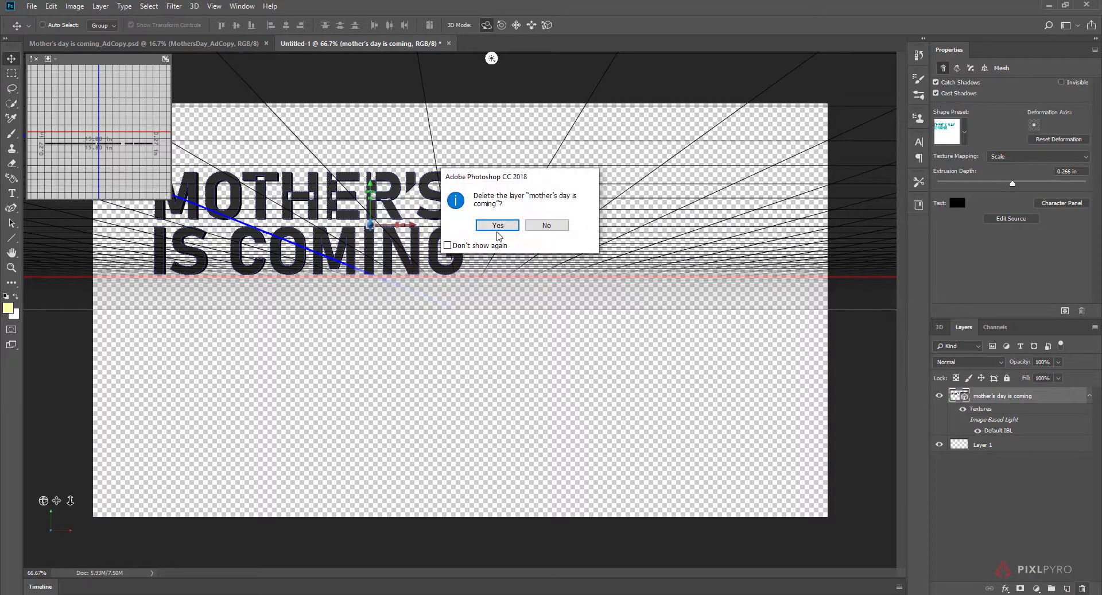
pyautogui.click(497, 225)
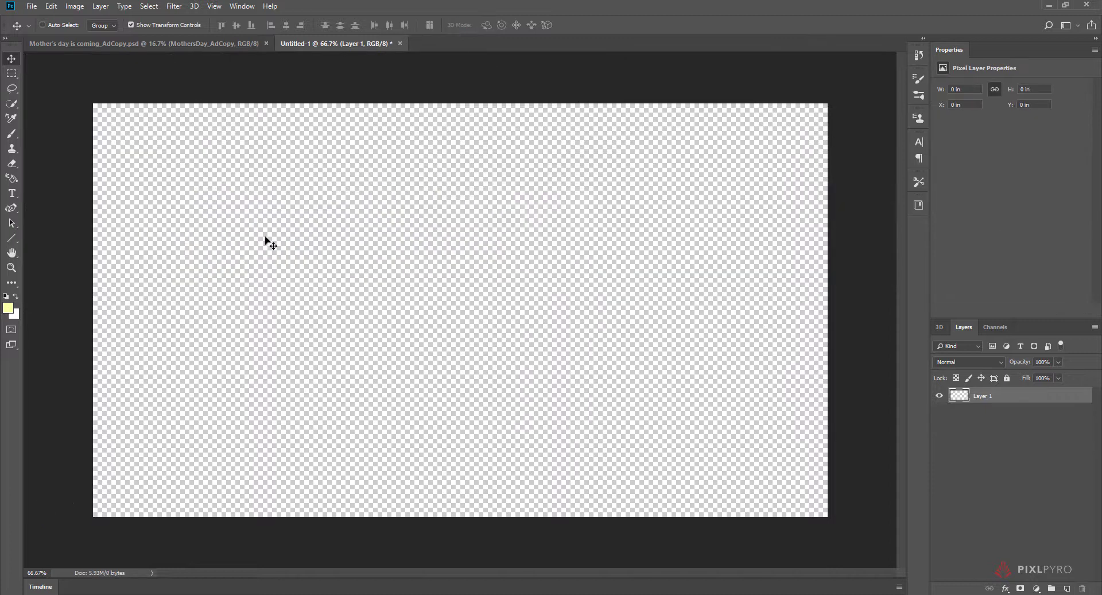
pyautogui.click(31, 6)
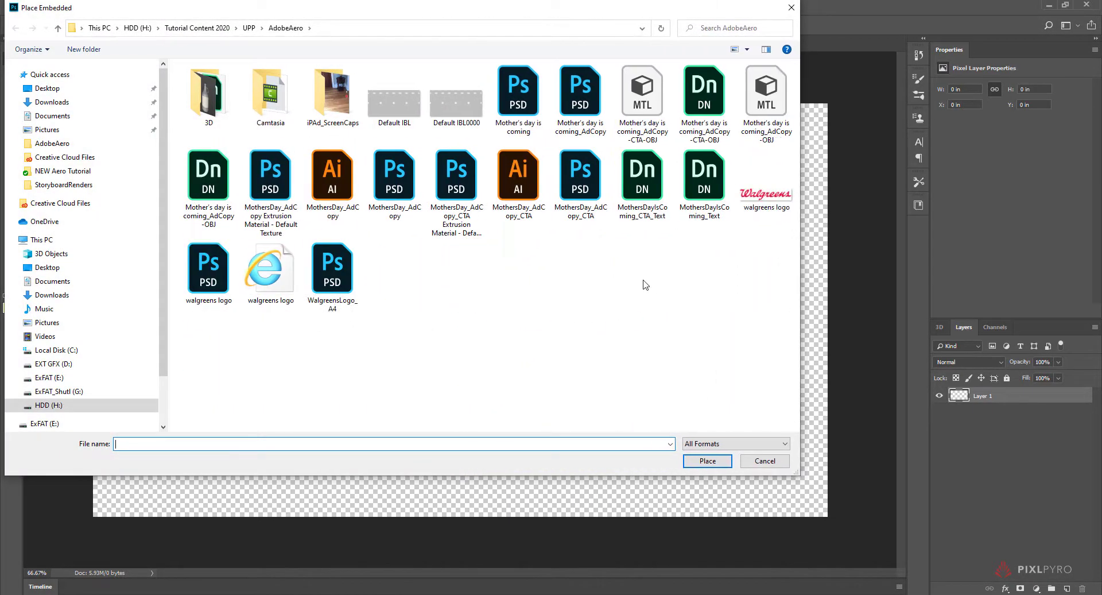
# Place the MothersDay_AdCopy Illustrator file as an embedded smart object
pyautogui.click(518, 175)
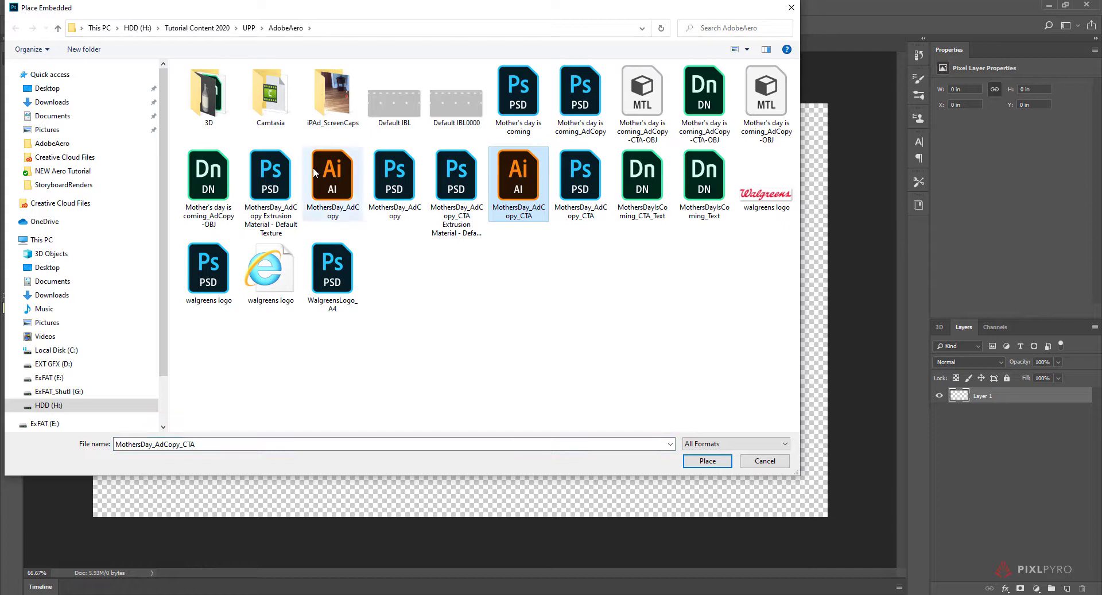
pyautogui.click(332, 174)
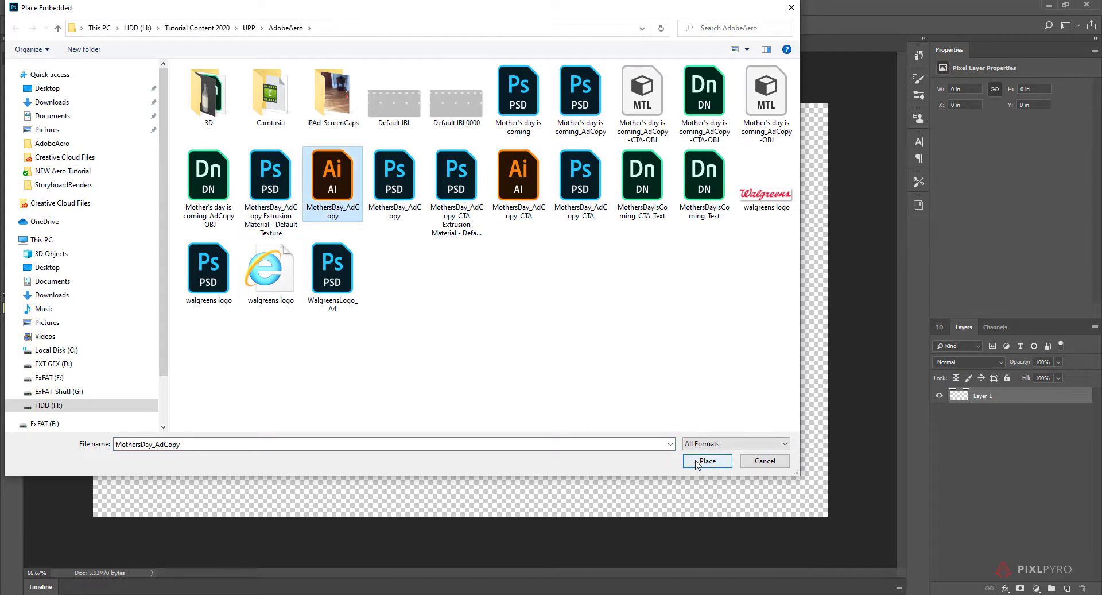
pyautogui.click(706, 461)
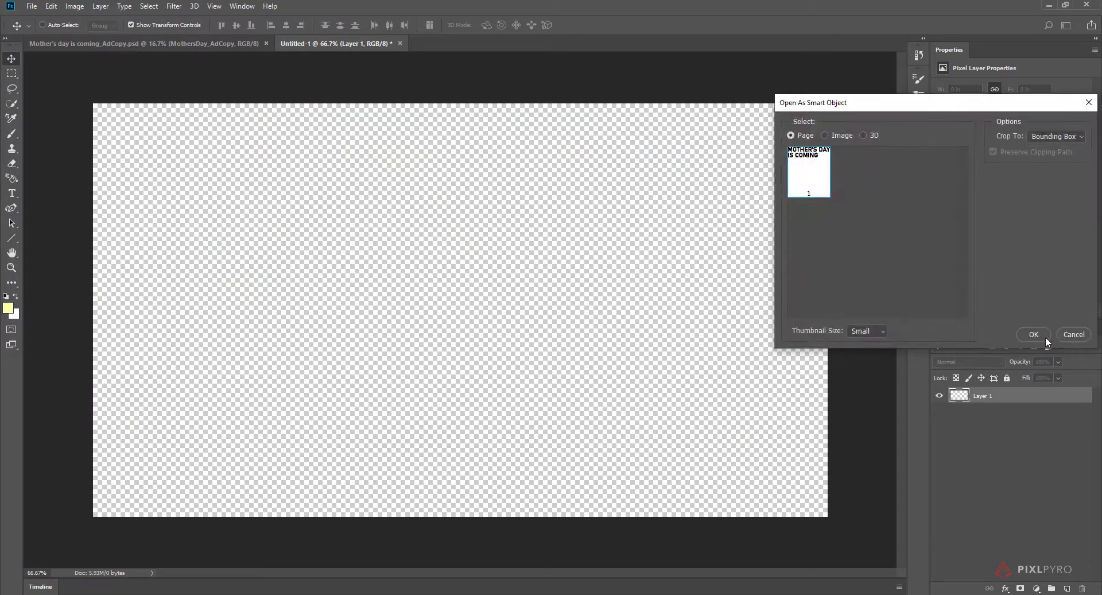
pyautogui.click(1034, 334)
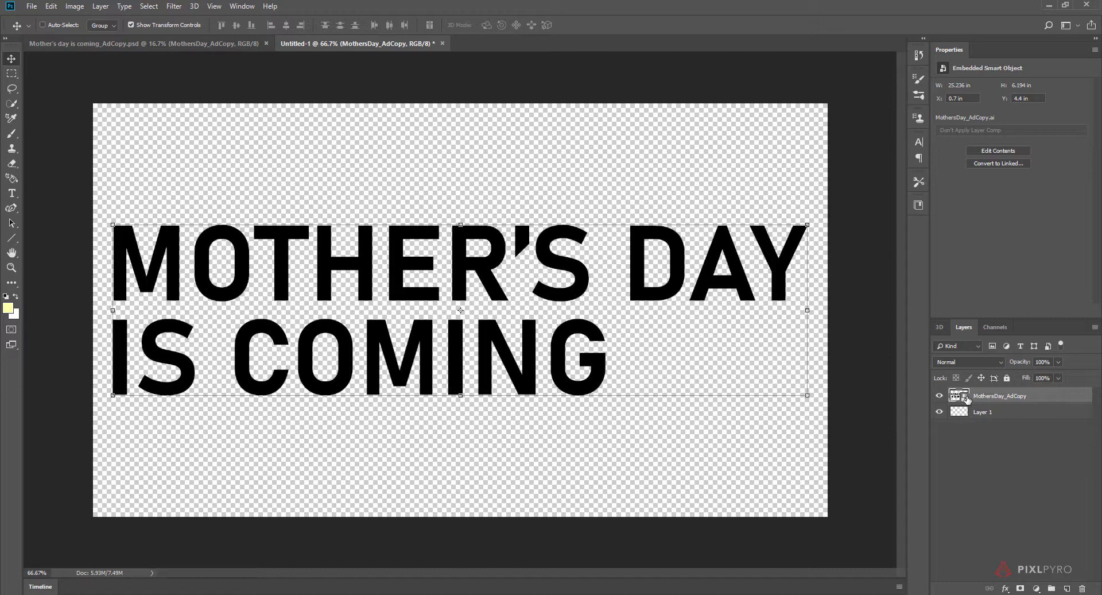
pyautogui.moveTo(958, 395)
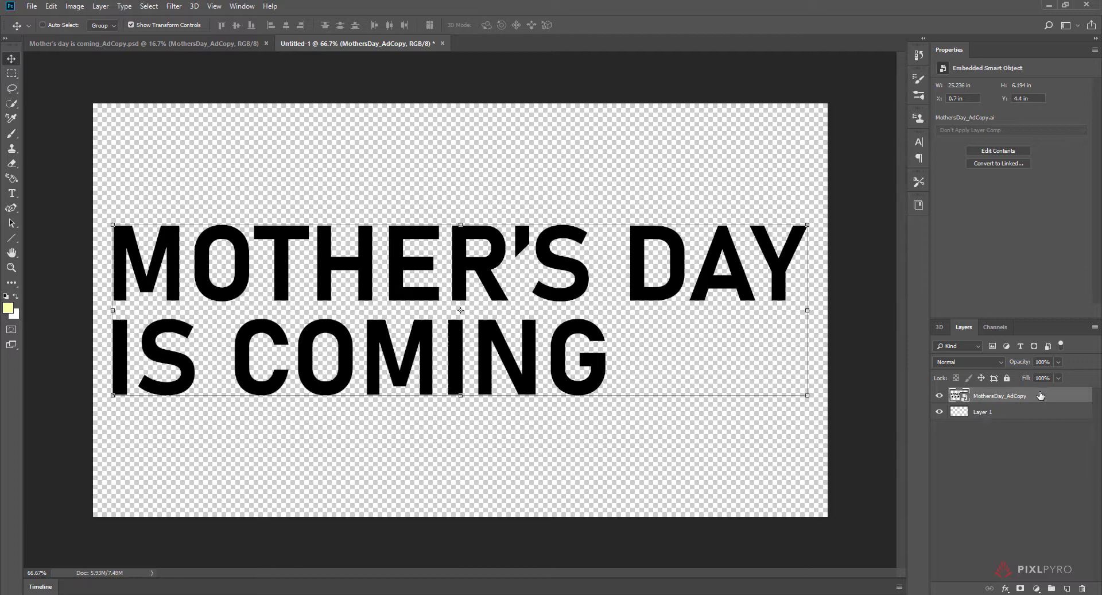
pyautogui.moveTo(310, 282)
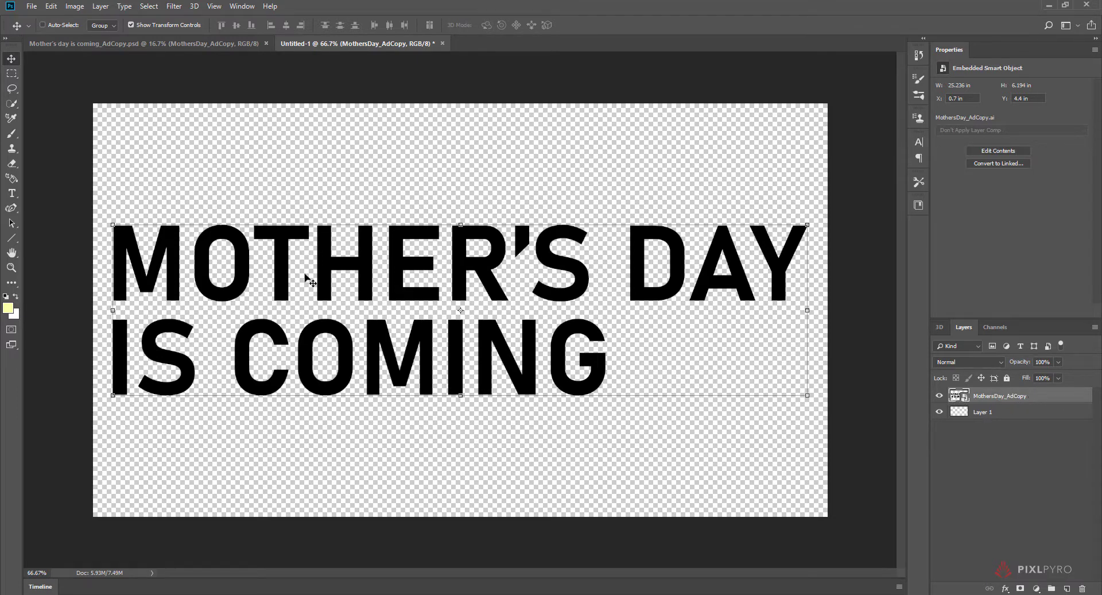
pyautogui.moveTo(544, 310)
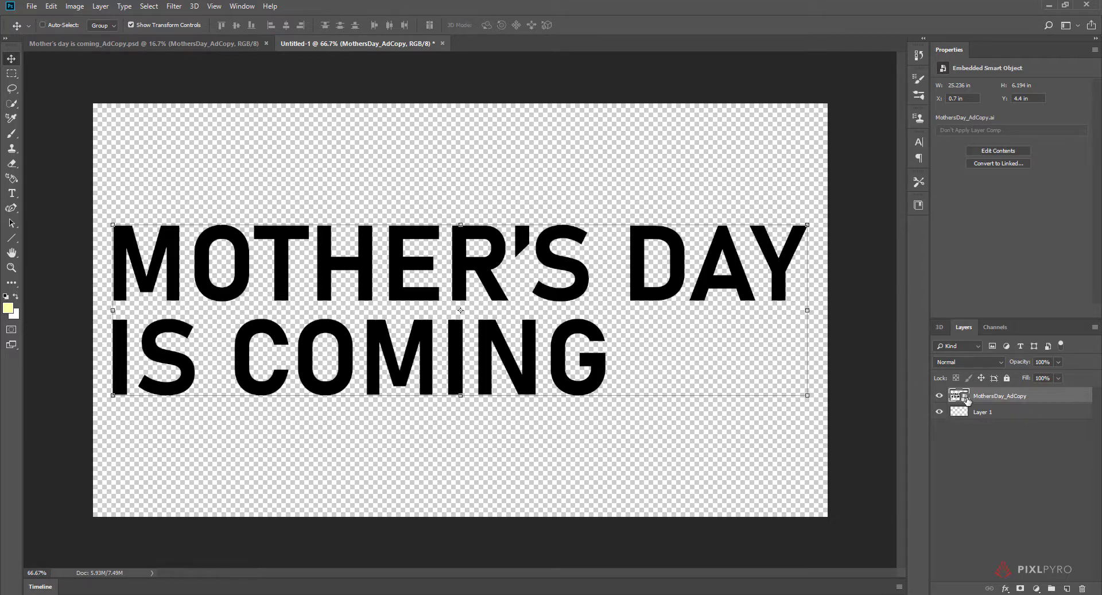
pyautogui.moveTo(959, 396)
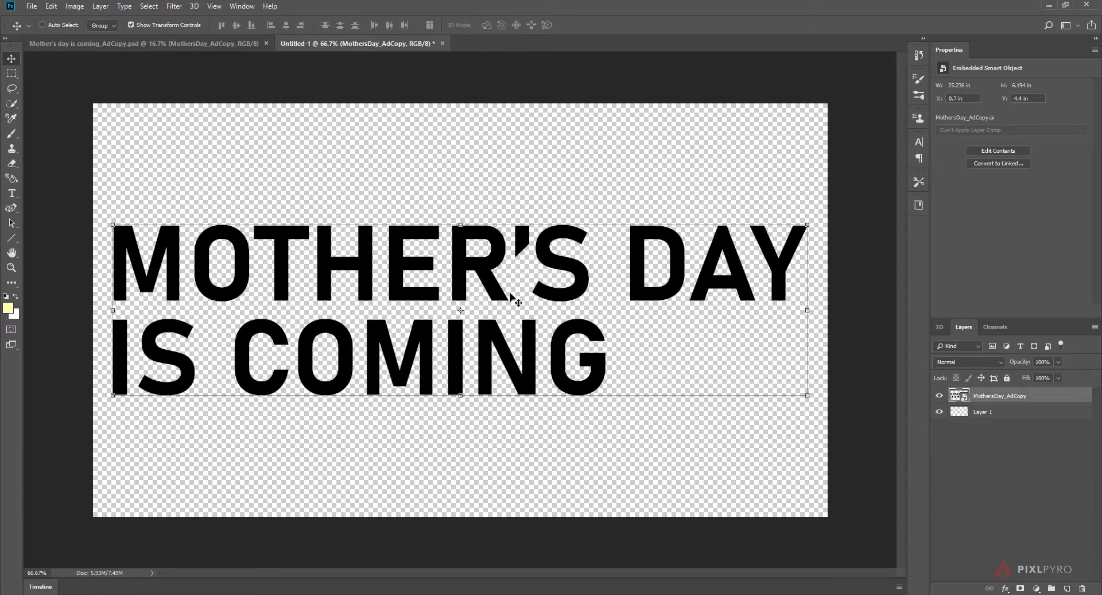
pyautogui.moveTo(597, 336)
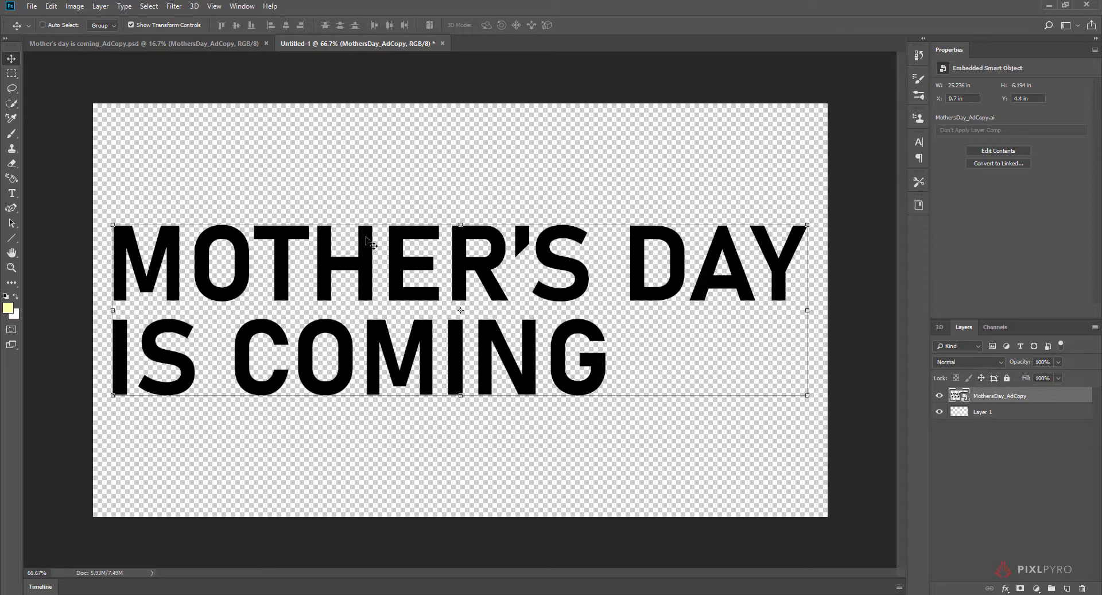
# Extrude the placed headline into 3D and set Extrusion Depth to 0.5 in
pyautogui.click(194, 5)
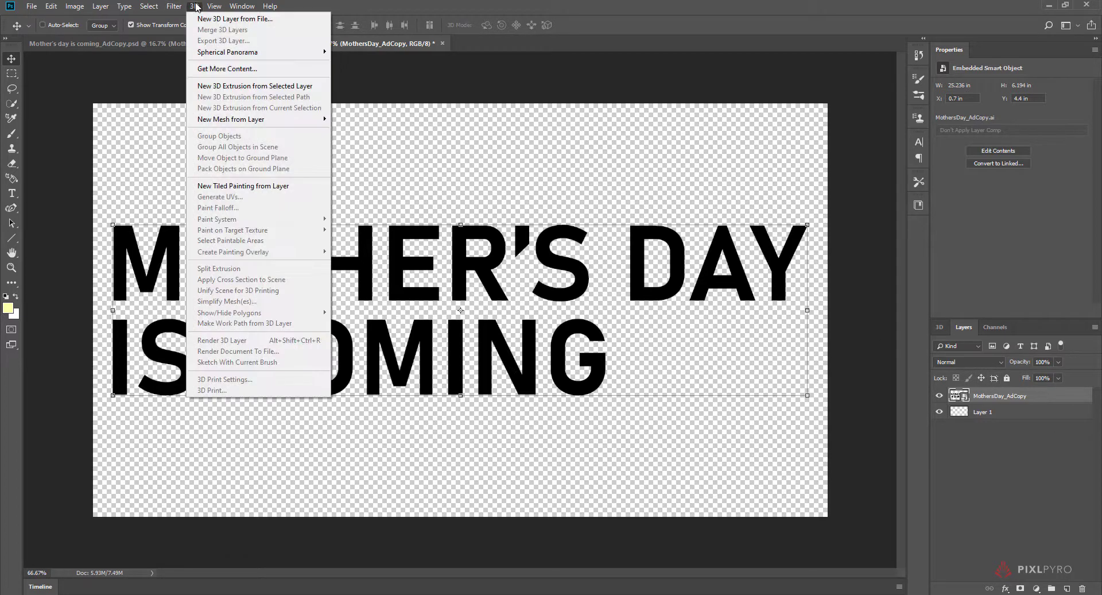
pyautogui.moveTo(255, 86)
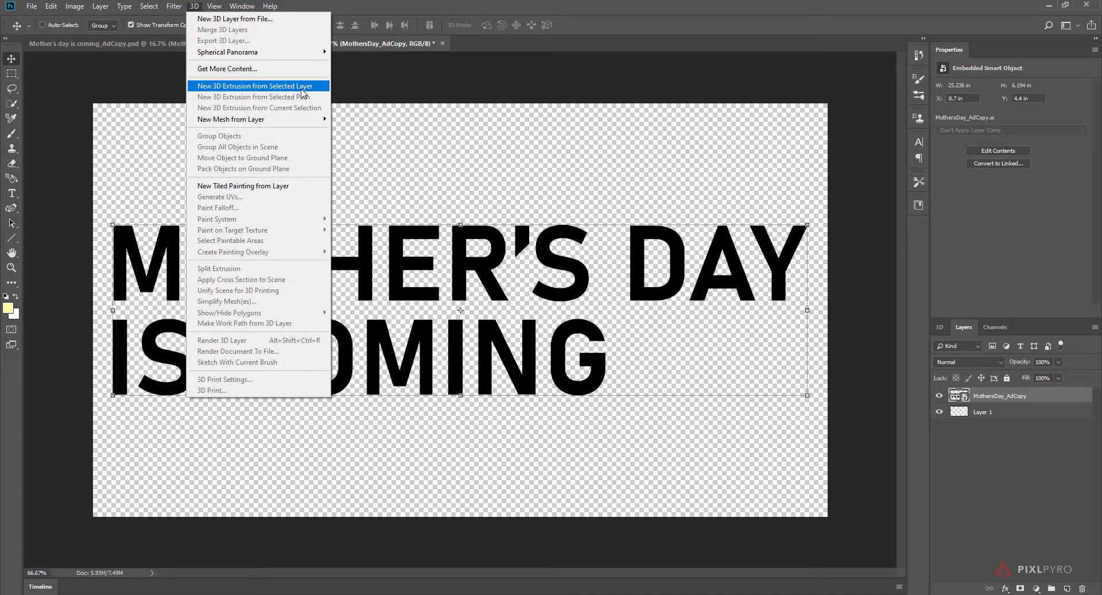
pyautogui.click(255, 86)
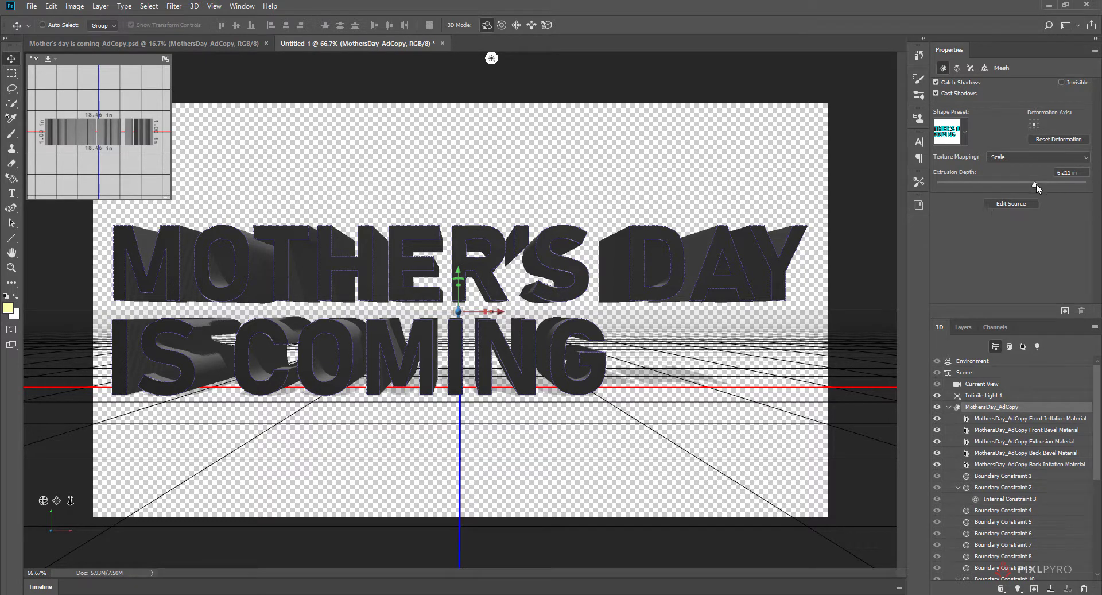
pyautogui.moveTo(1037, 182); pyautogui.dragTo(1013, 183)
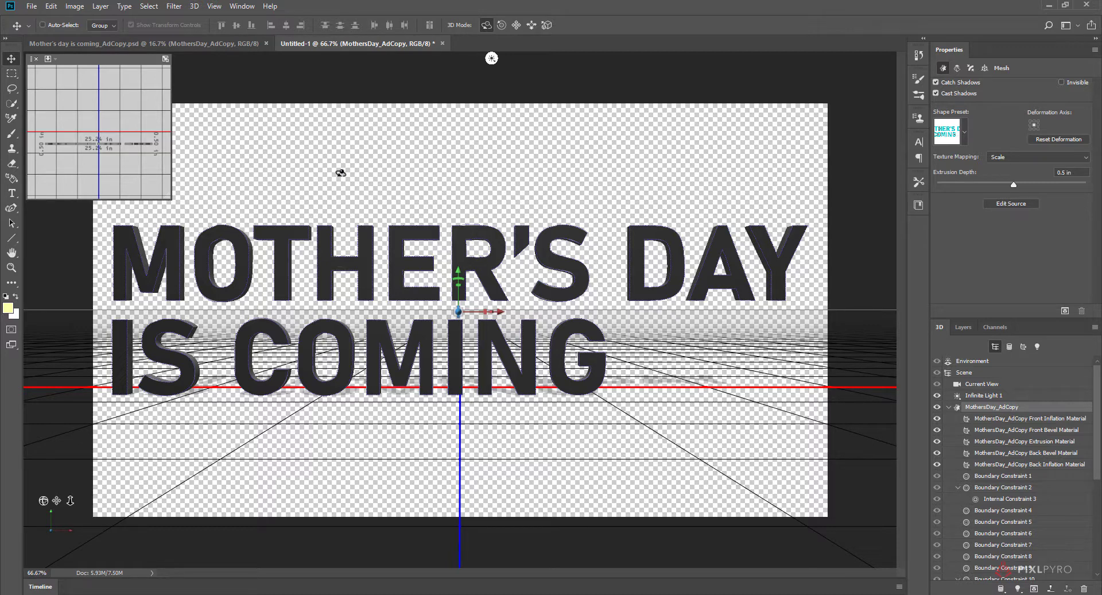
pyautogui.moveTo(621, 331)
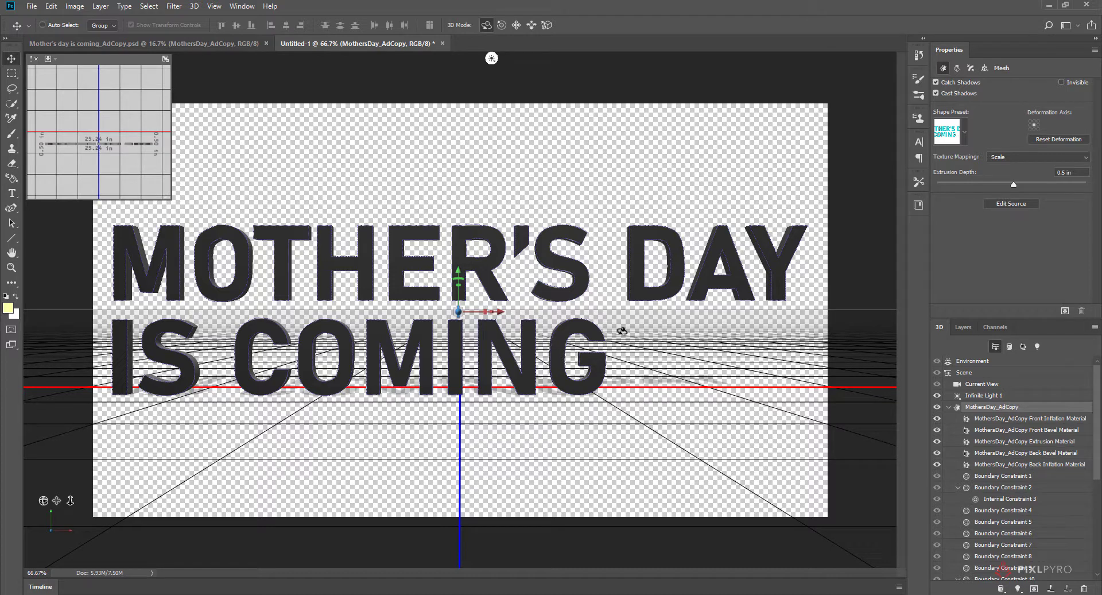
pyautogui.click(963, 326)
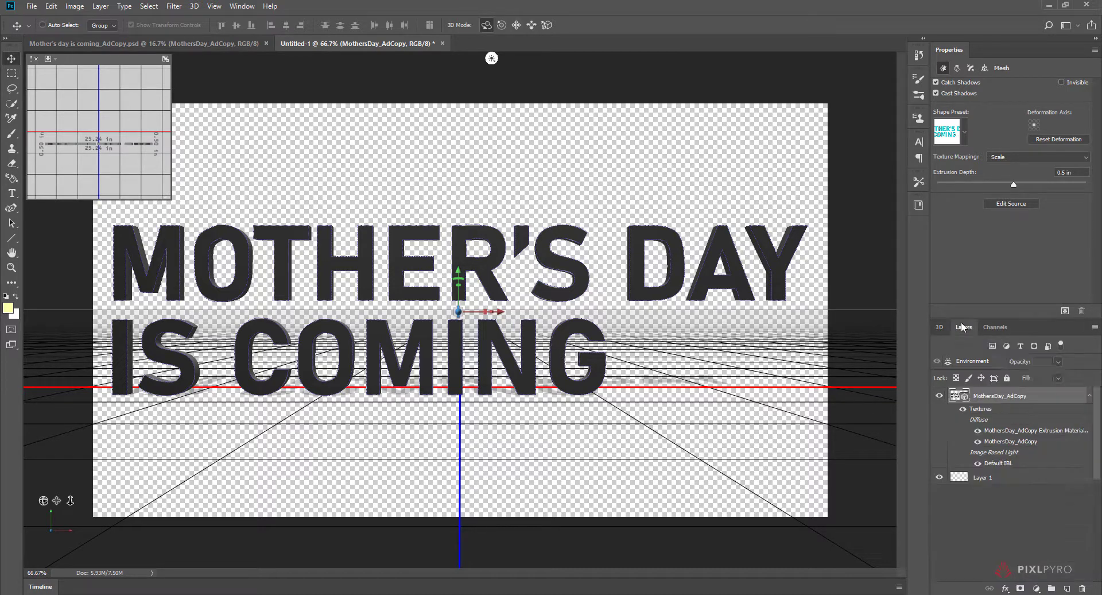
pyautogui.click(964, 327)
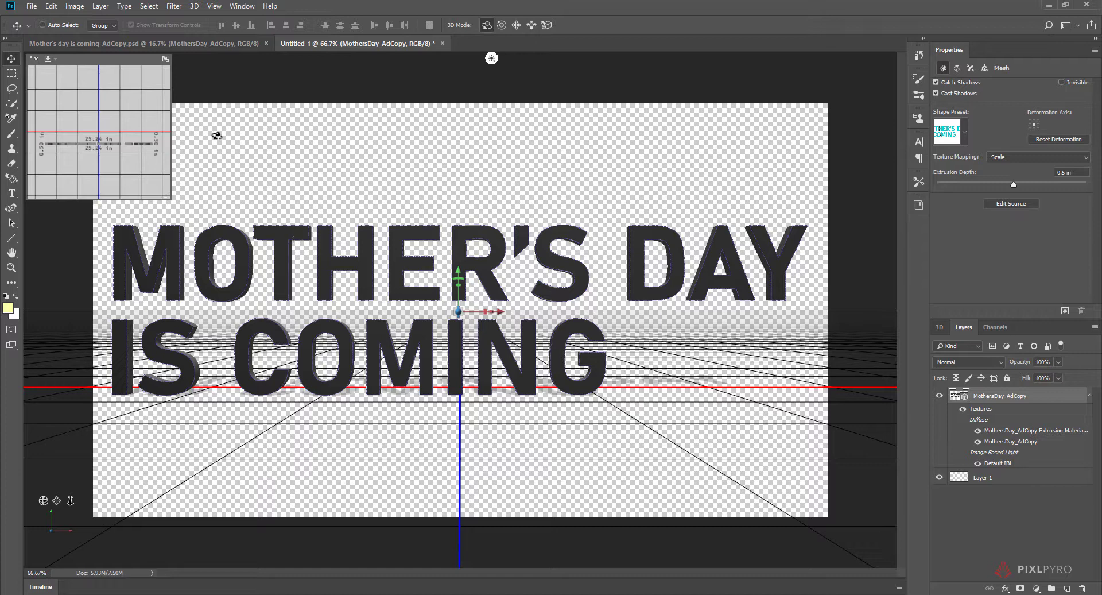
pyautogui.click(194, 7)
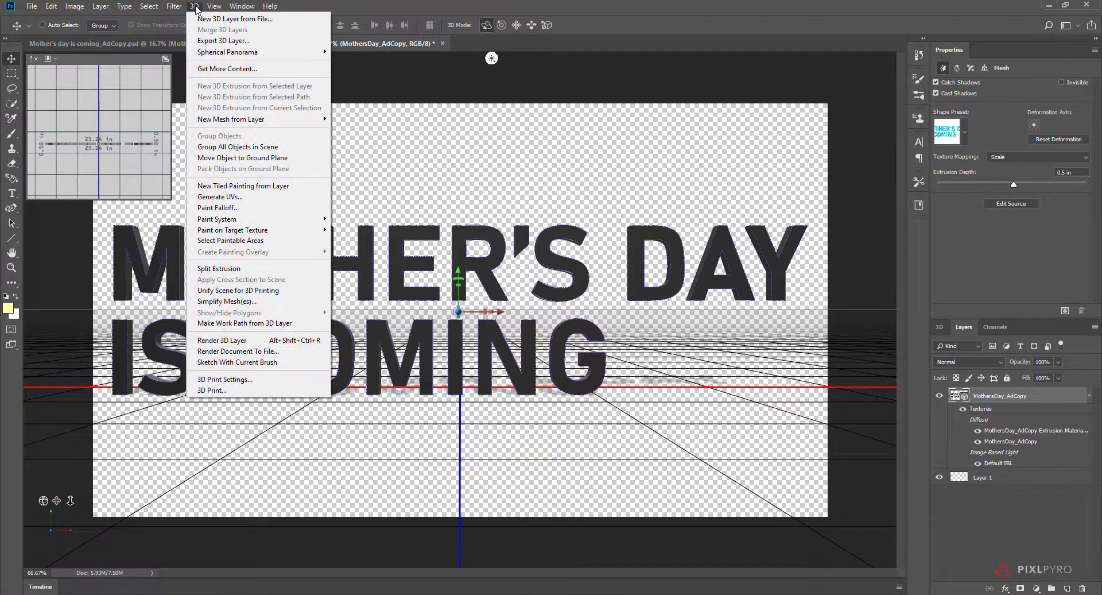
pyautogui.moveTo(224, 41)
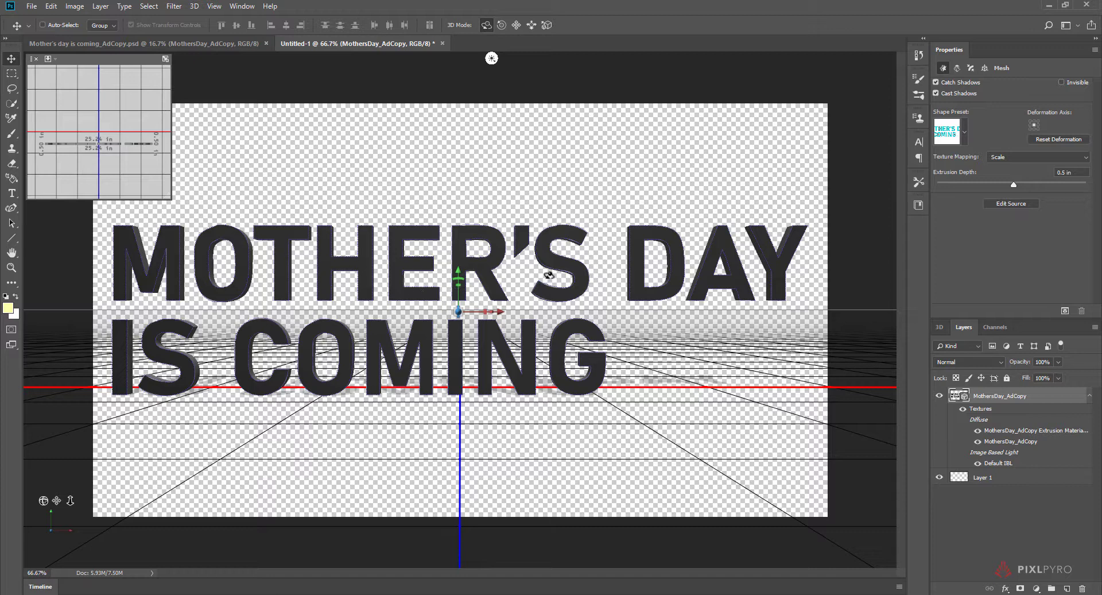
pyautogui.moveTo(547, 283)
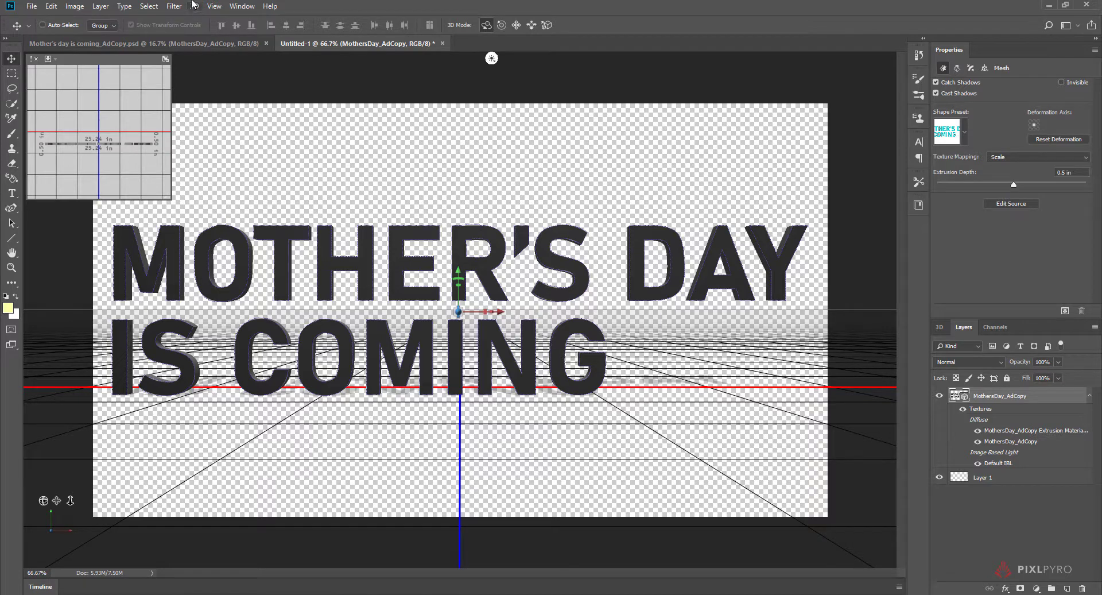
# Export the 3D headline layer in Wavefront OBJ format
pyautogui.click(196, 5)
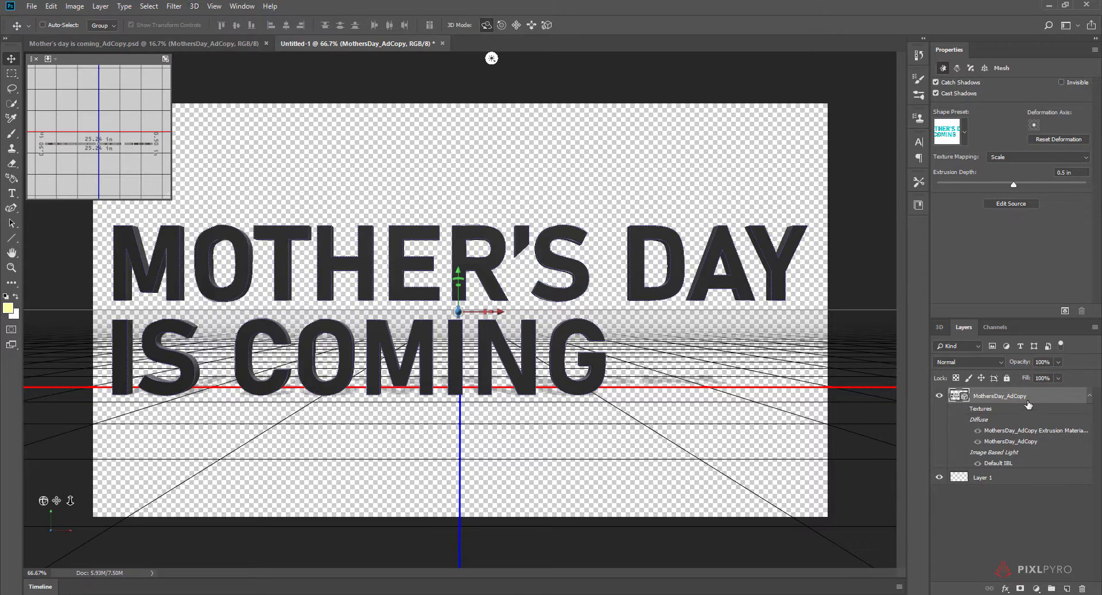
pyautogui.click(194, 6)
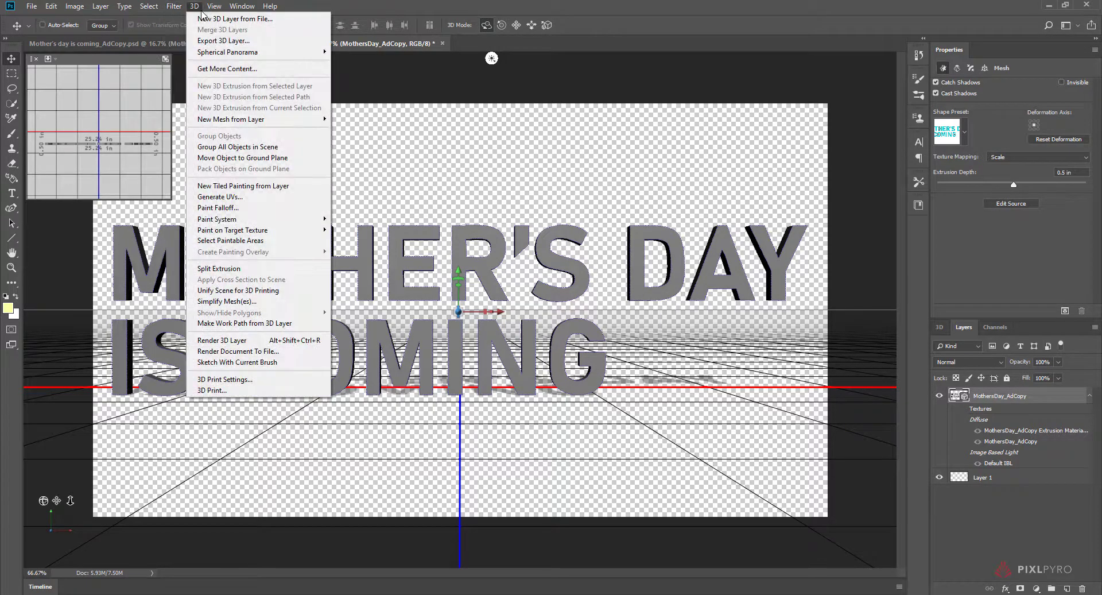
pyautogui.moveTo(224, 42)
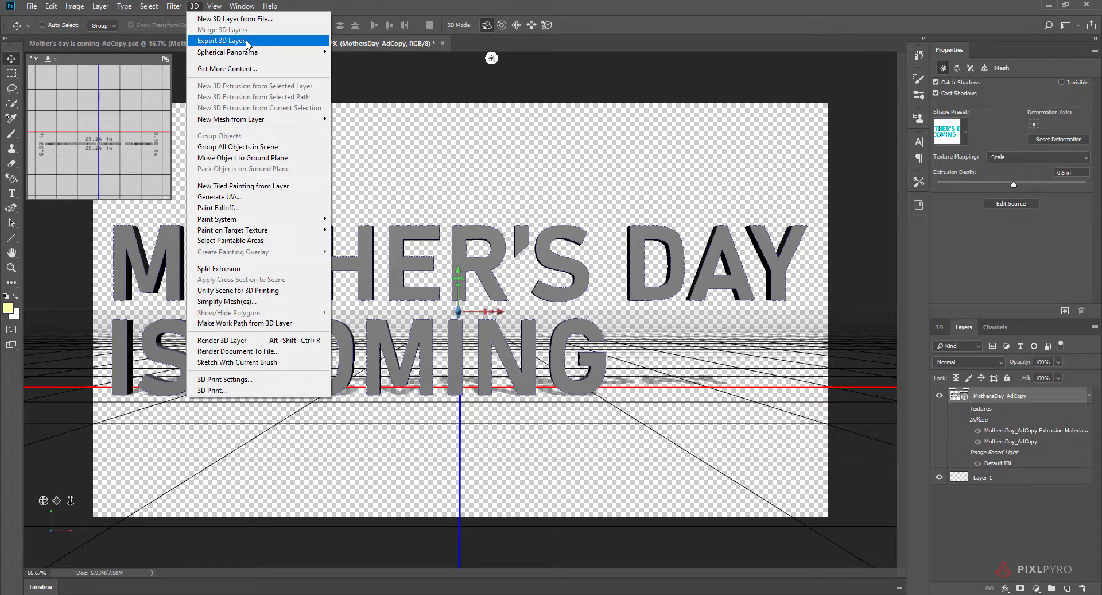
pyautogui.click(220, 40)
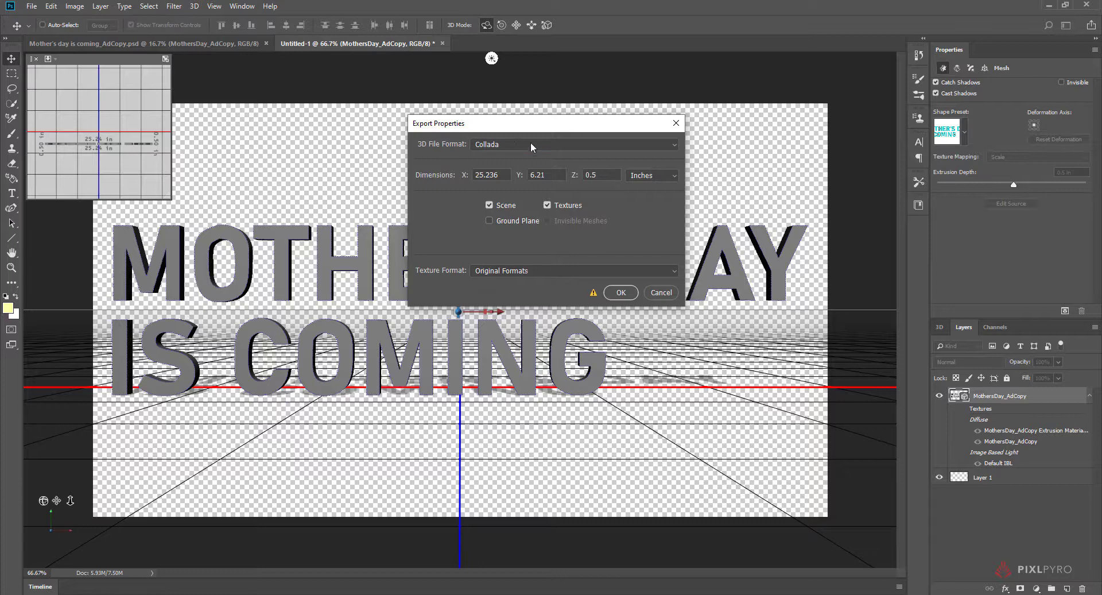
pyautogui.click(571, 145)
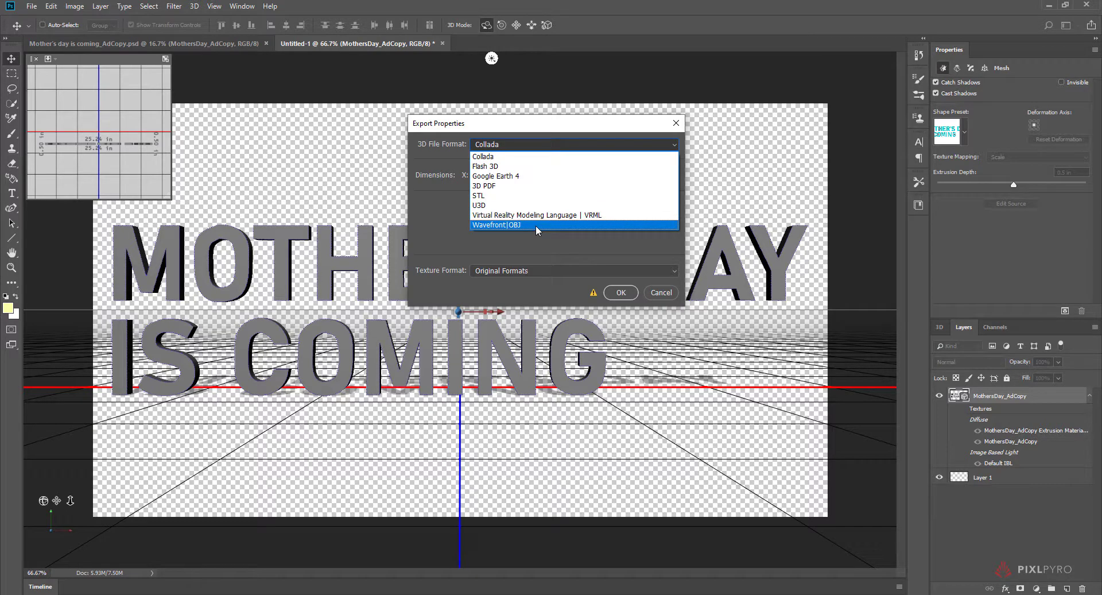
pyautogui.click(497, 224)
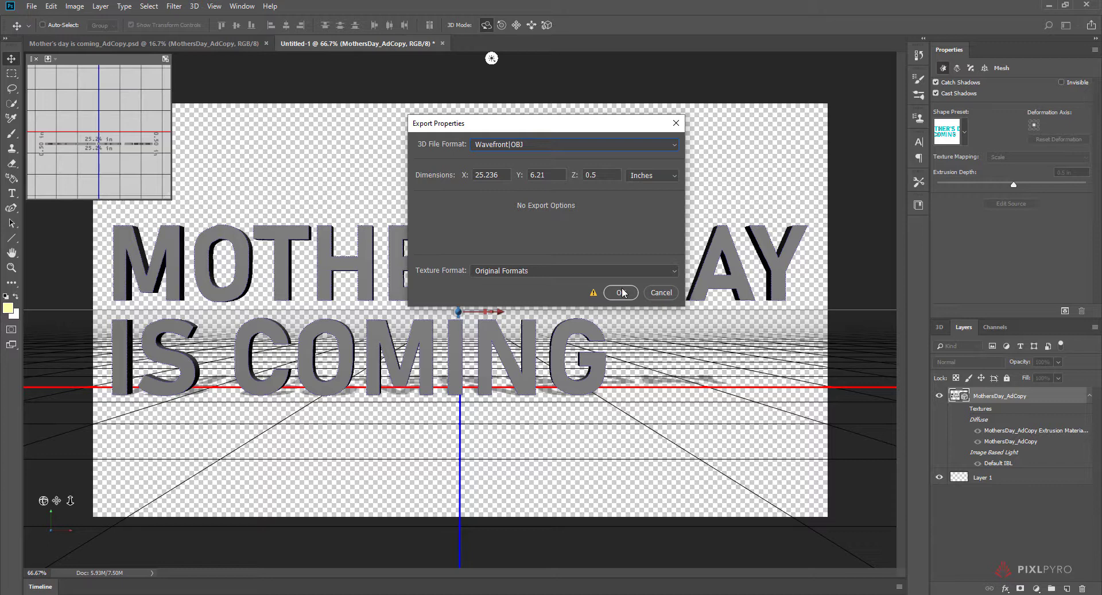
pyautogui.click(621, 291)
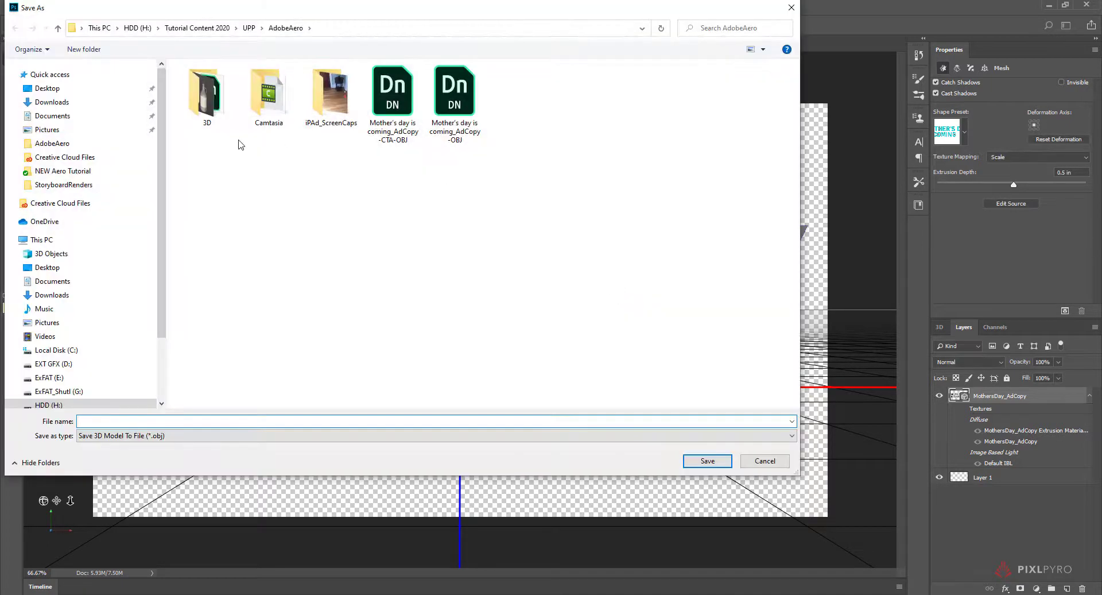
pyautogui.moveTo(364, 270)
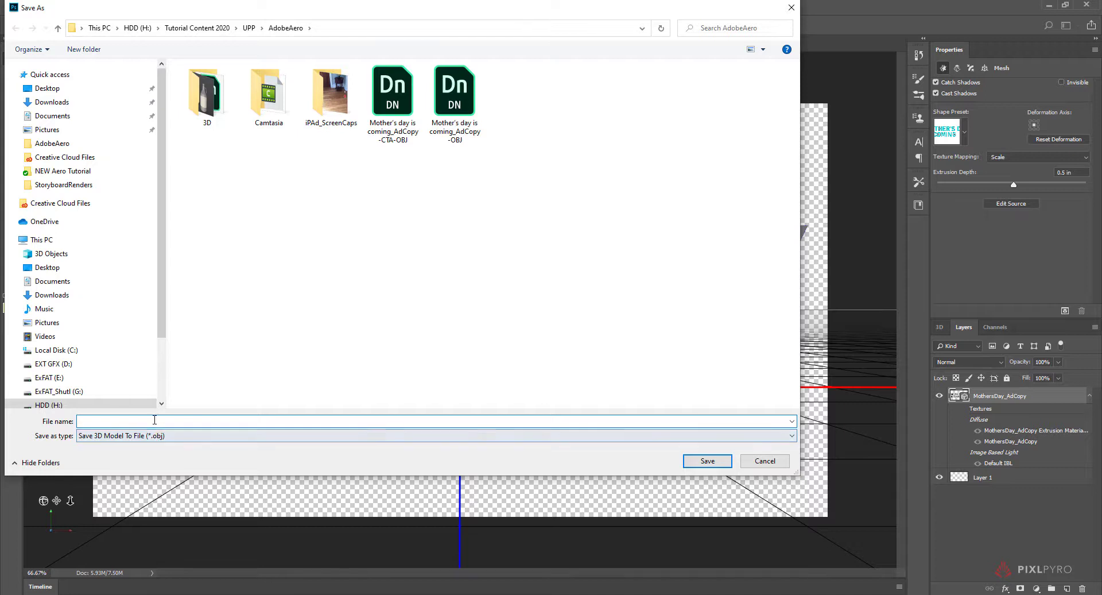
# Save over the existing 'Mother's day is coming_AdCopy-OBJ' file, replacing it
pyautogui.click(455, 92)
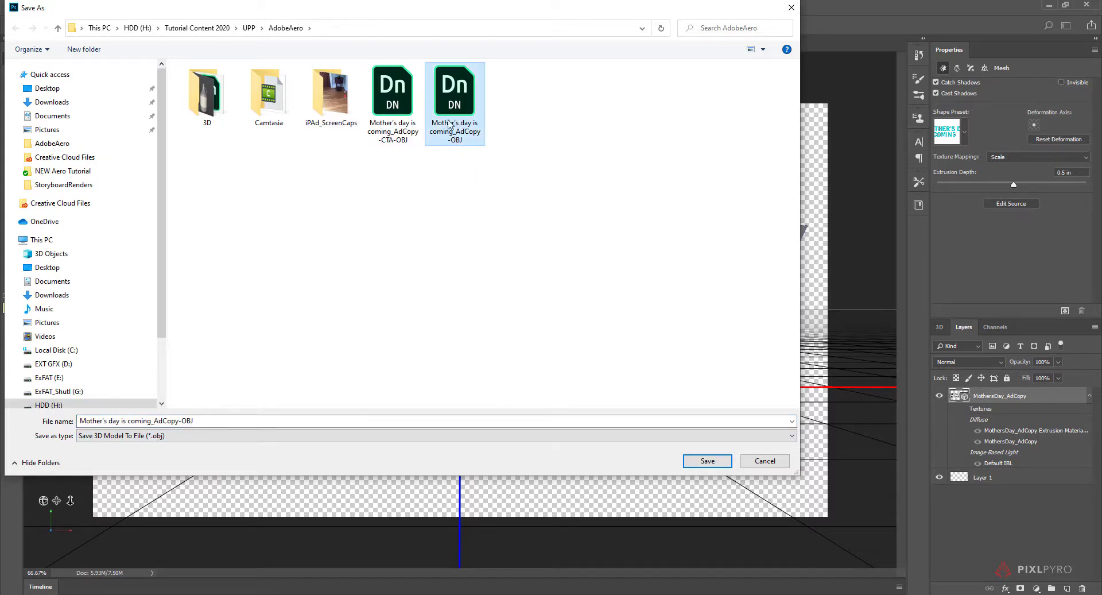
pyautogui.moveTo(455, 127)
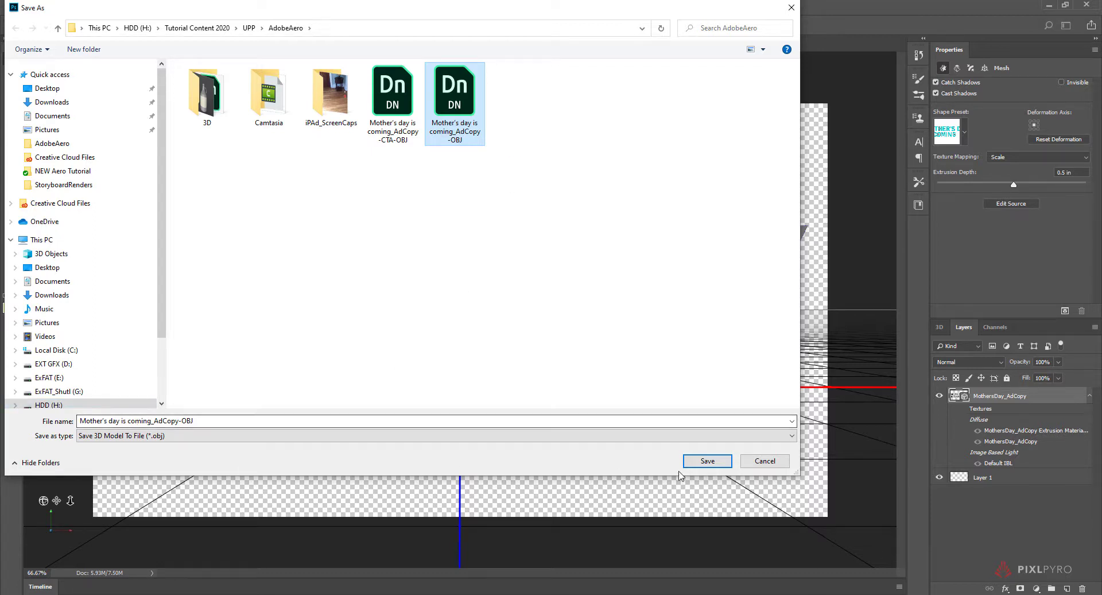
pyautogui.click(707, 461)
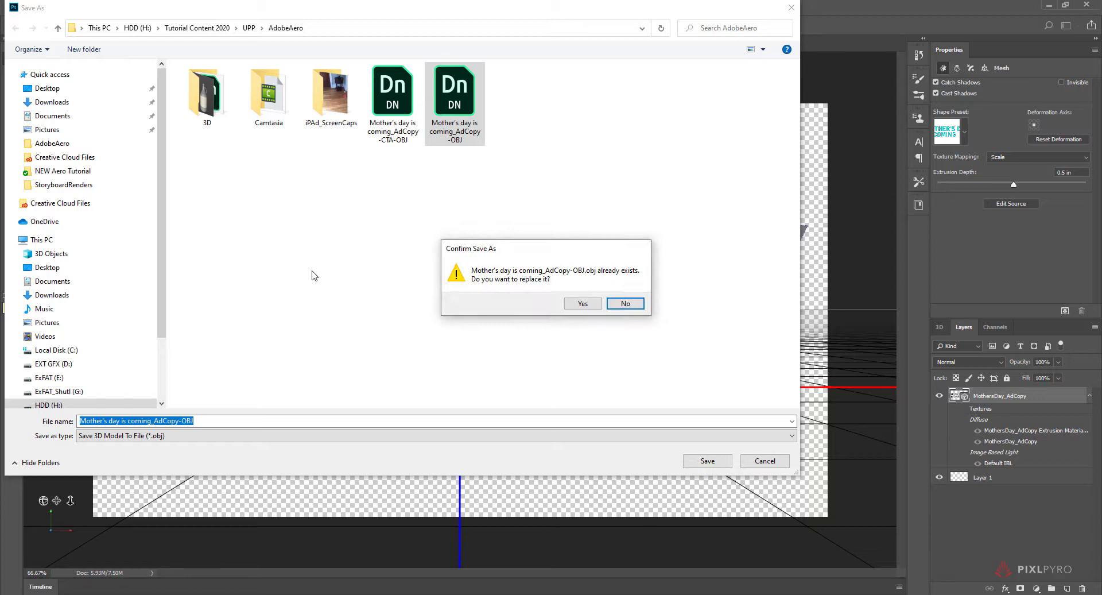
pyautogui.click(581, 303)
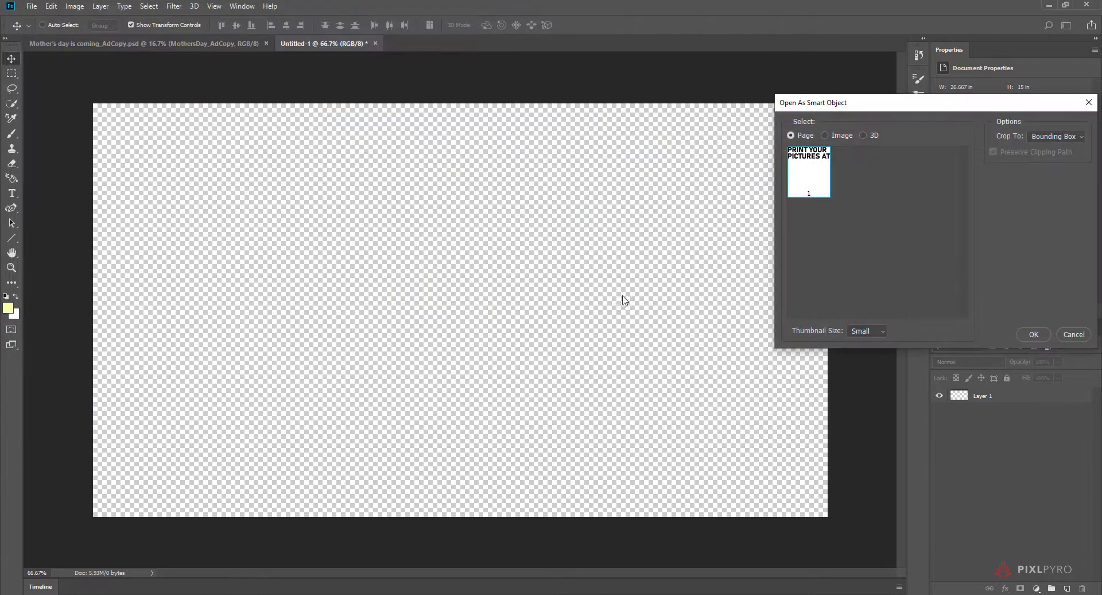
# Accept the PRINT YOUR PICTURES AT smart object, then straighten and enlarge it on canvas
pyautogui.click(1032, 335)
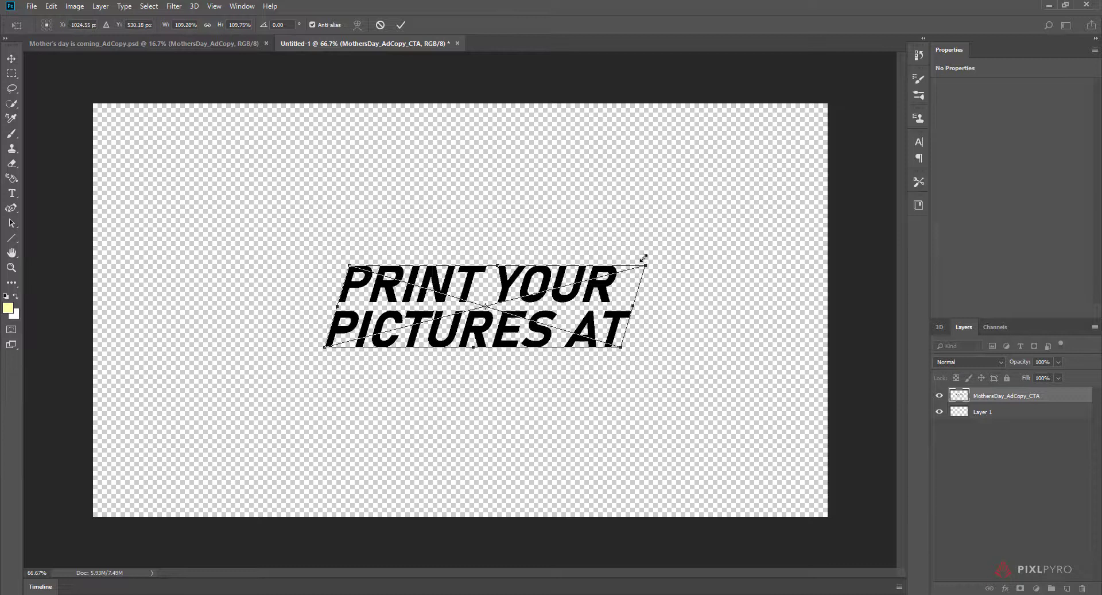
pyautogui.moveTo(644, 256); pyautogui.dragTo(662, 238)
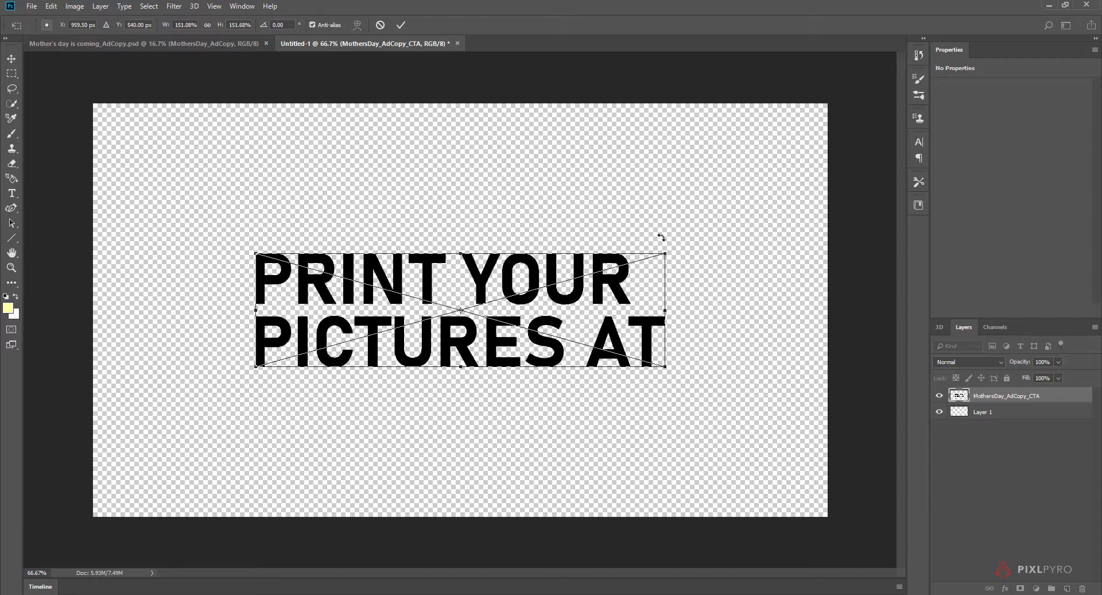
pyautogui.moveTo(982, 436)
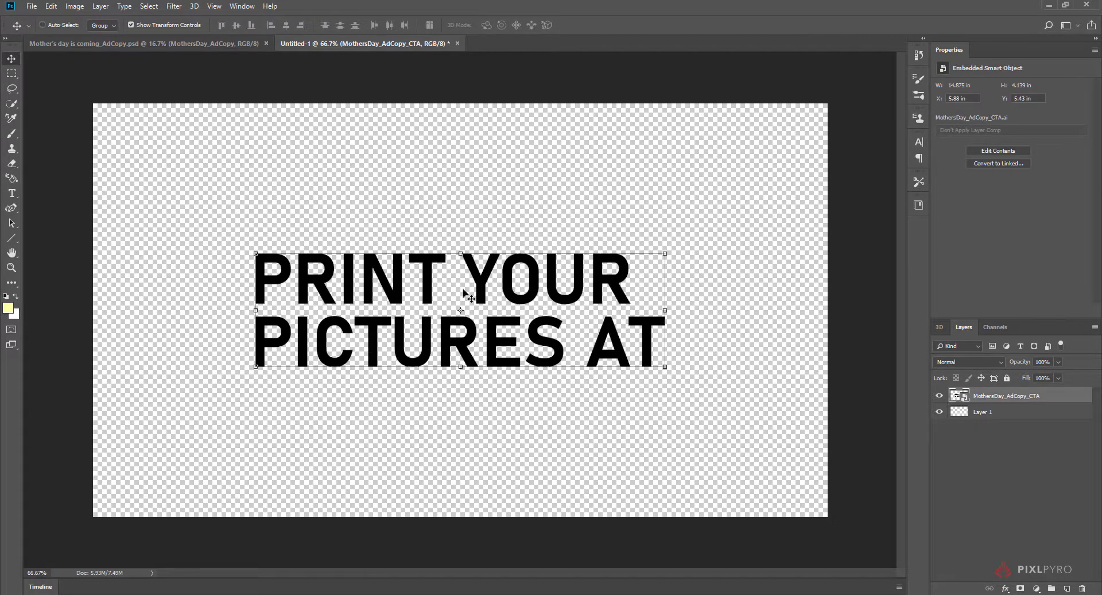
pyautogui.moveTo(371, 126)
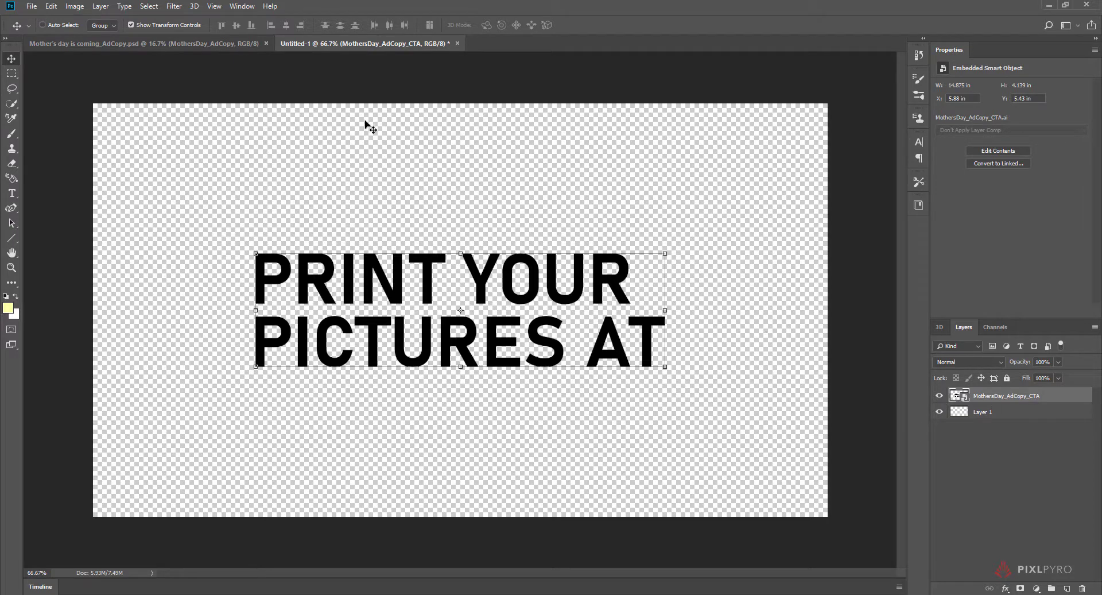
pyautogui.click(194, 6)
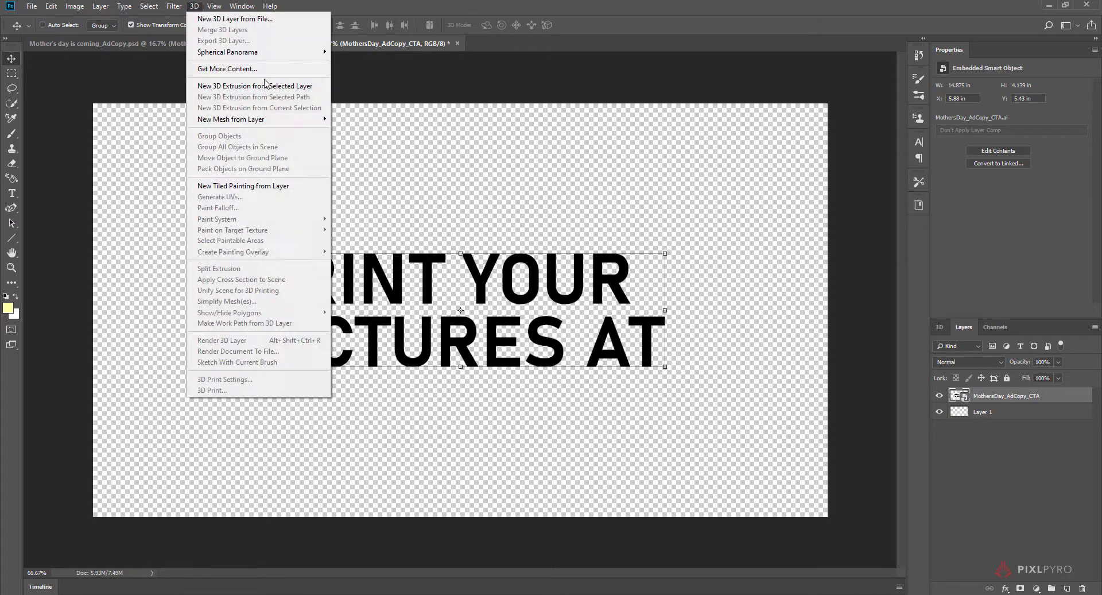
# Extrude the PRINT YOUR PICTURES AT text into a new 3D model
pyautogui.click(255, 86)
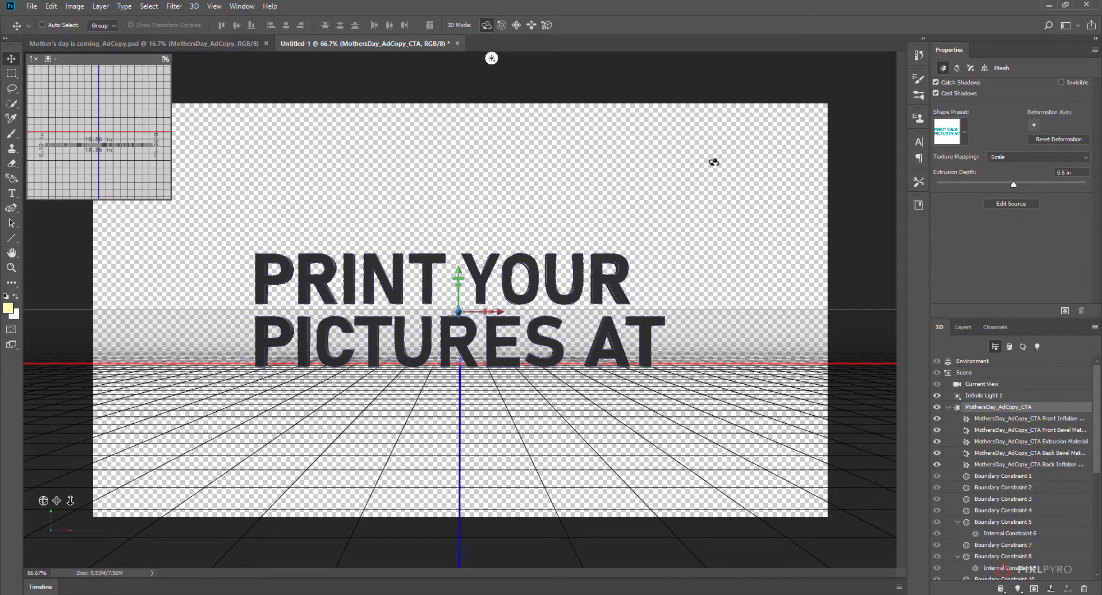
pyautogui.moveTo(581, 190)
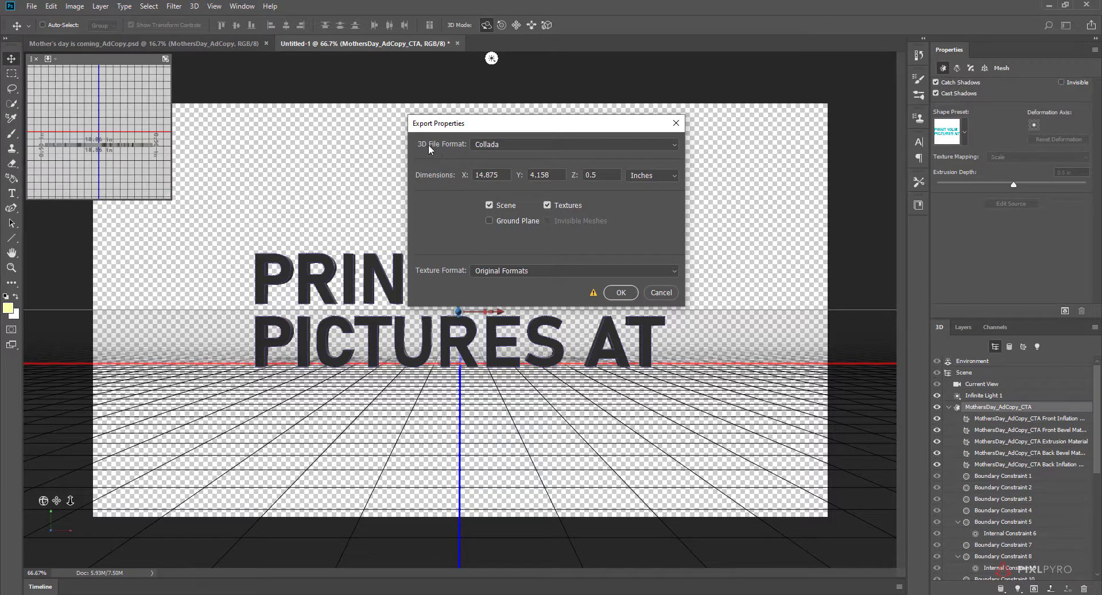
# Set the 3D export format to Wavefront OBJ and confirm the export settings
pyautogui.click(573, 145)
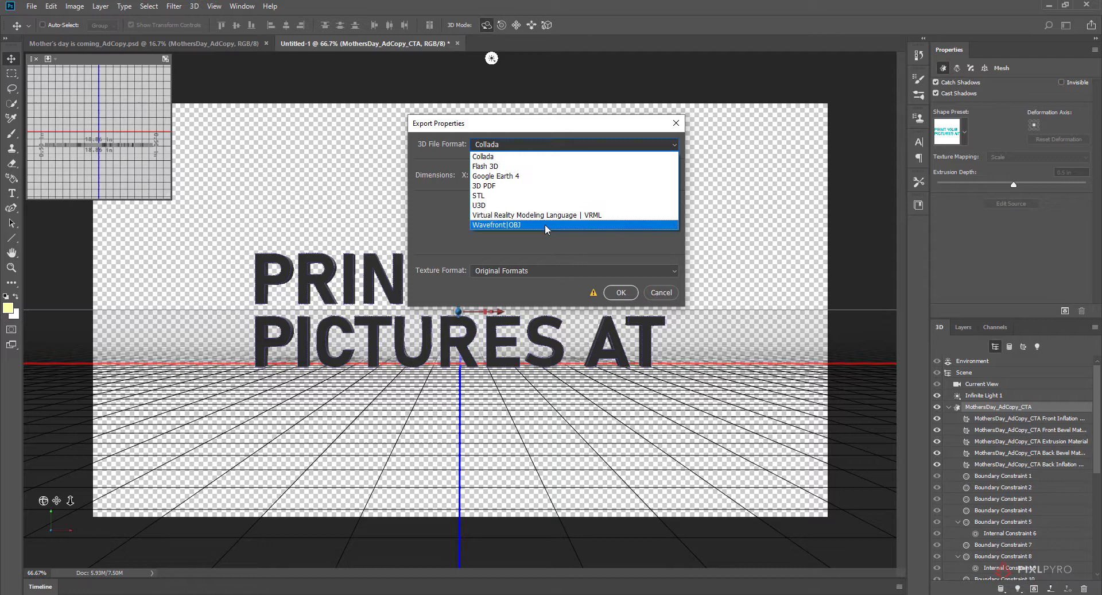
pyautogui.click(496, 225)
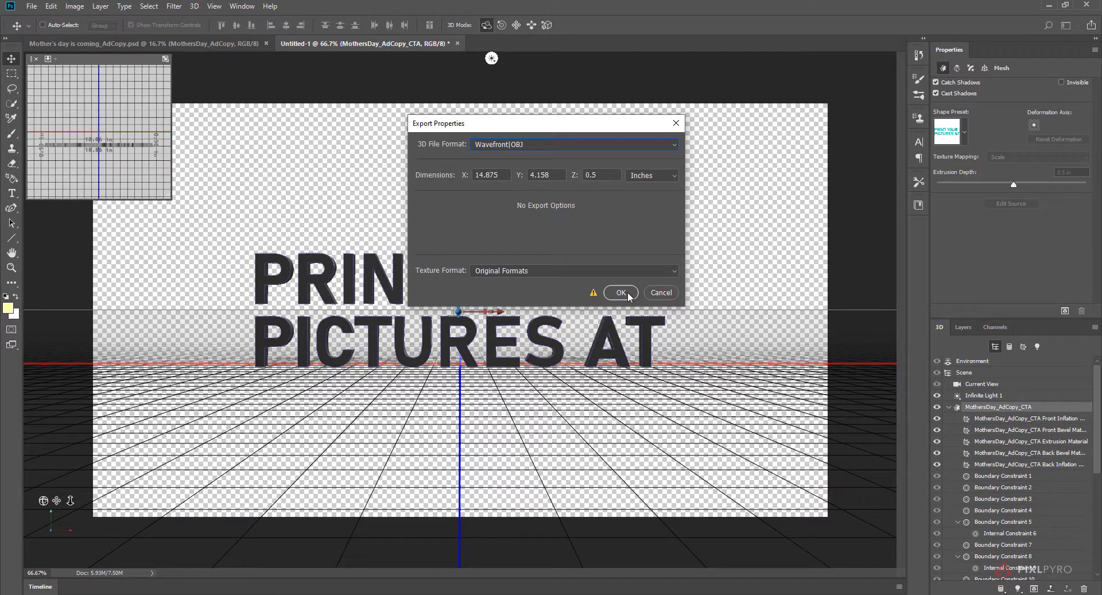
pyautogui.click(620, 292)
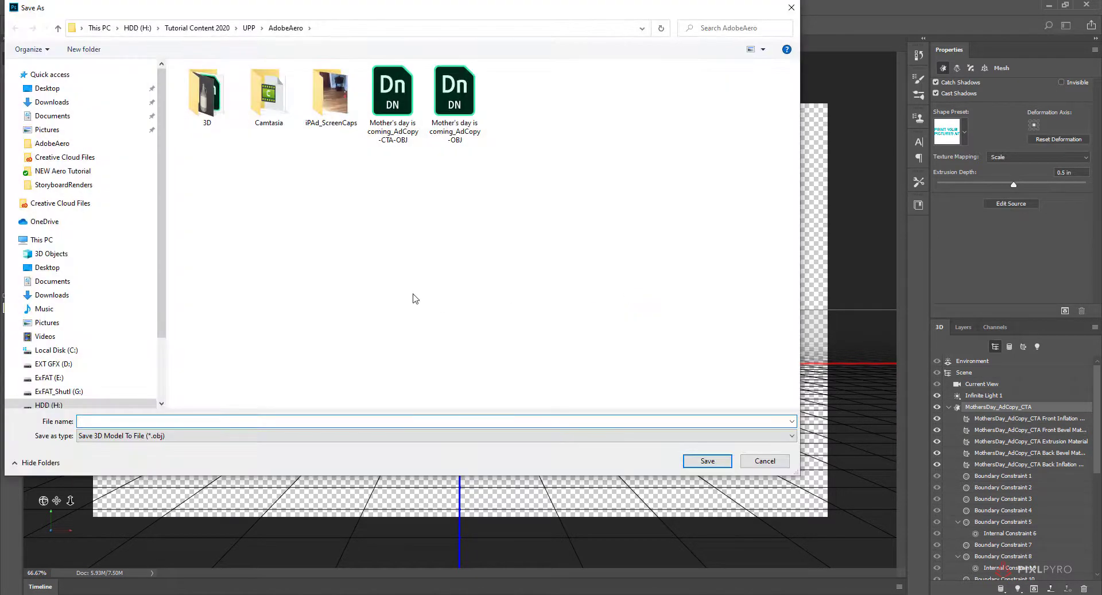
pyautogui.moveTo(560, 271)
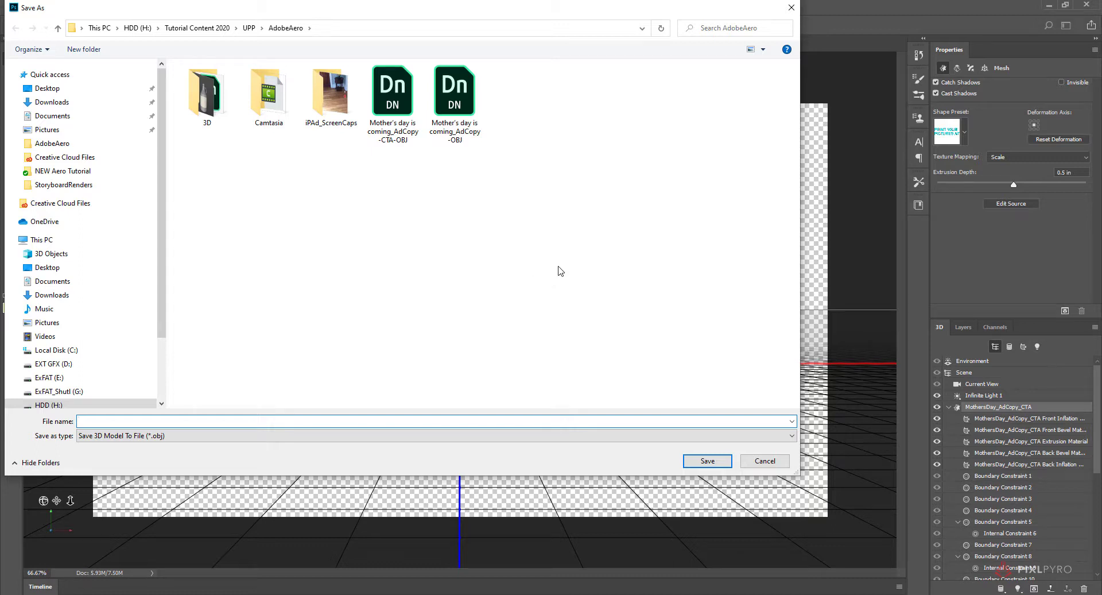
# Save over the existing Mother's day is coming_AdCopy-CTA-OBJ file, confirming the replace
pyautogui.click(393, 92)
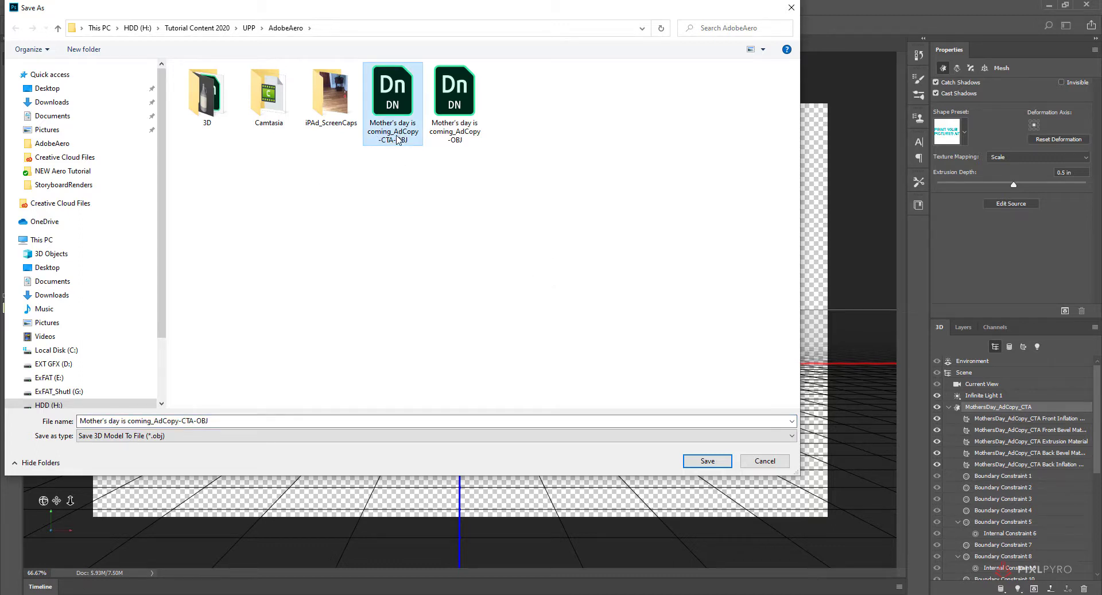
pyautogui.moveTo(399, 139)
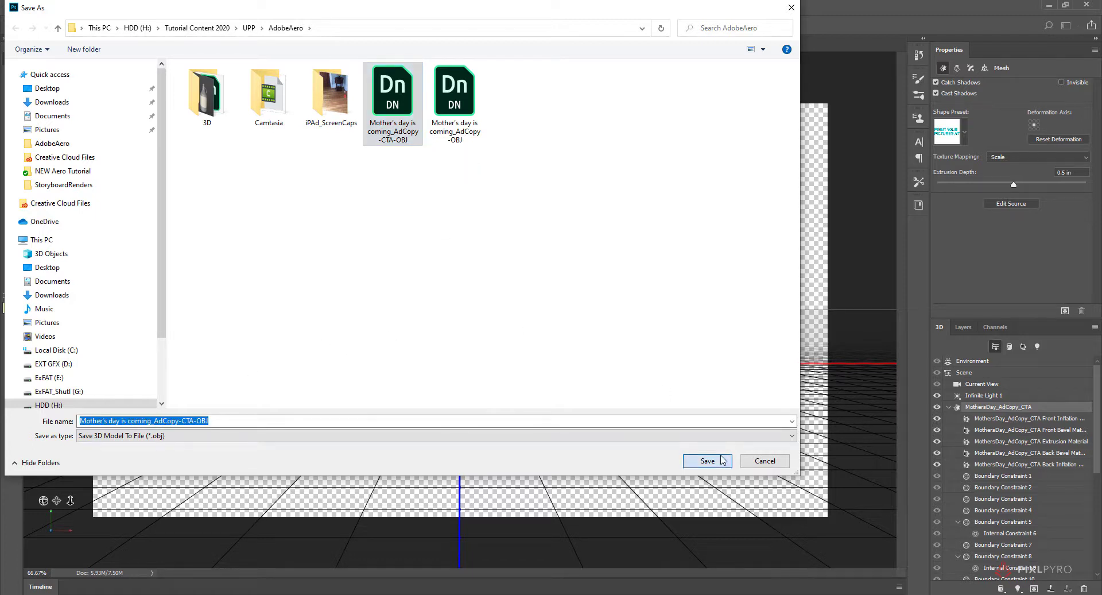
pyautogui.click(708, 460)
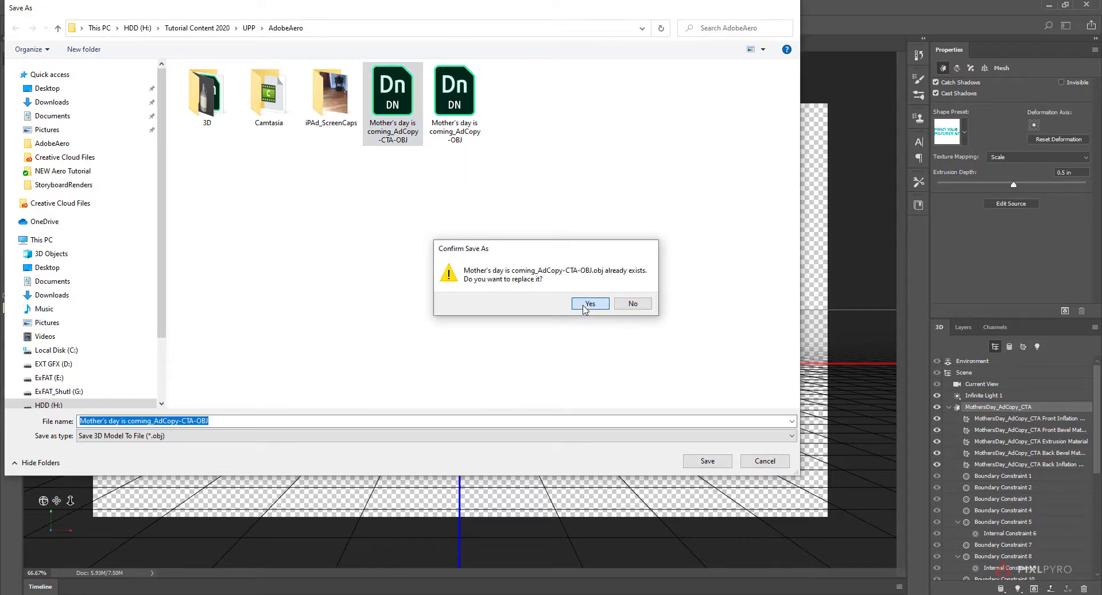
pyautogui.click(590, 303)
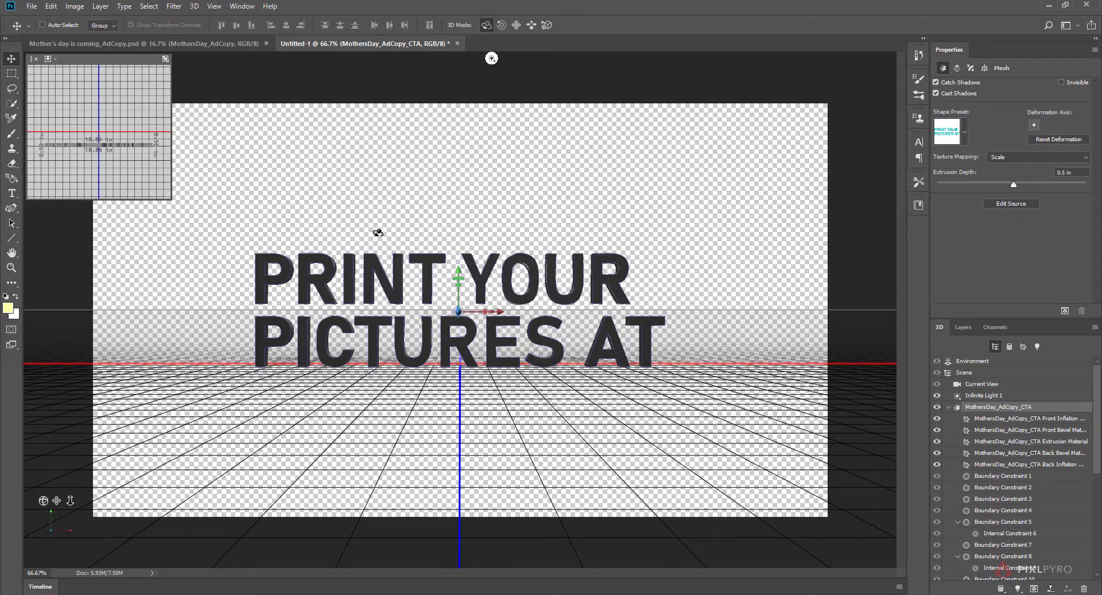
pyautogui.moveTo(374, 286)
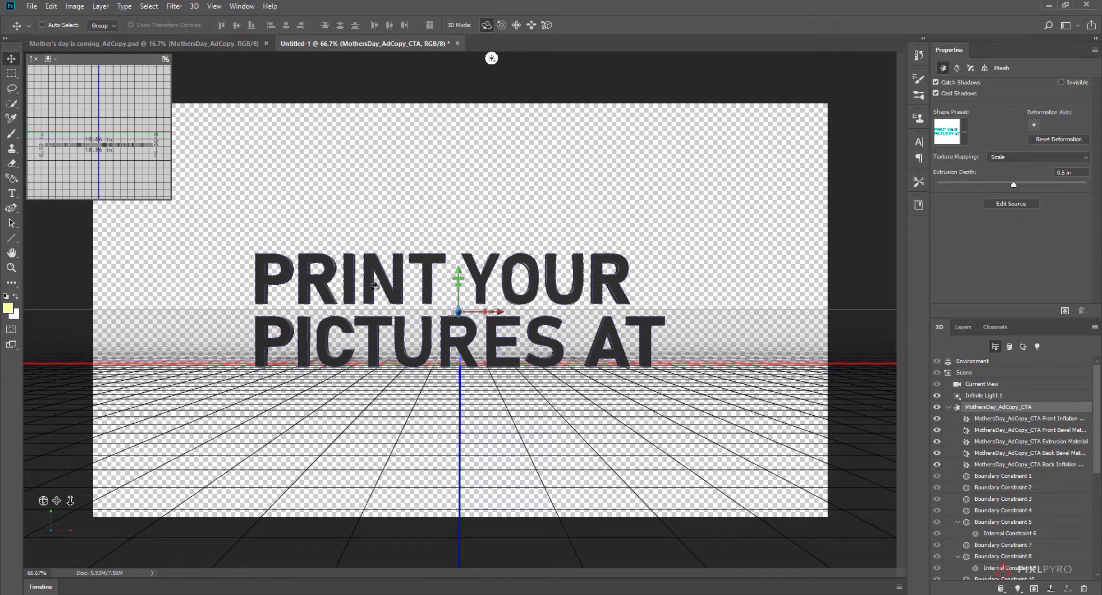
pyautogui.moveTo(513, 362)
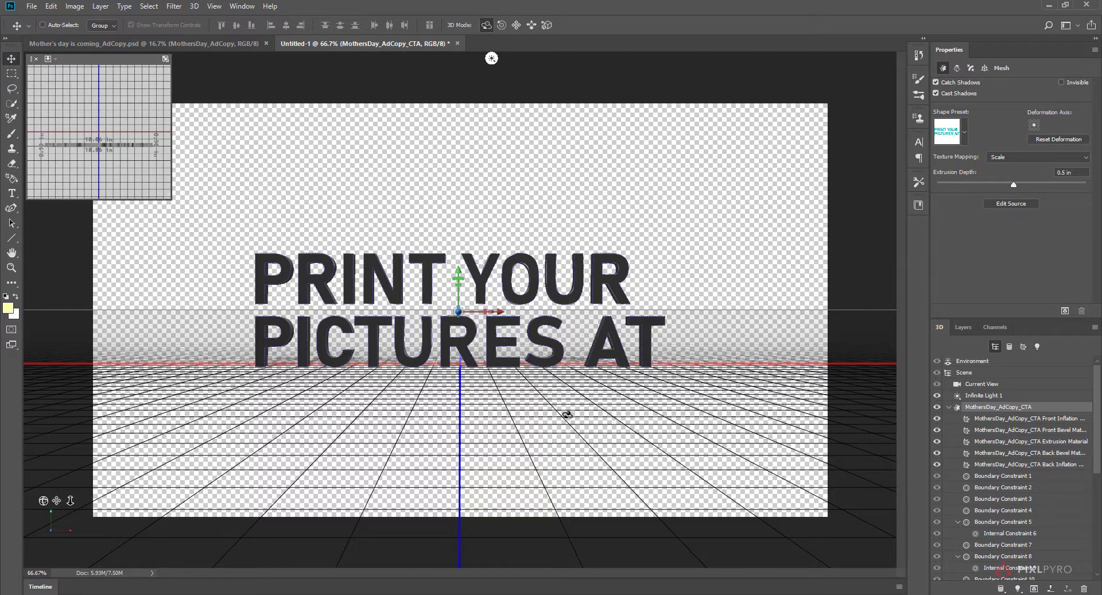
pyautogui.moveTo(417, 528)
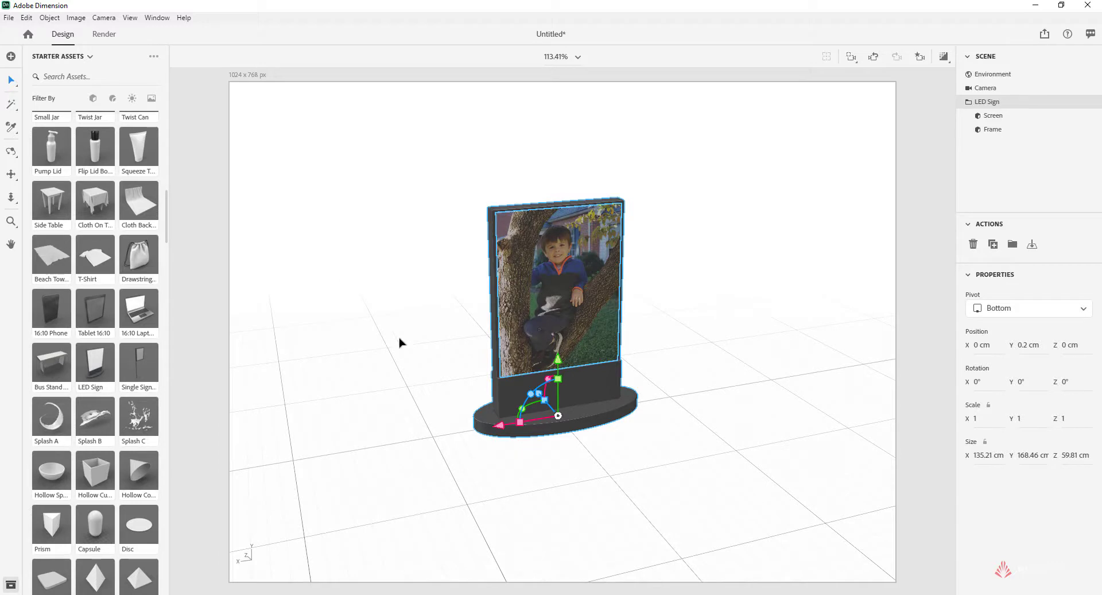
pyautogui.moveTo(606, 394)
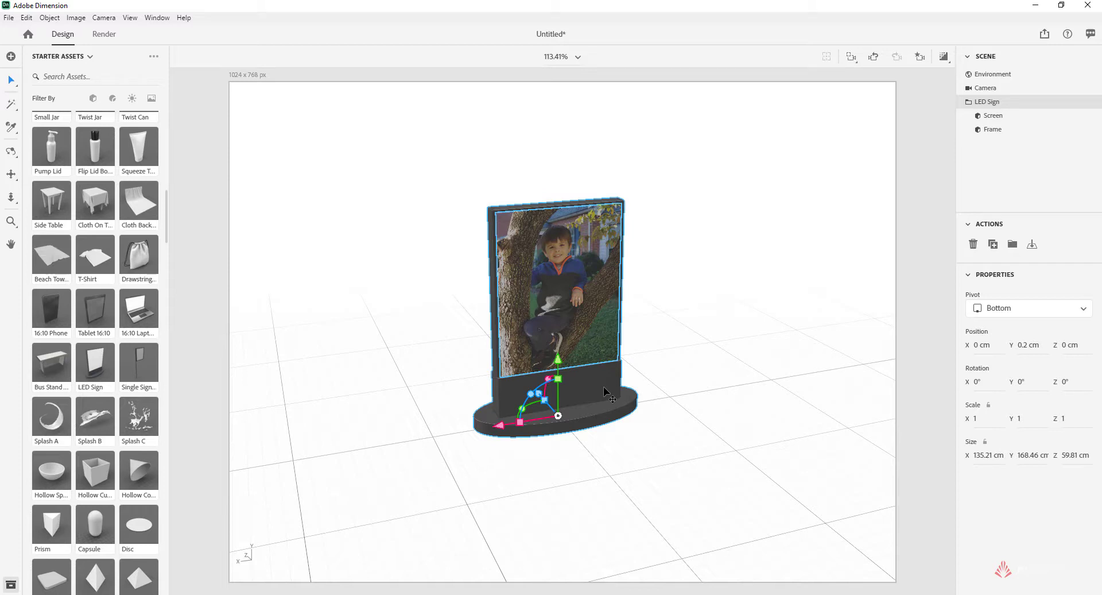
pyautogui.moveTo(349, 256)
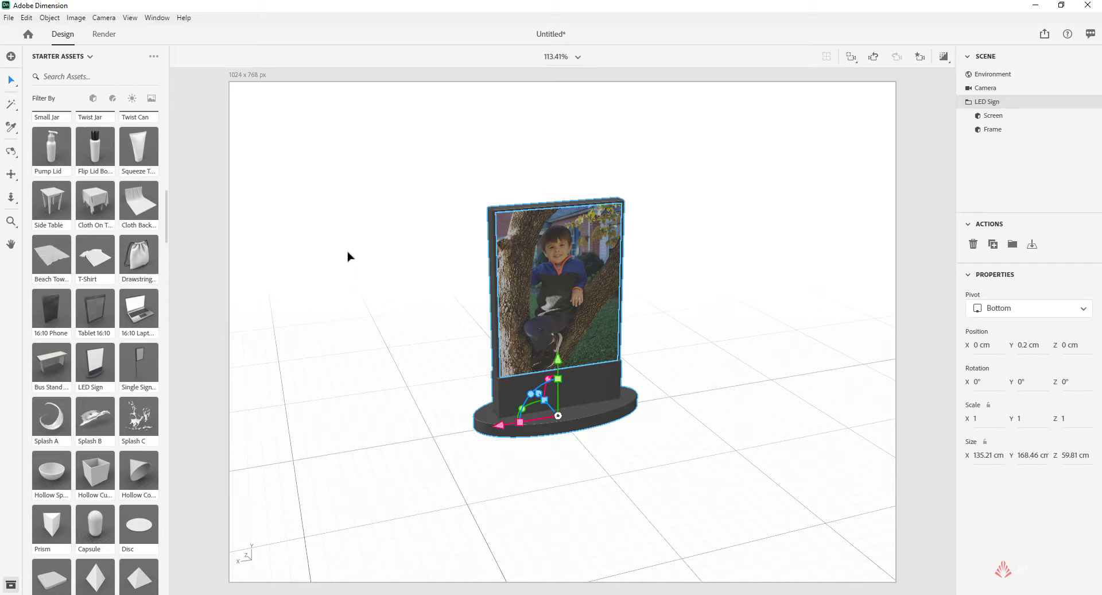
pyautogui.moveTo(586, 402)
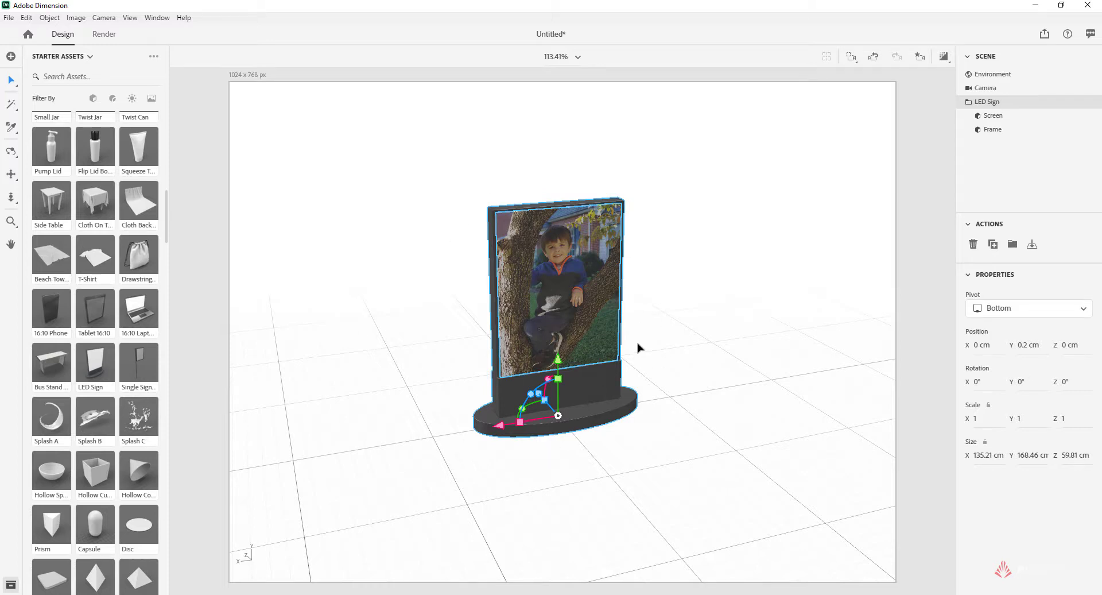
pyautogui.moveTo(471, 334)
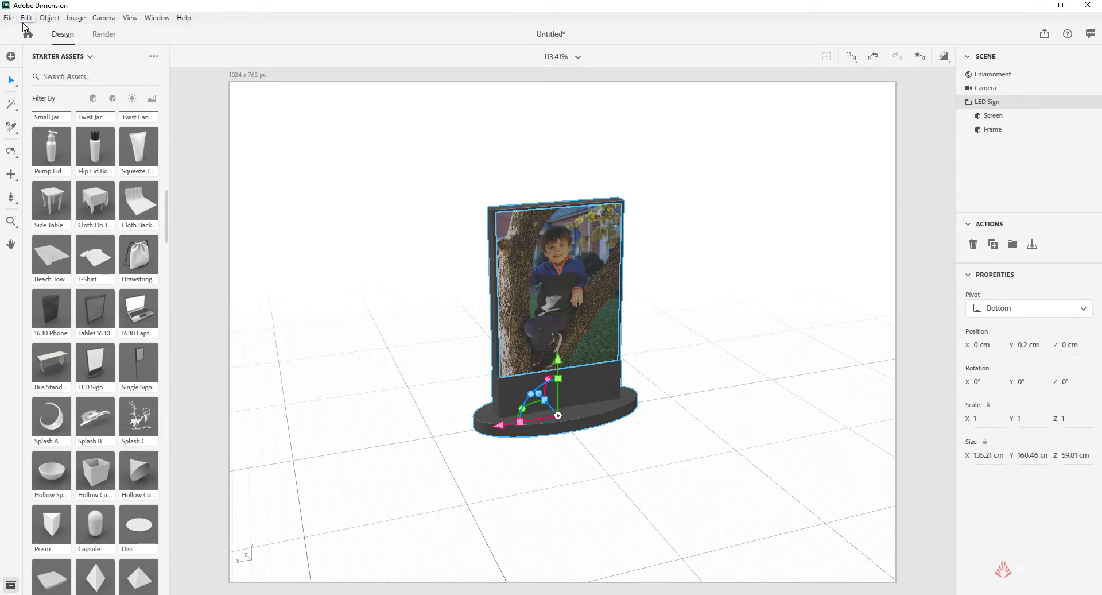
# Bring up the File commands to close the LED Sign scene
pyautogui.click(8, 18)
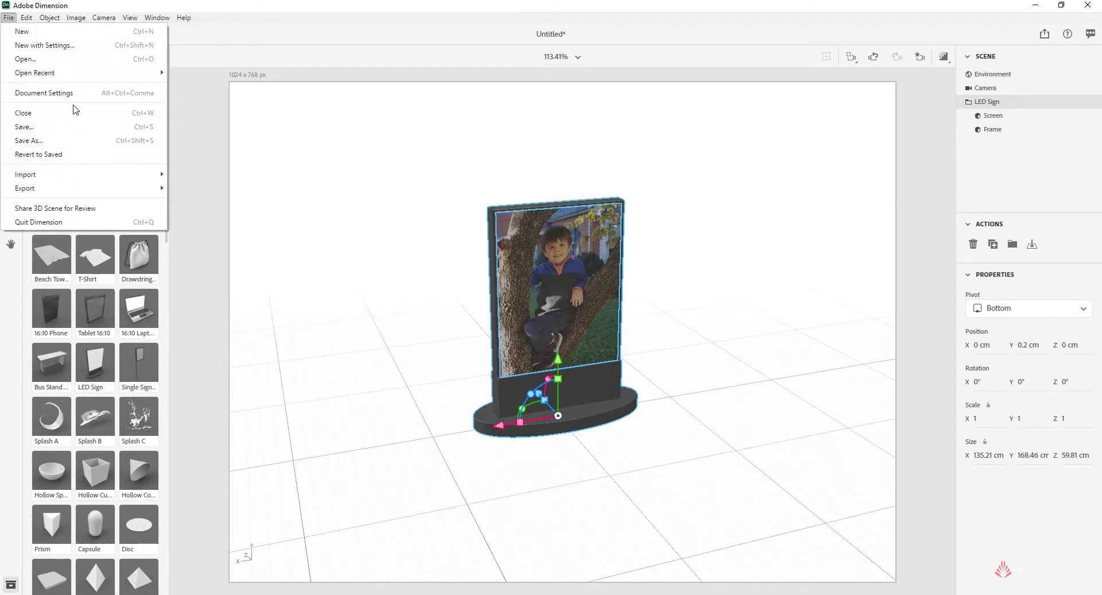
pyautogui.moveTo(76, 113)
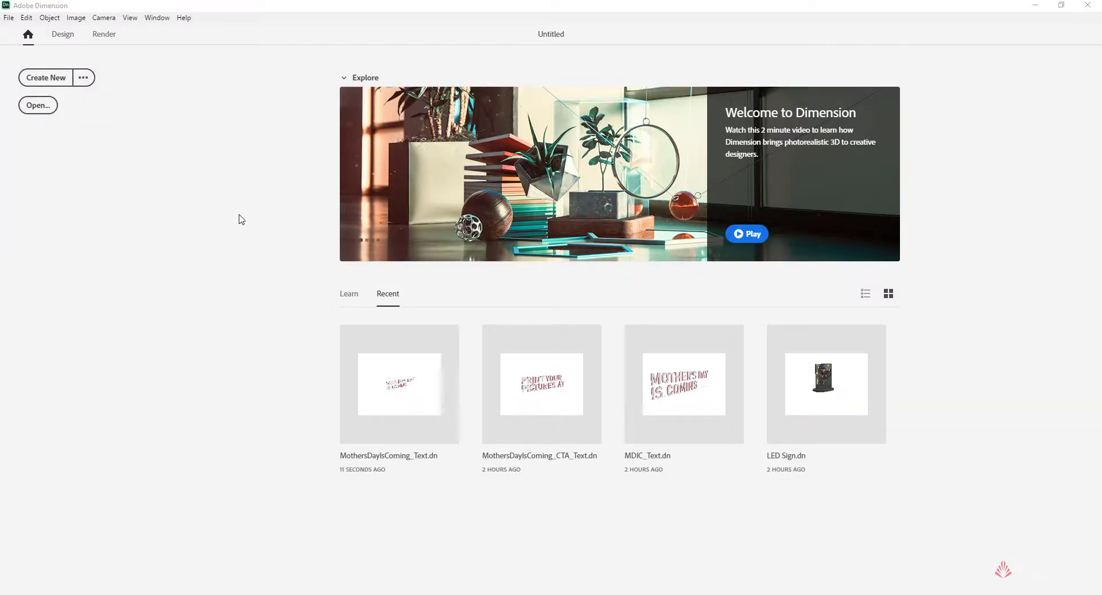
# Start a new empty scene and begin a 3D model import
pyautogui.click(44, 77)
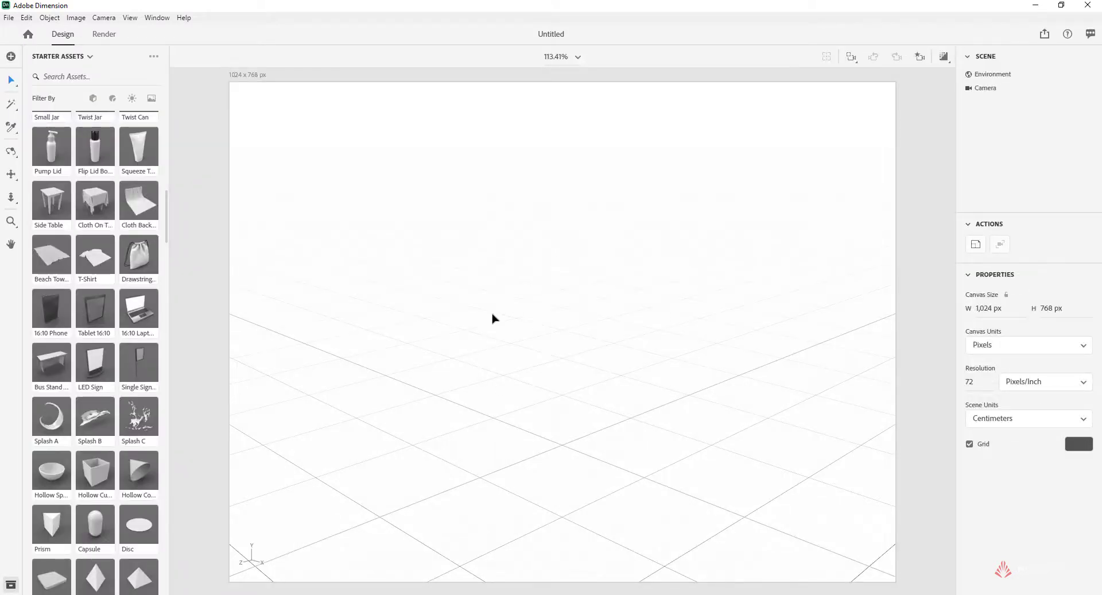
pyautogui.moveTo(264, 230)
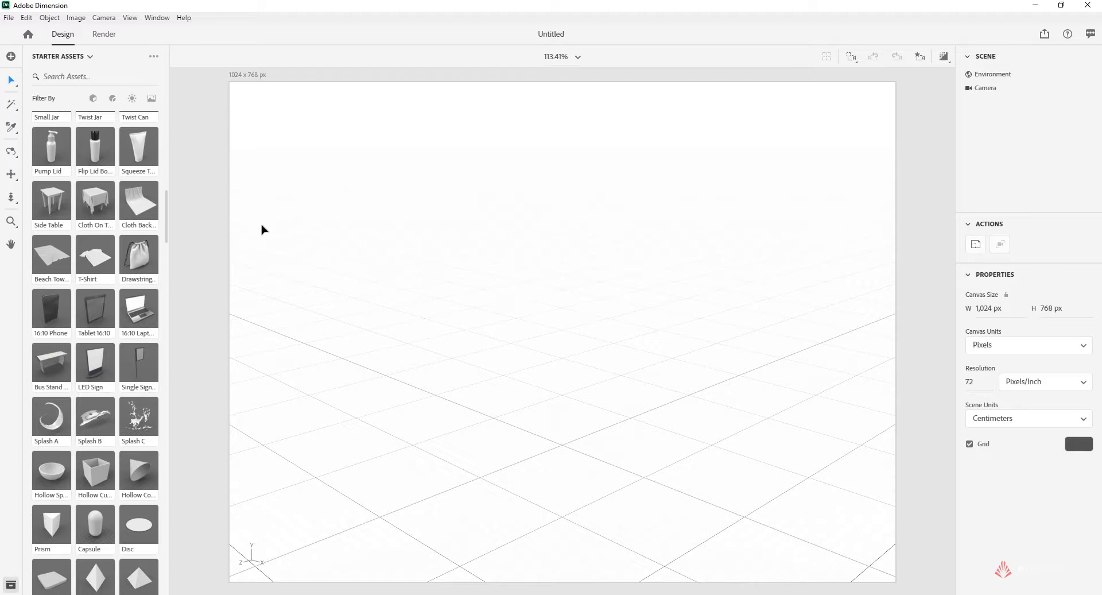
pyautogui.moveTo(9, 21)
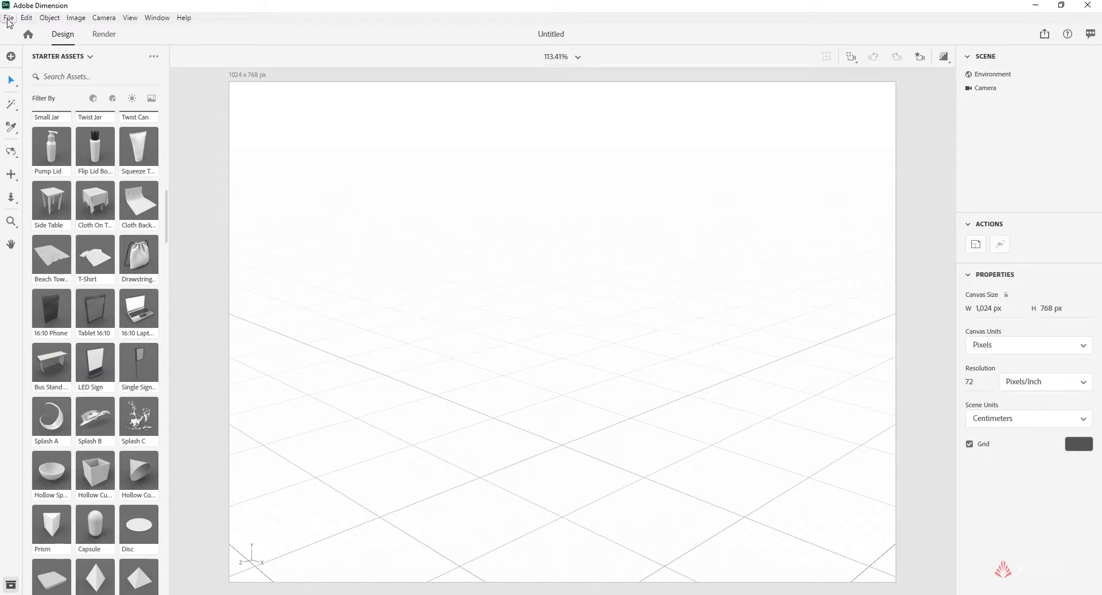
pyautogui.click(9, 17)
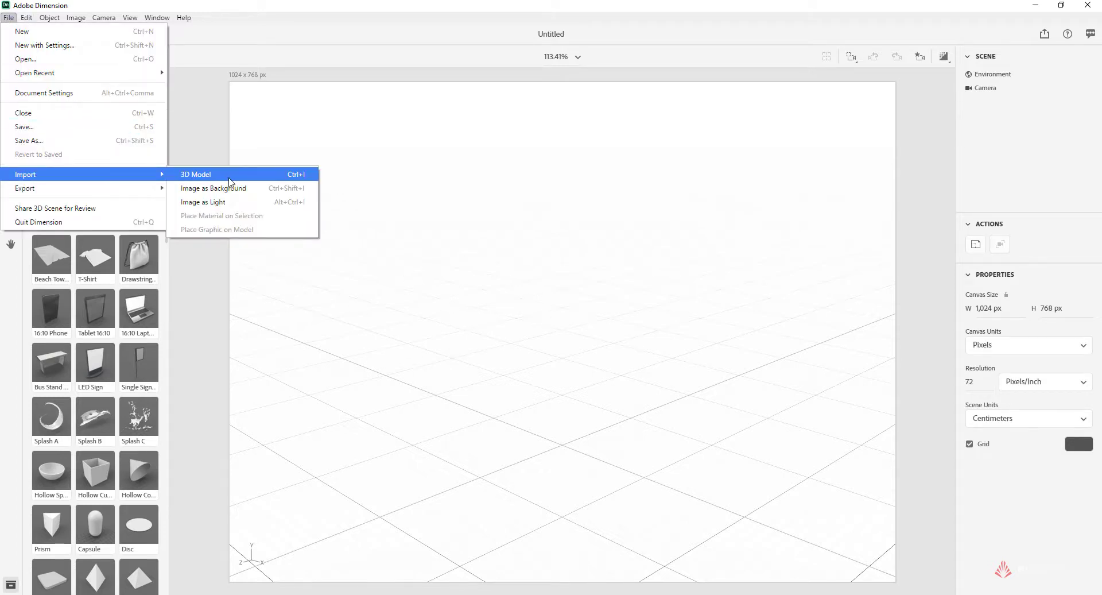
pyautogui.click(195, 173)
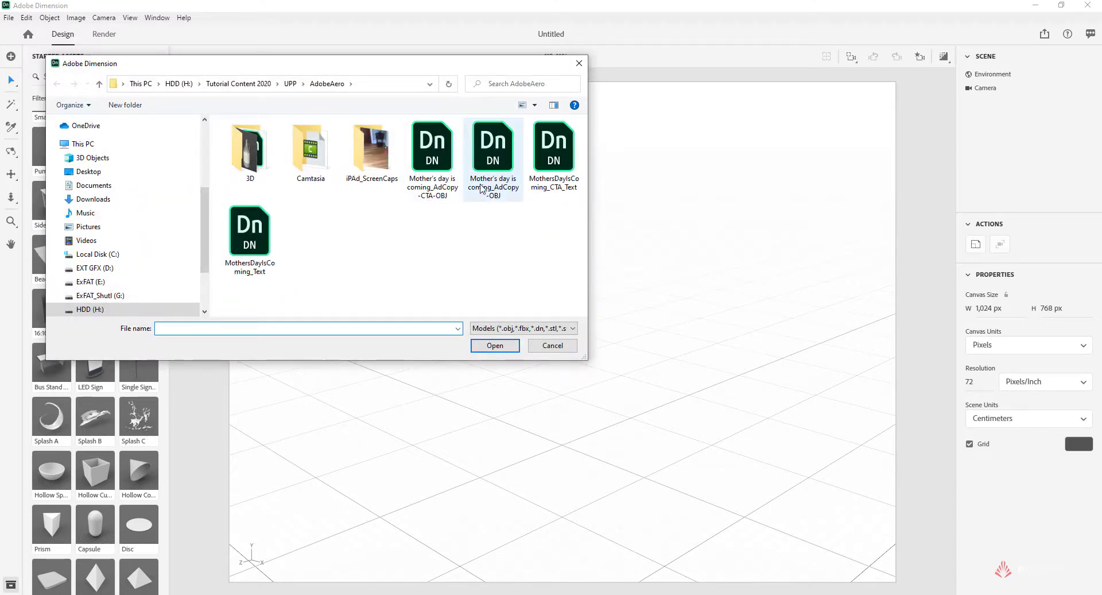
# Choose the Mother's day is coming_AdCopy-OBJ file in the AdobeAero folder and import it
pyautogui.click(432, 152)
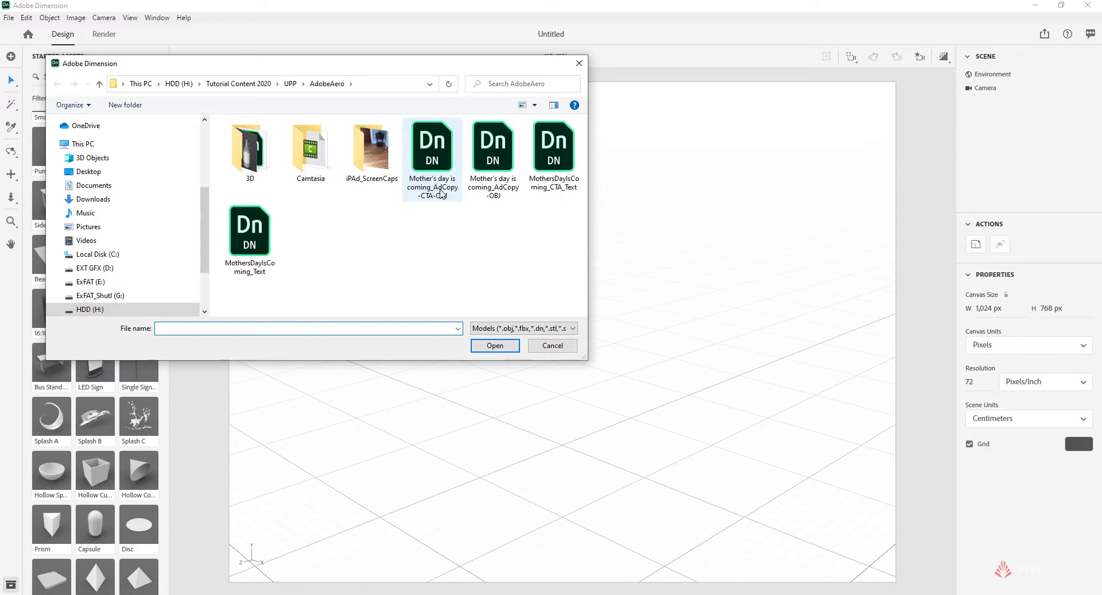
pyautogui.moveTo(433, 148)
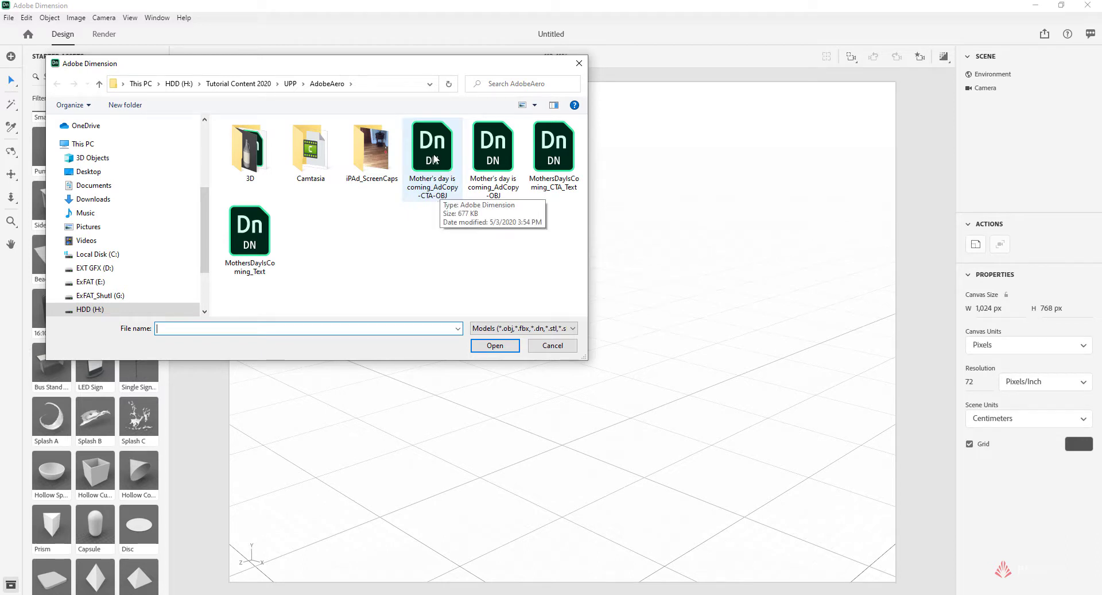
pyautogui.moveTo(452, 244)
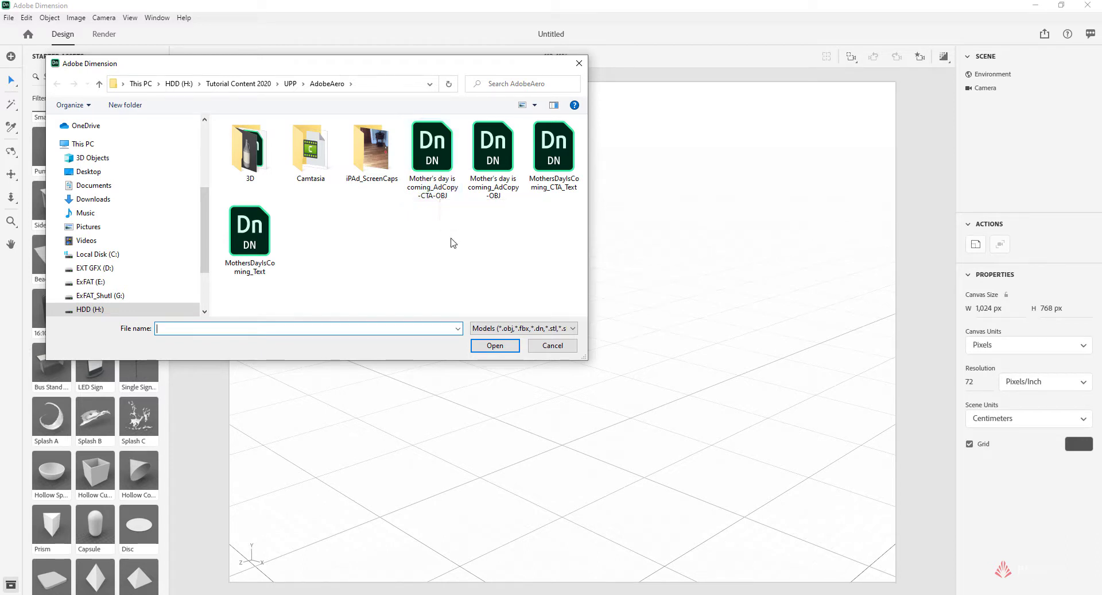
pyautogui.click(433, 145)
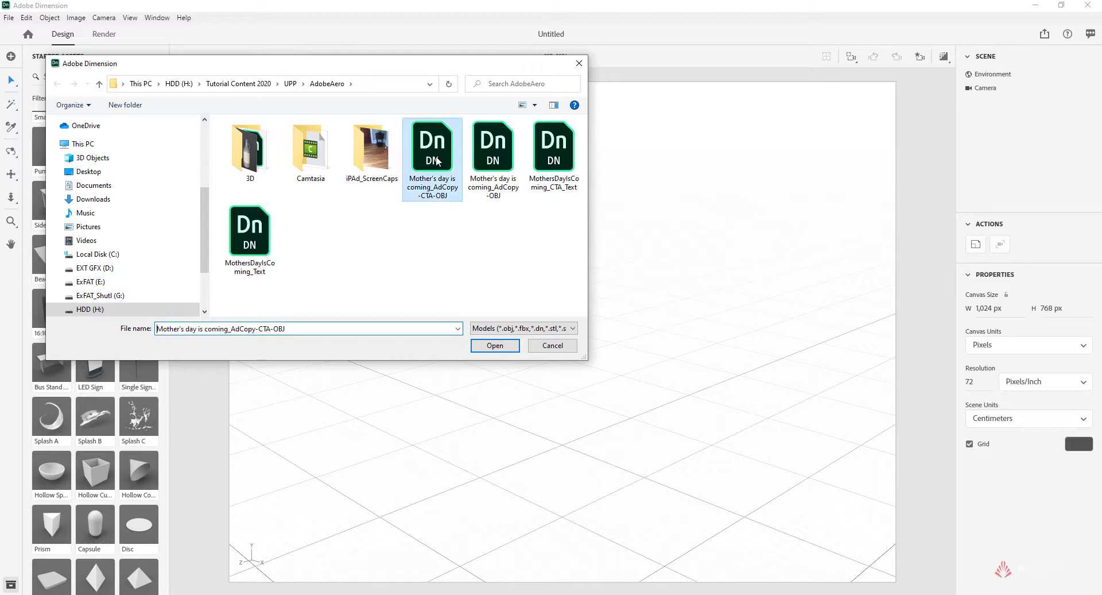
pyautogui.click(493, 144)
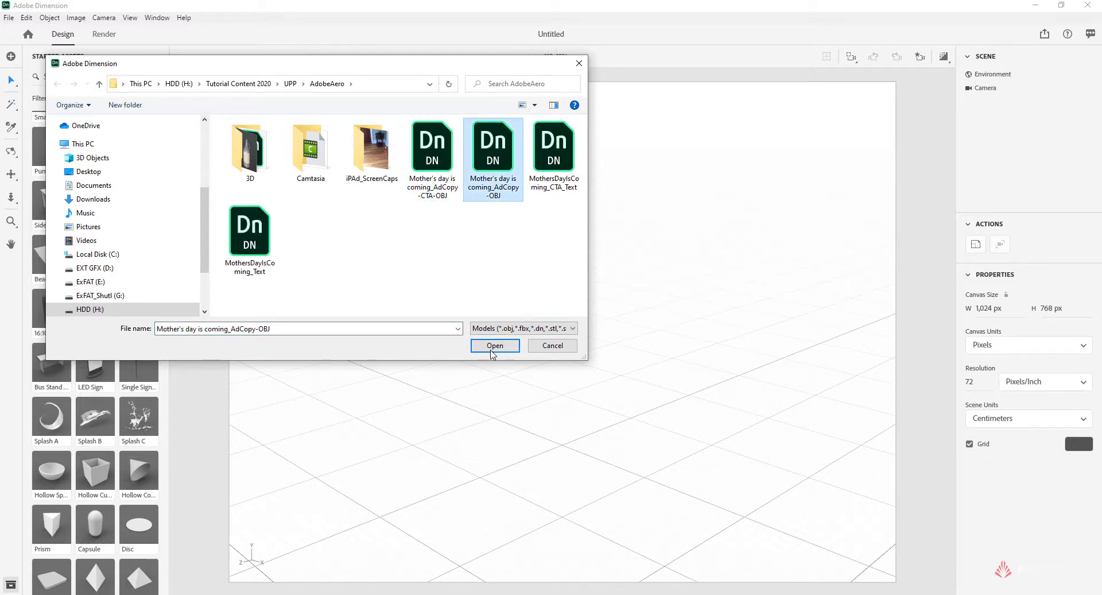
pyautogui.click(494, 346)
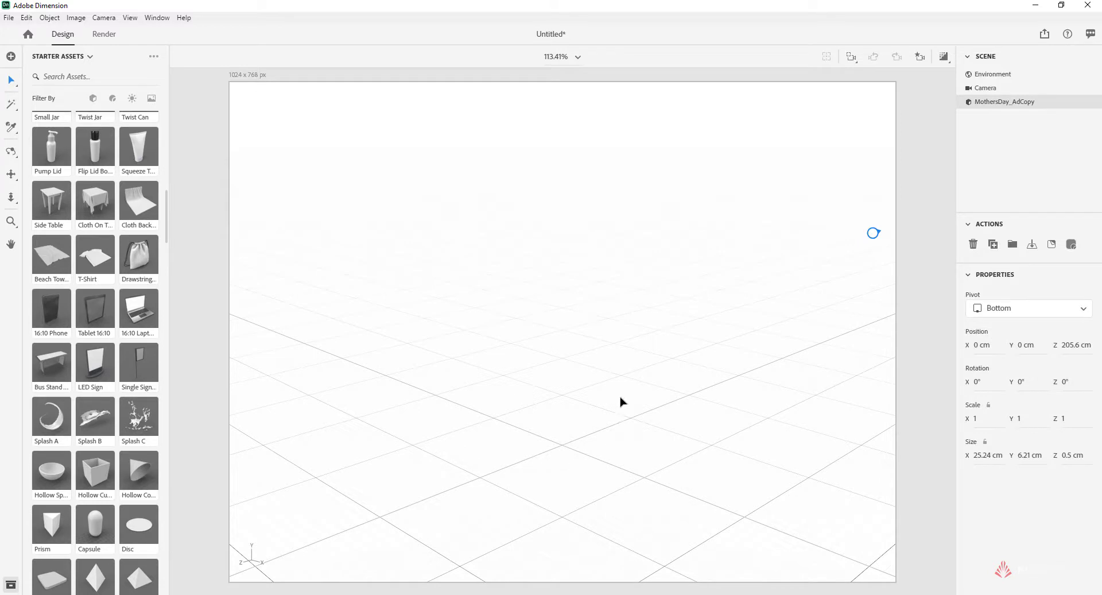
pyautogui.moveTo(610, 498)
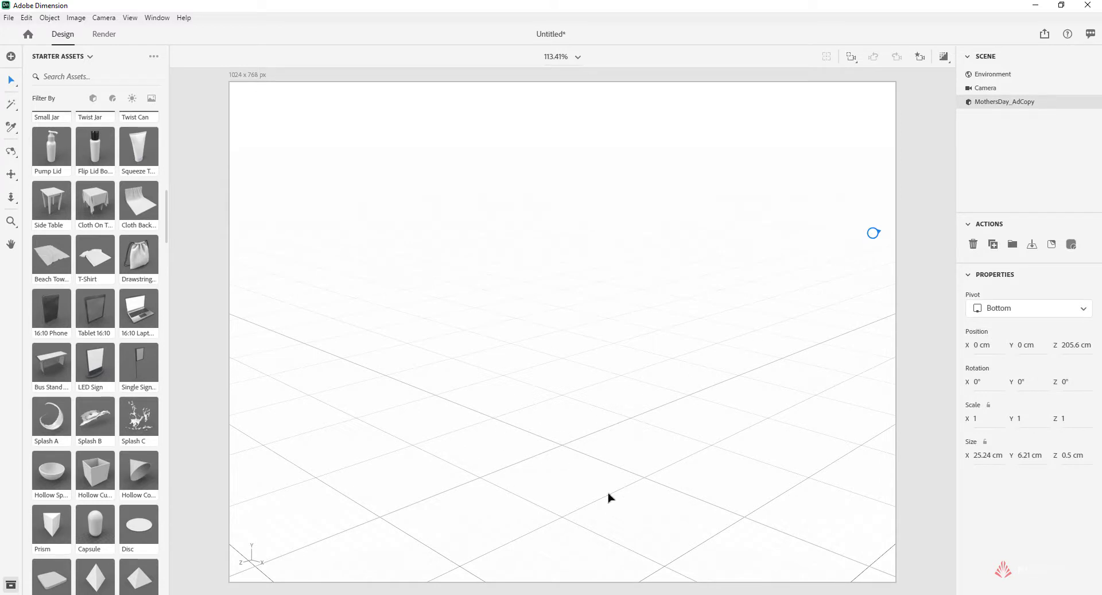
pyautogui.moveTo(813, 252)
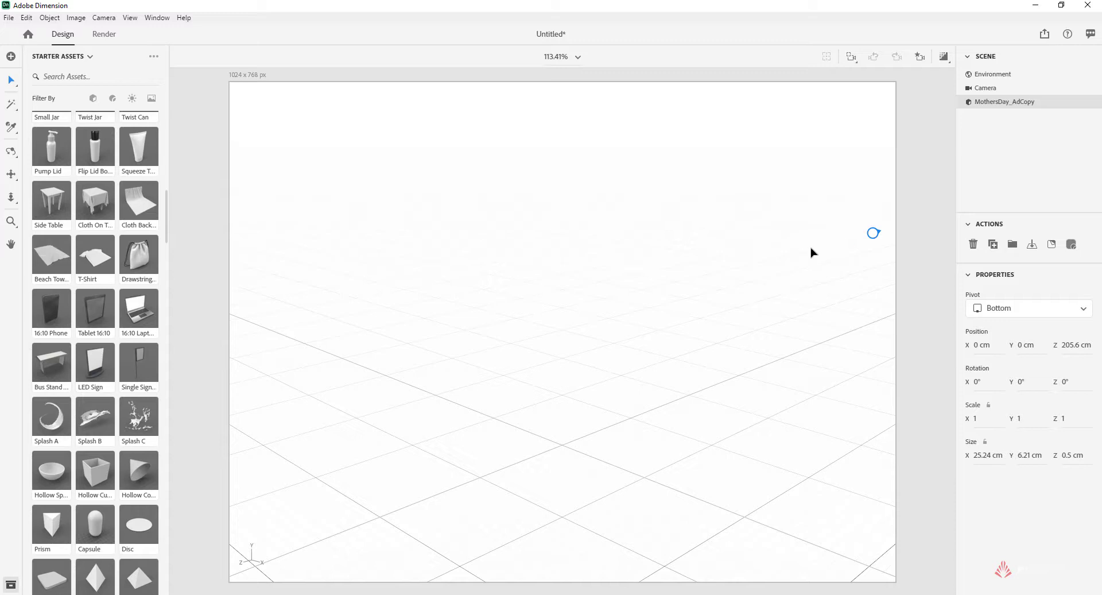
pyautogui.moveTo(812, 324)
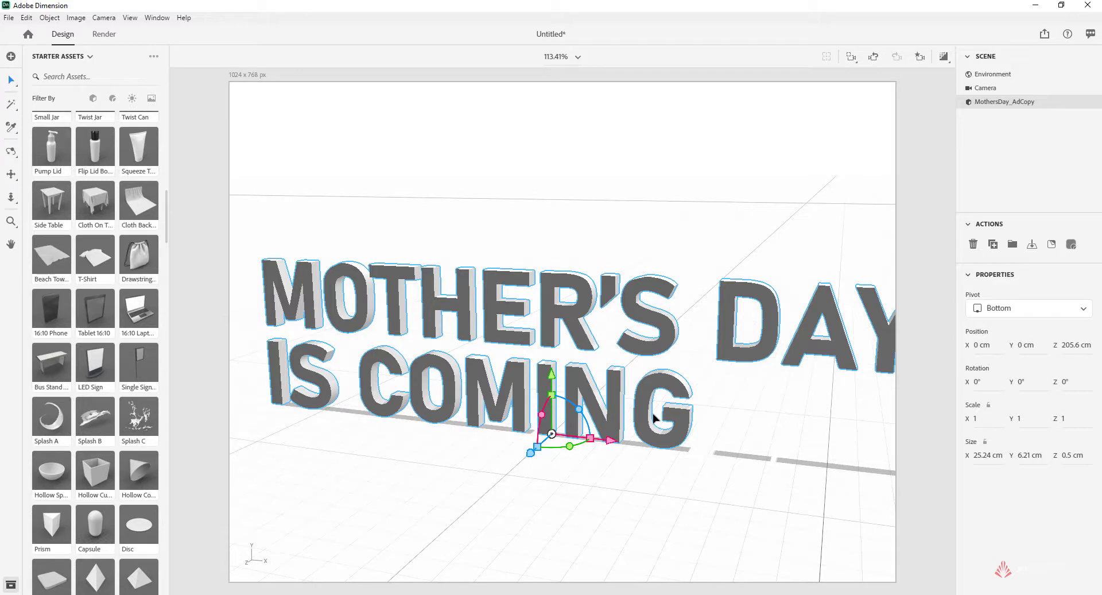
pyautogui.moveTo(513, 364)
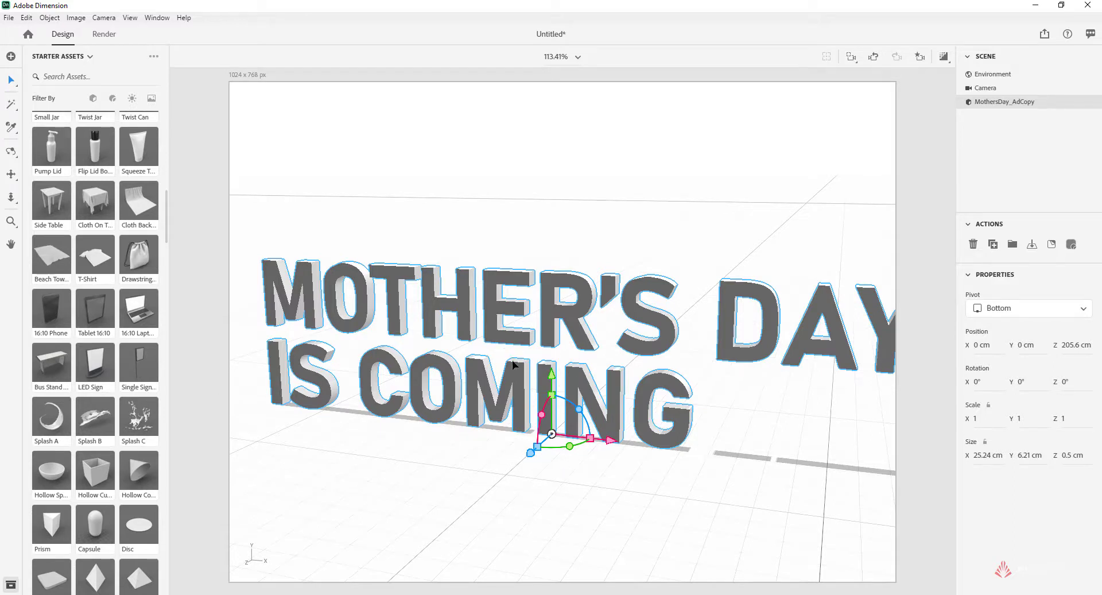
pyautogui.moveTo(771, 394)
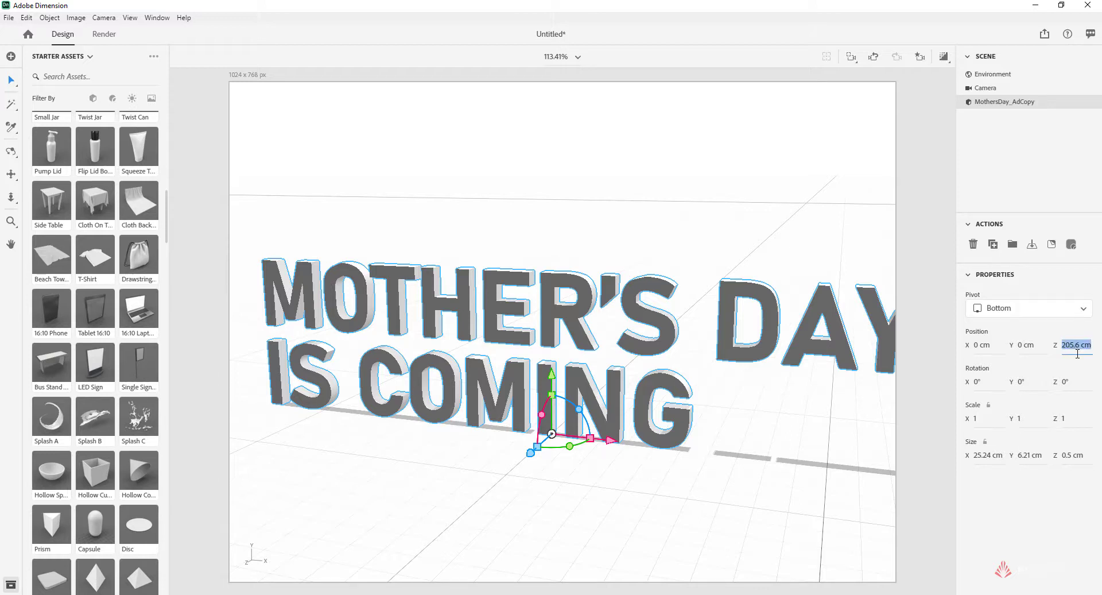
# Set the ad copy model's Position Z to 0 so it sits at the scene origin
pyautogui.write('0')
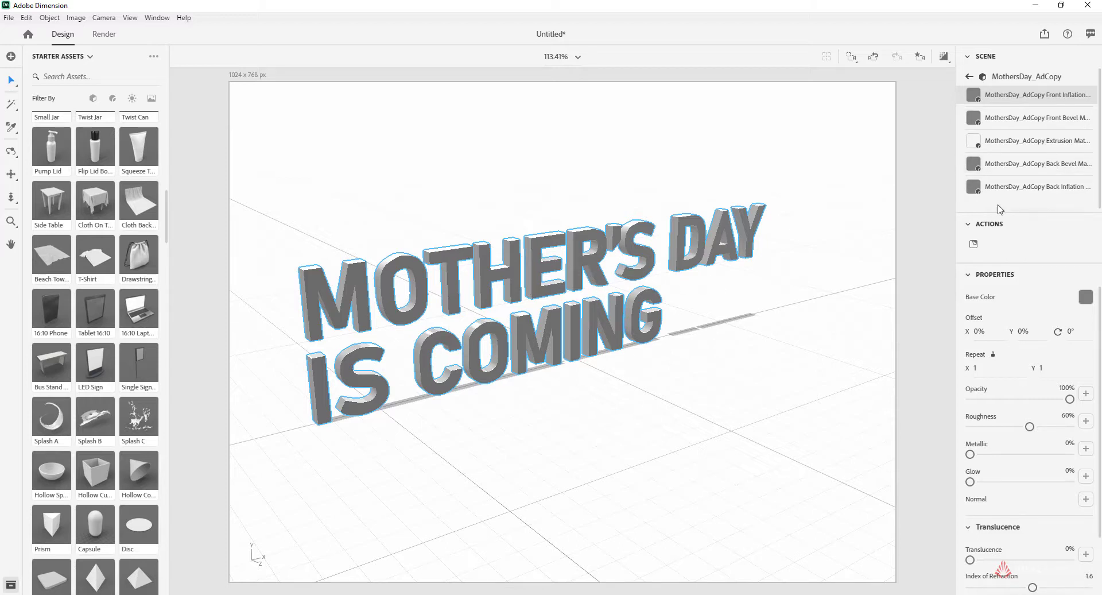
pyautogui.moveTo(1051, 99)
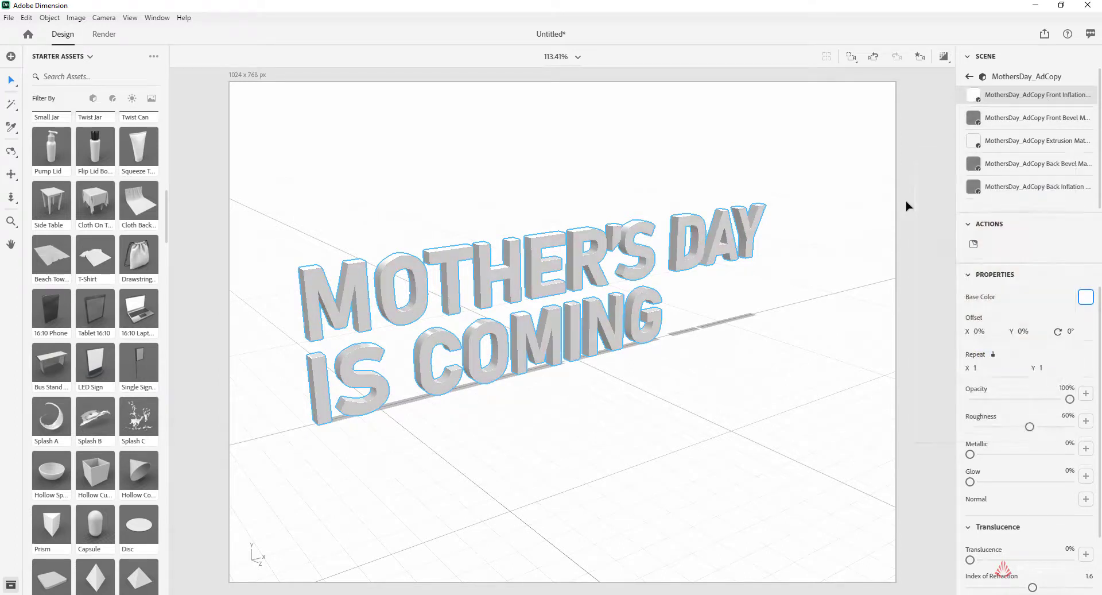
# Make the front bevel material's base colour white
pyautogui.click(1037, 118)
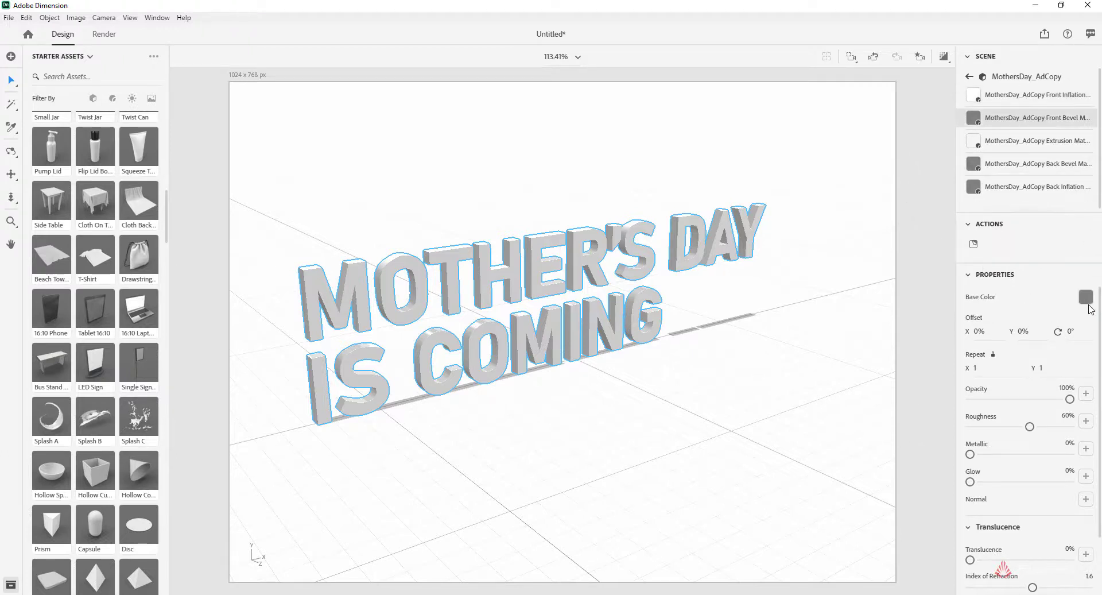
pyautogui.click(1086, 296)
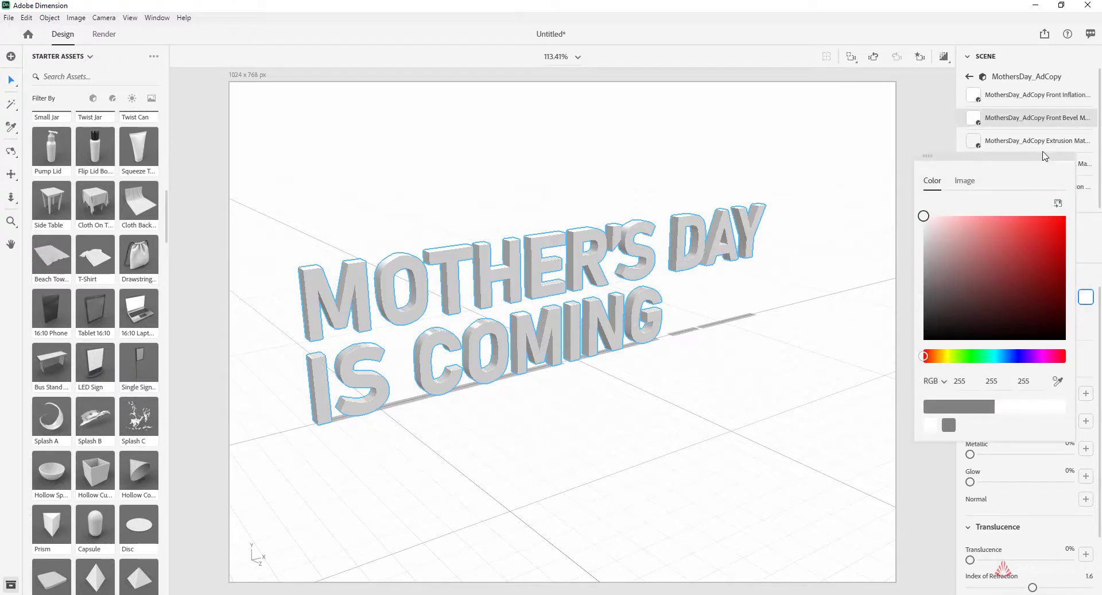
# Make the extrusion material red and inspect the coloured lettering
pyautogui.click(1038, 140)
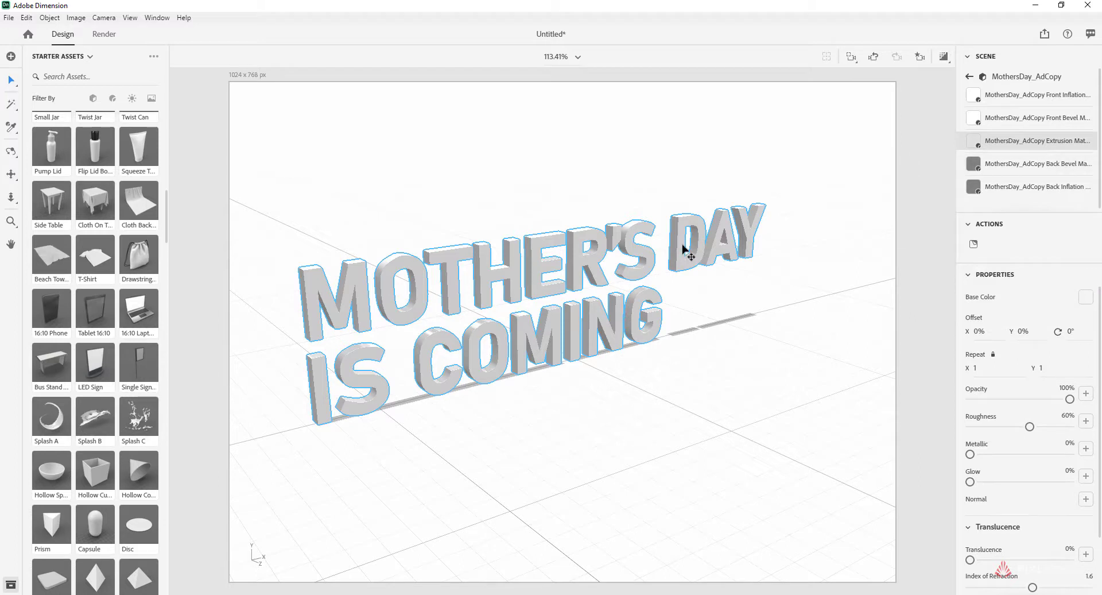
pyautogui.moveTo(681, 246)
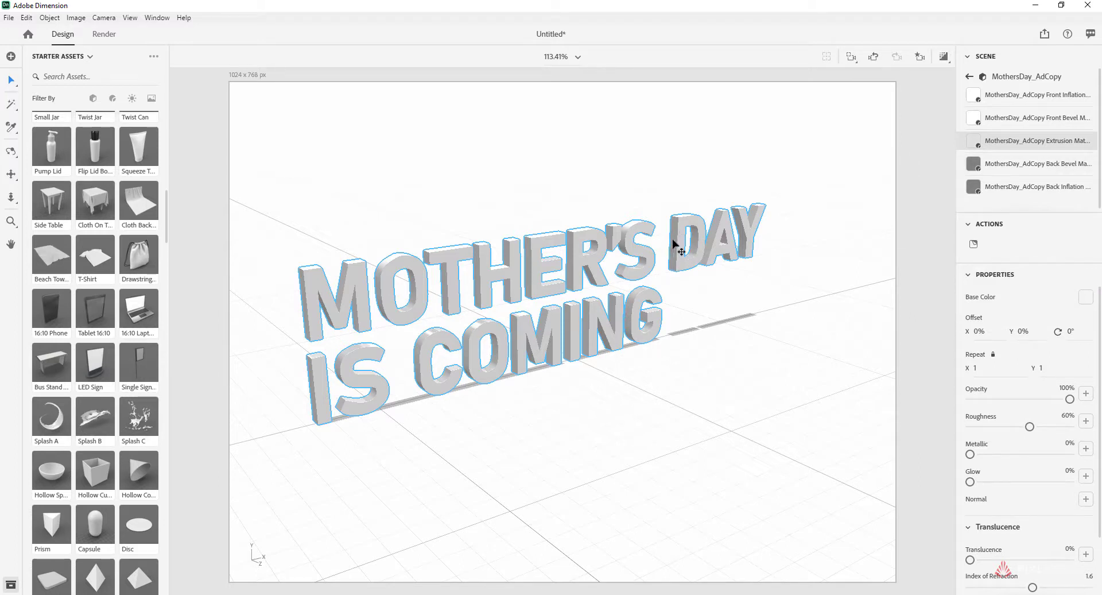
pyautogui.moveTo(1076, 283)
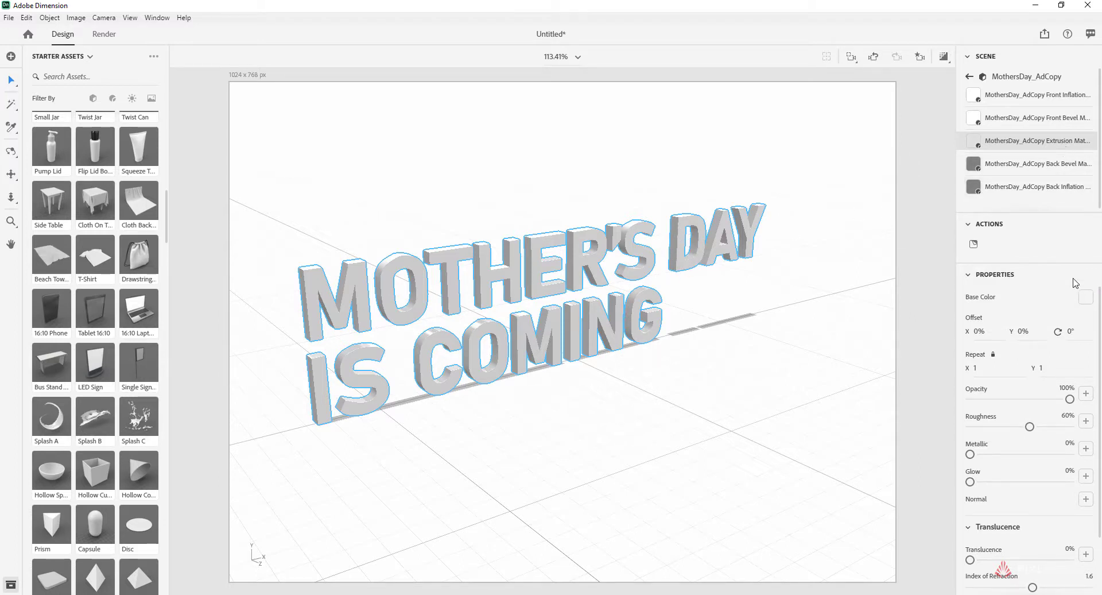
pyautogui.click(1085, 296)
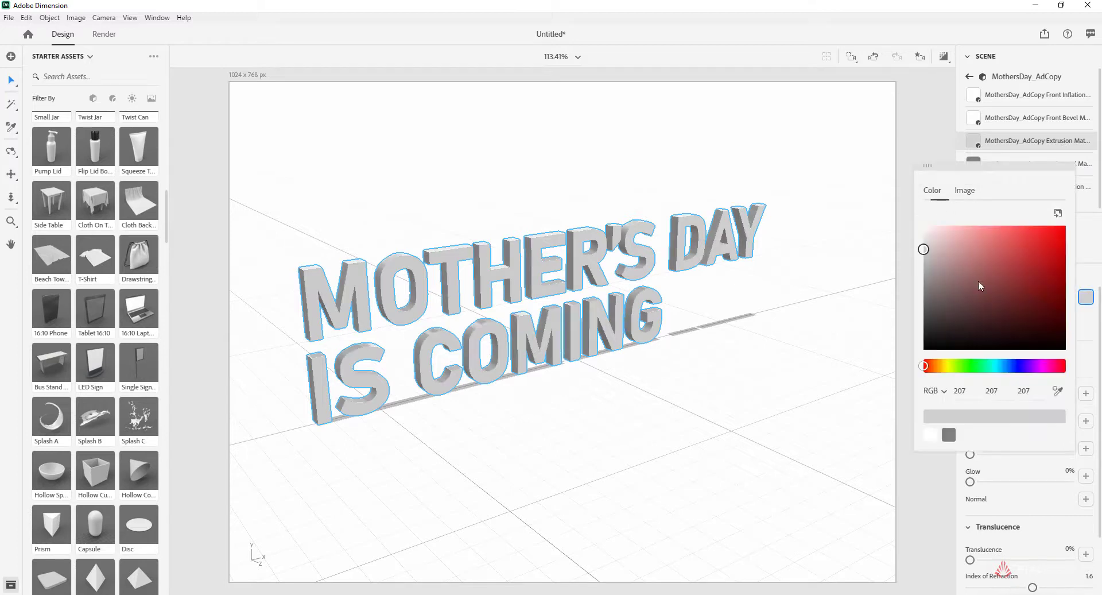
pyautogui.click(1066, 226)
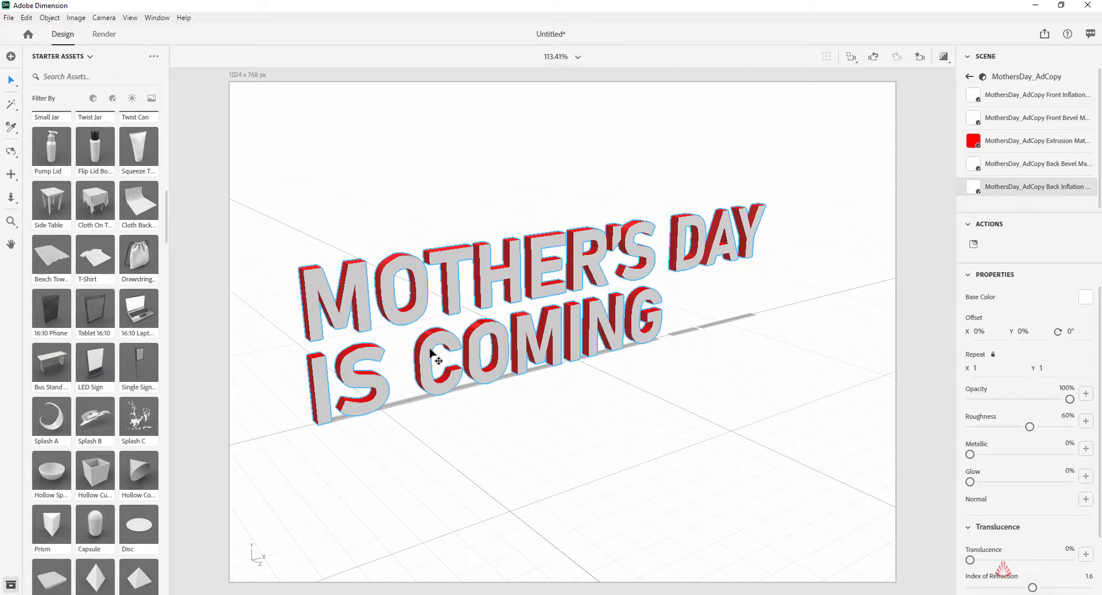
pyautogui.moveTo(96, 520)
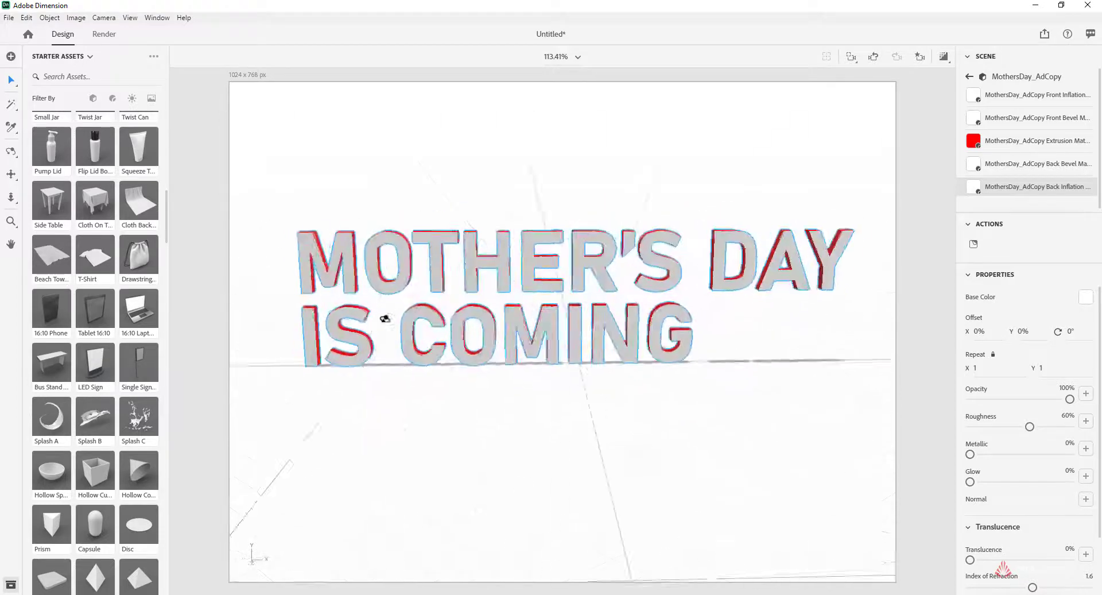
pyautogui.moveTo(384, 318); pyautogui.dragTo(493, 321)
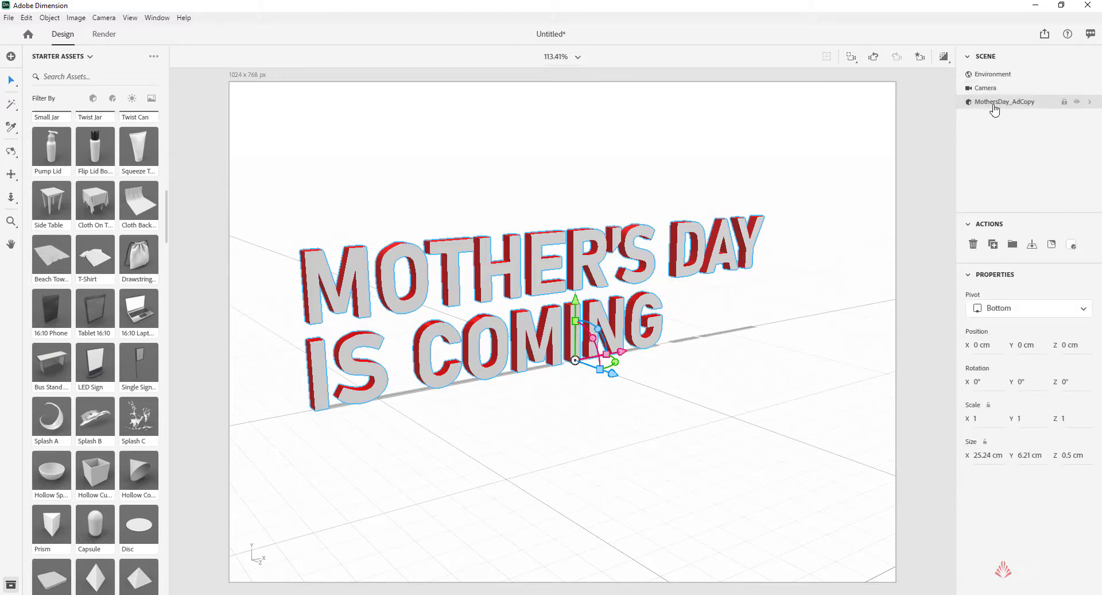
# Export the selected ad copy model for Aero
pyautogui.click(8, 17)
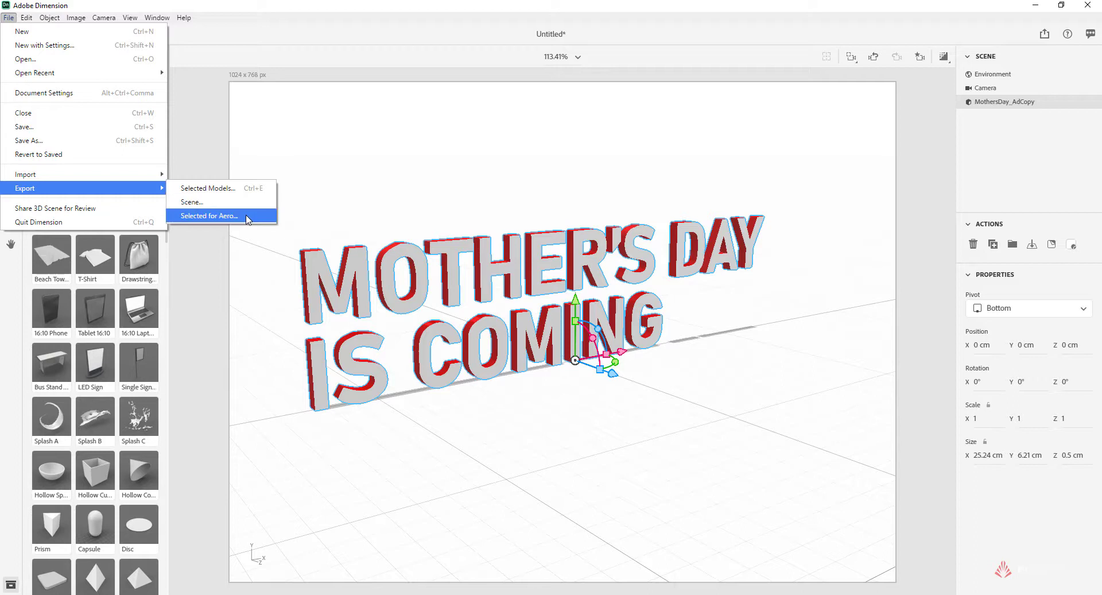
pyautogui.click(209, 216)
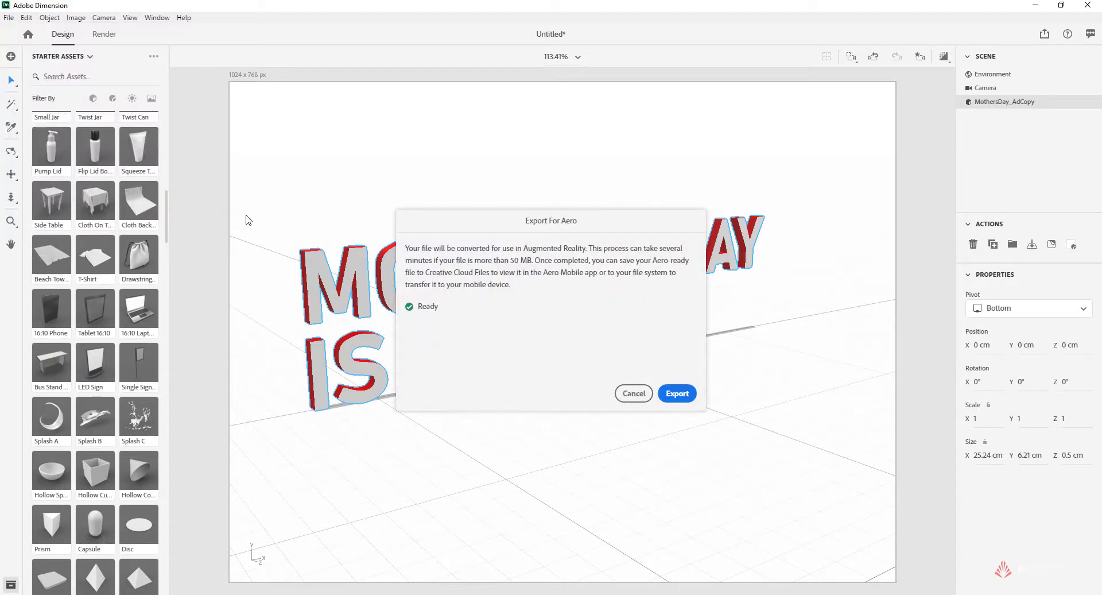
pyautogui.moveTo(528, 360)
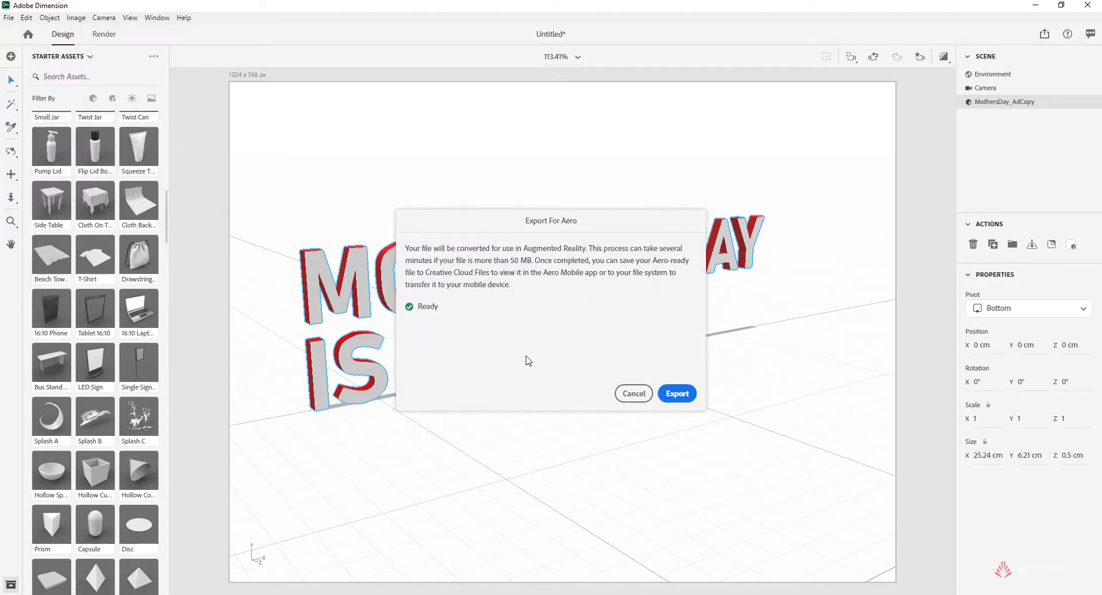
pyautogui.click(676, 393)
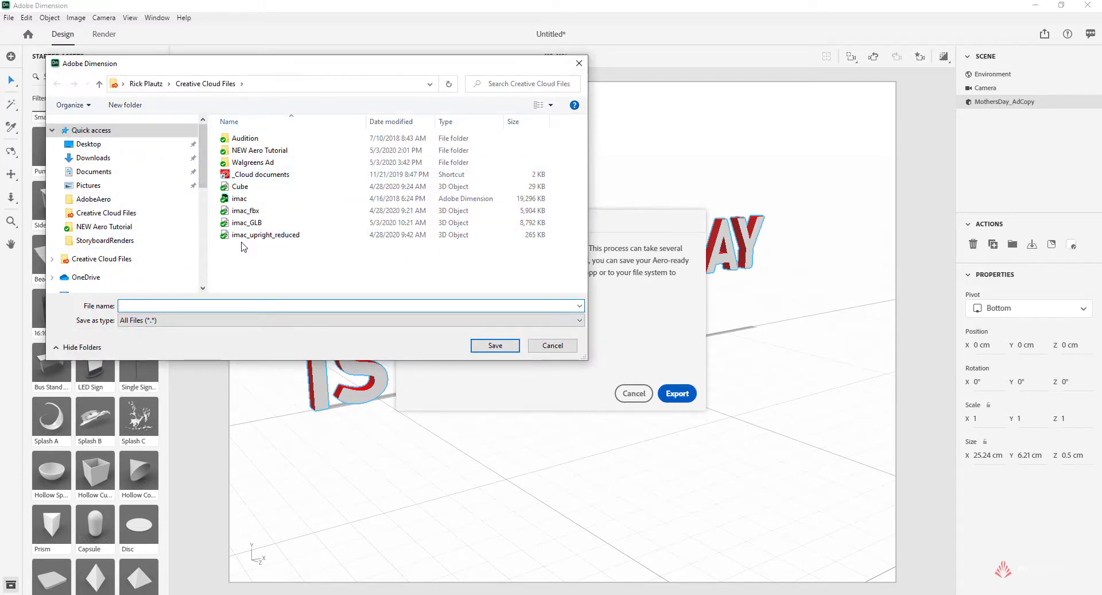
# Save into the Walgreens Ad folder under the name MothersDayText
pyautogui.doubleClick(253, 162)
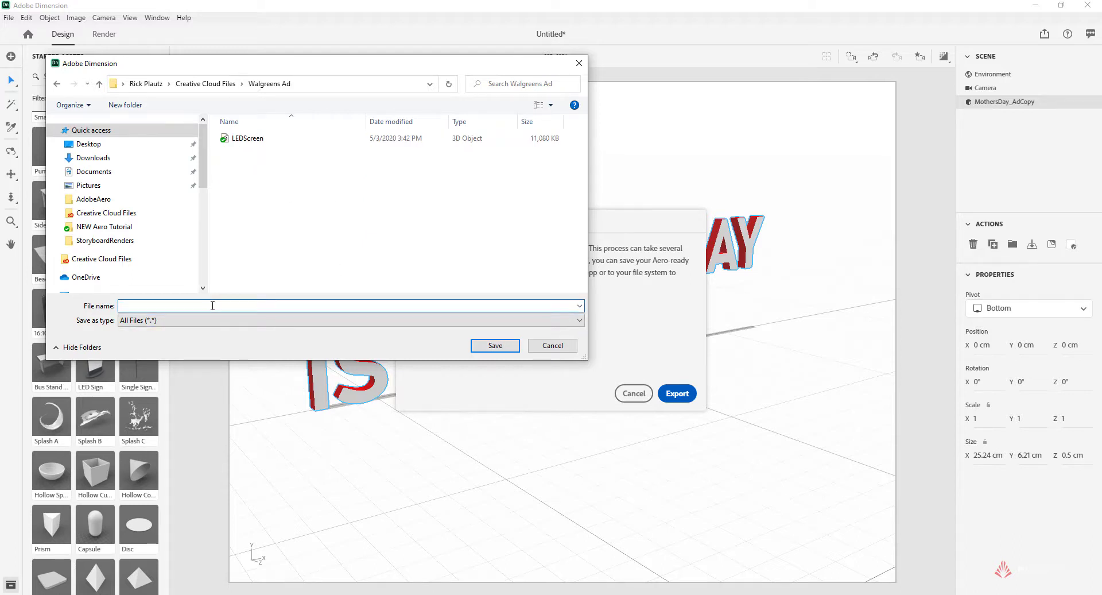
pyautogui.write('MothersD')
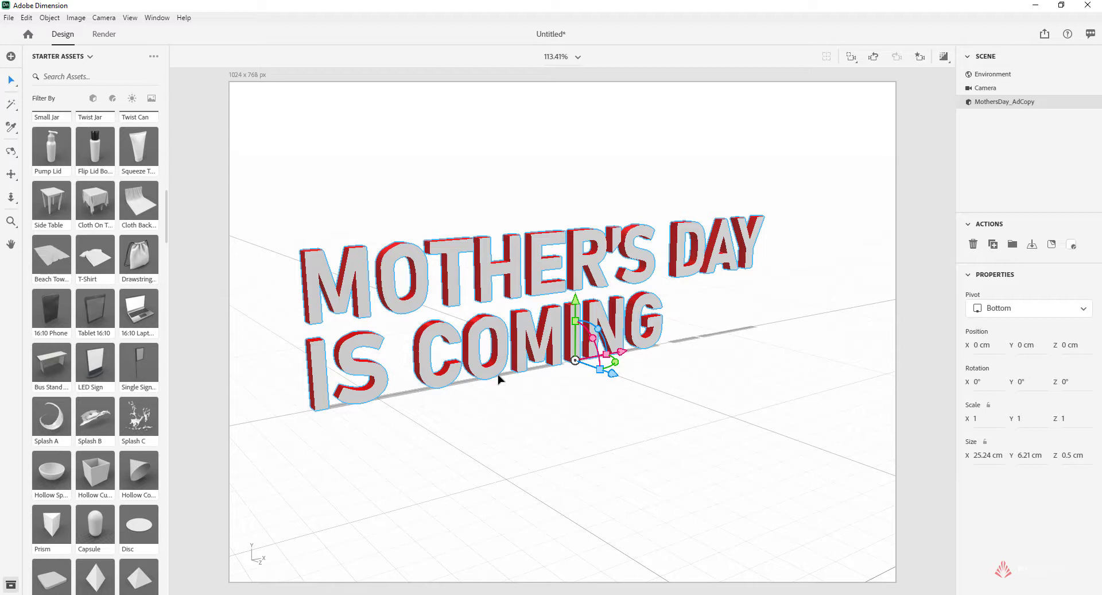
pyautogui.moveTo(1053, 102)
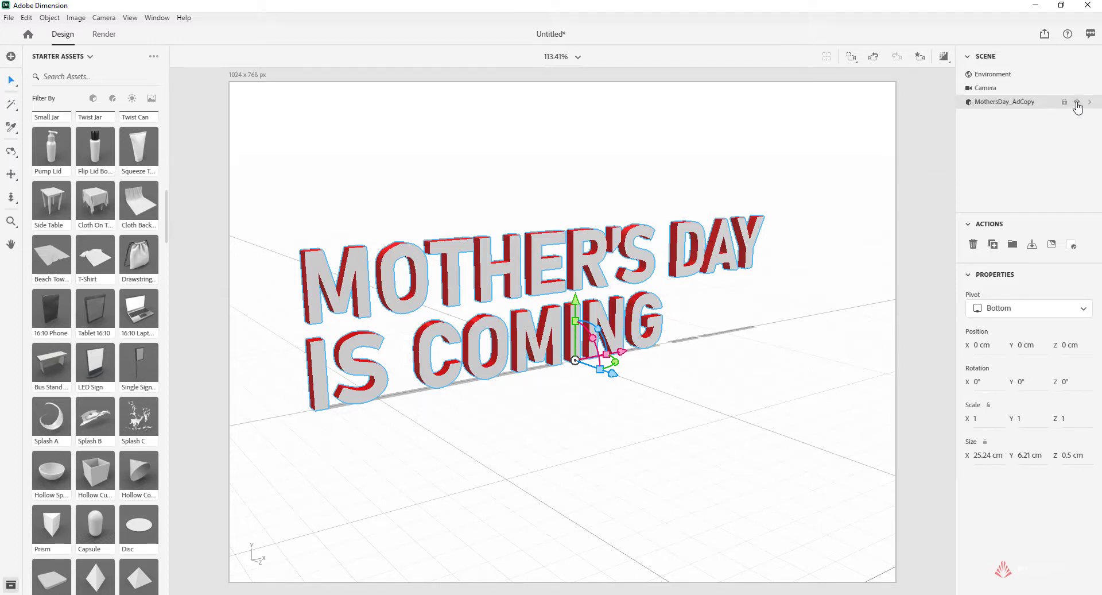
# Hide the Mother's Day ad copy and start importing a model from the AdobeAero folder
pyautogui.click(8, 17)
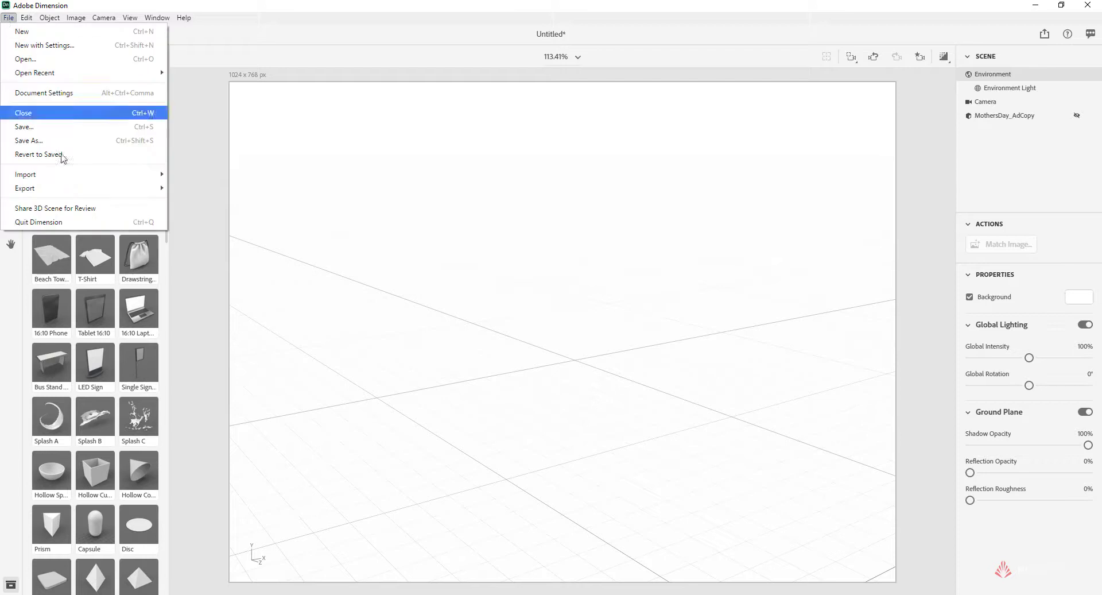
pyautogui.moveTo(24, 173)
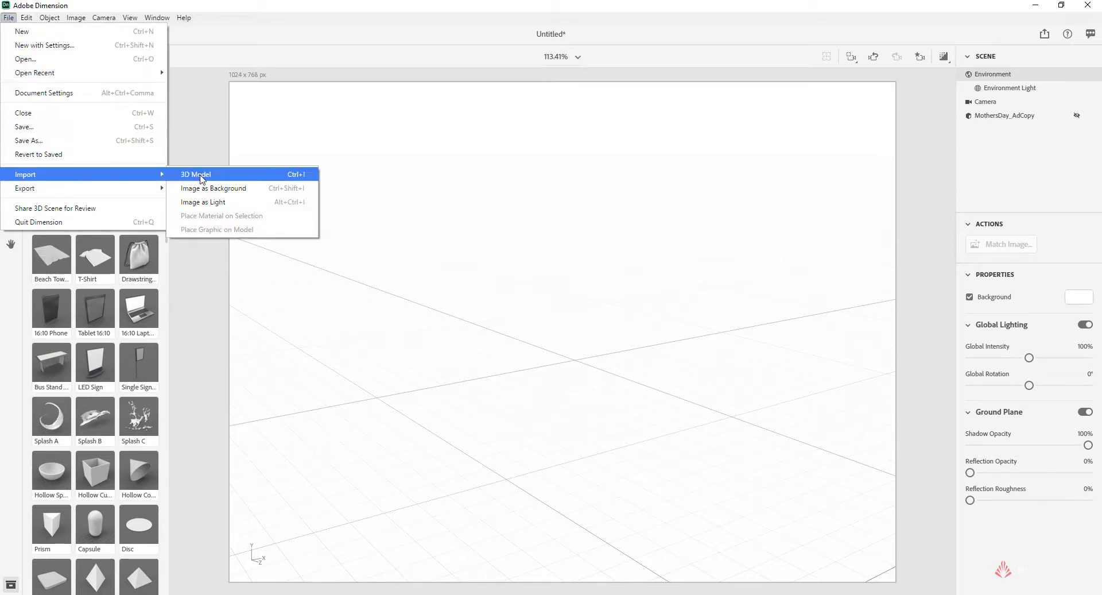
pyautogui.click(195, 173)
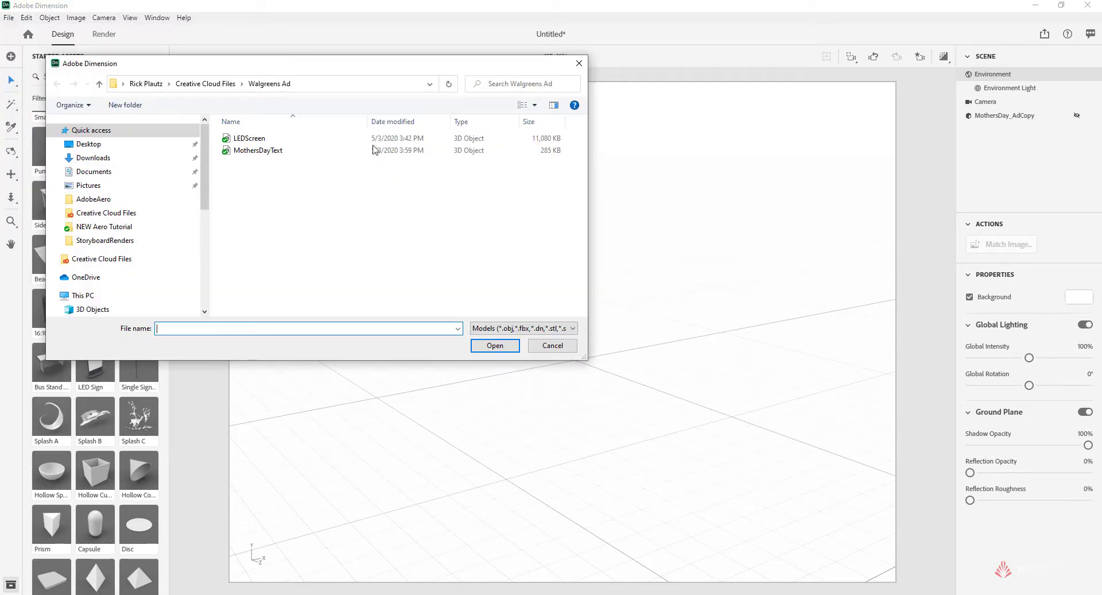
pyautogui.click(204, 84)
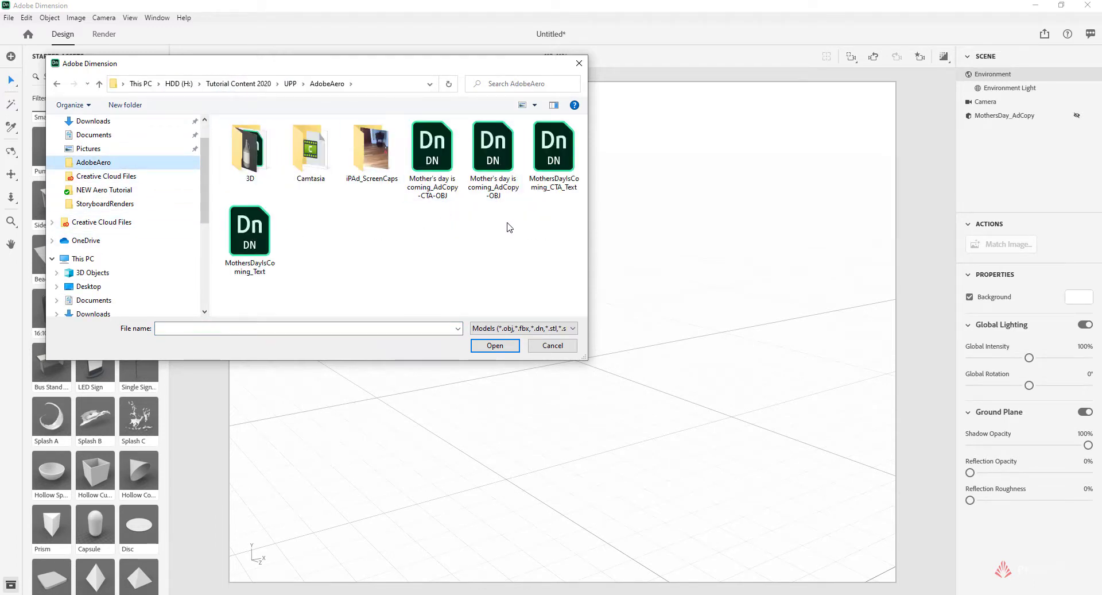
# Import the AdCopy-CTA-OBJ model and set its Position Z to 0
pyautogui.click(433, 148)
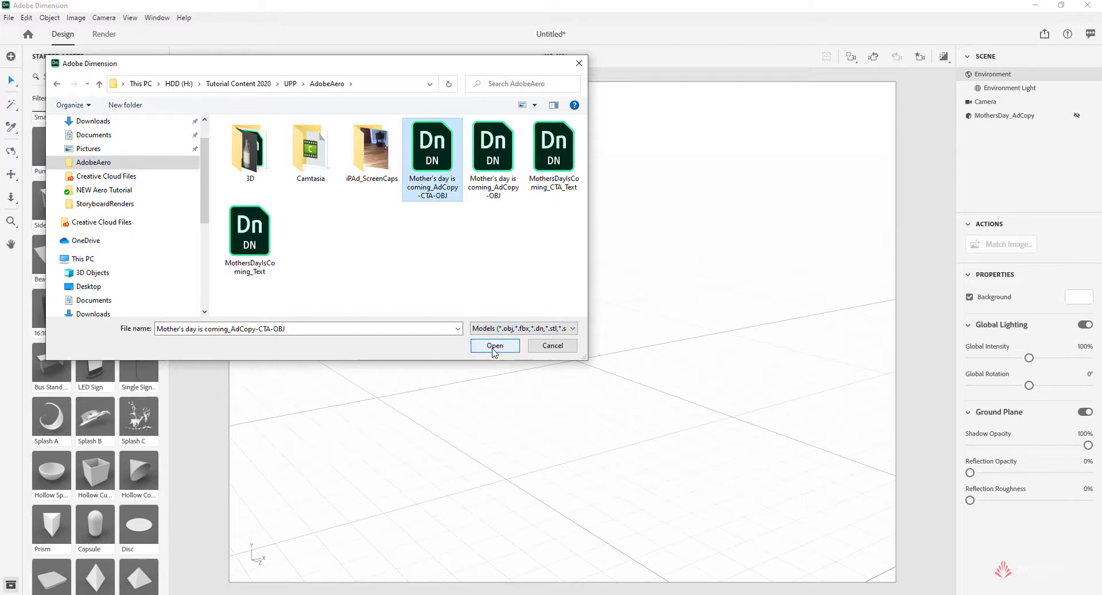
pyautogui.click(494, 346)
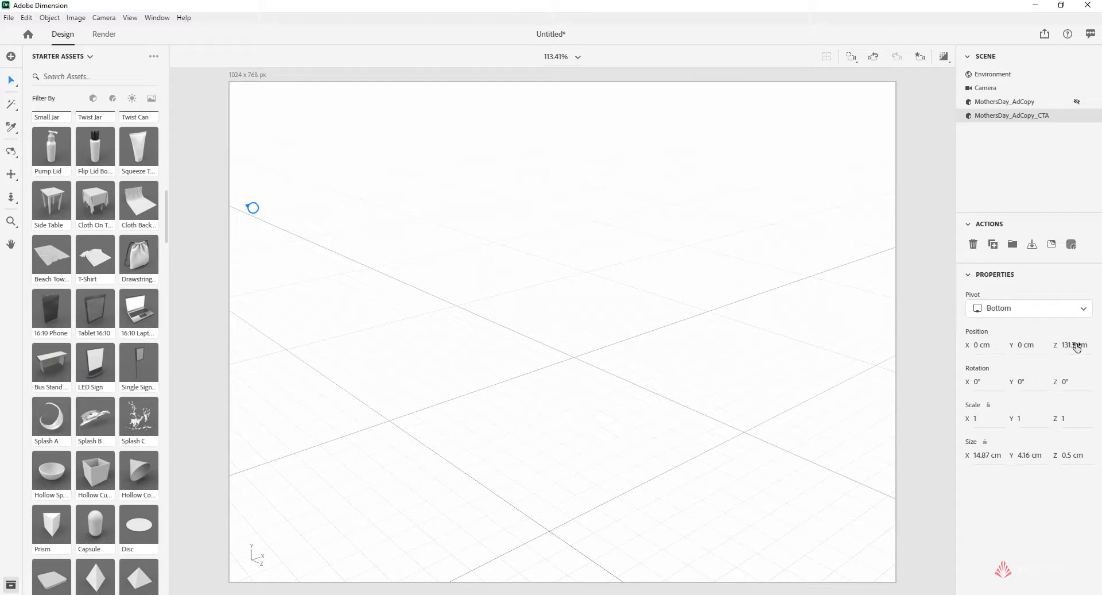
pyautogui.write('0')
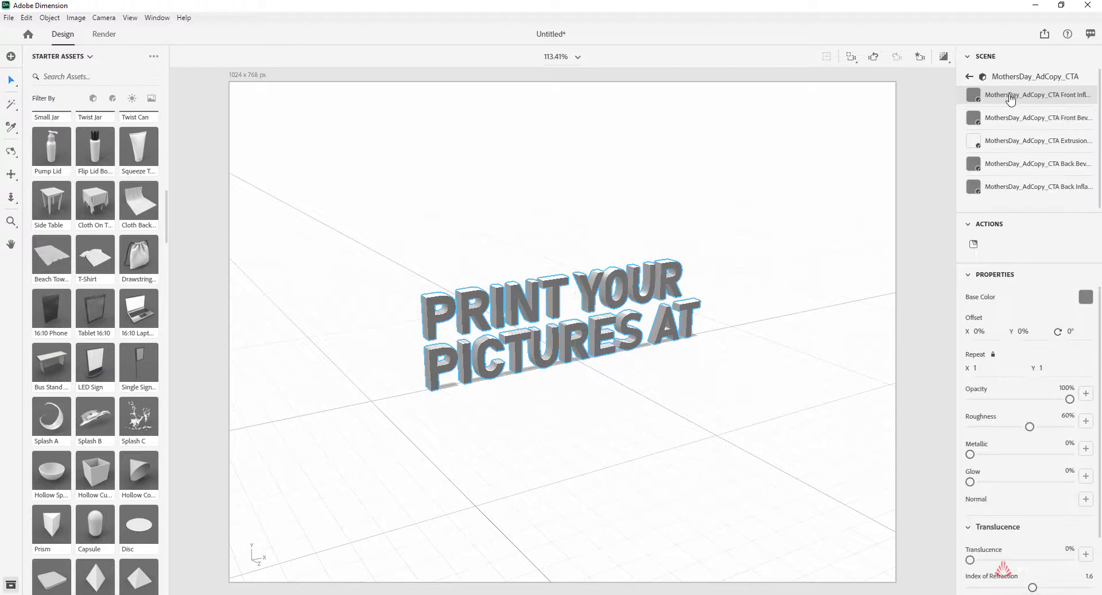
pyautogui.moveTo(1011, 98)
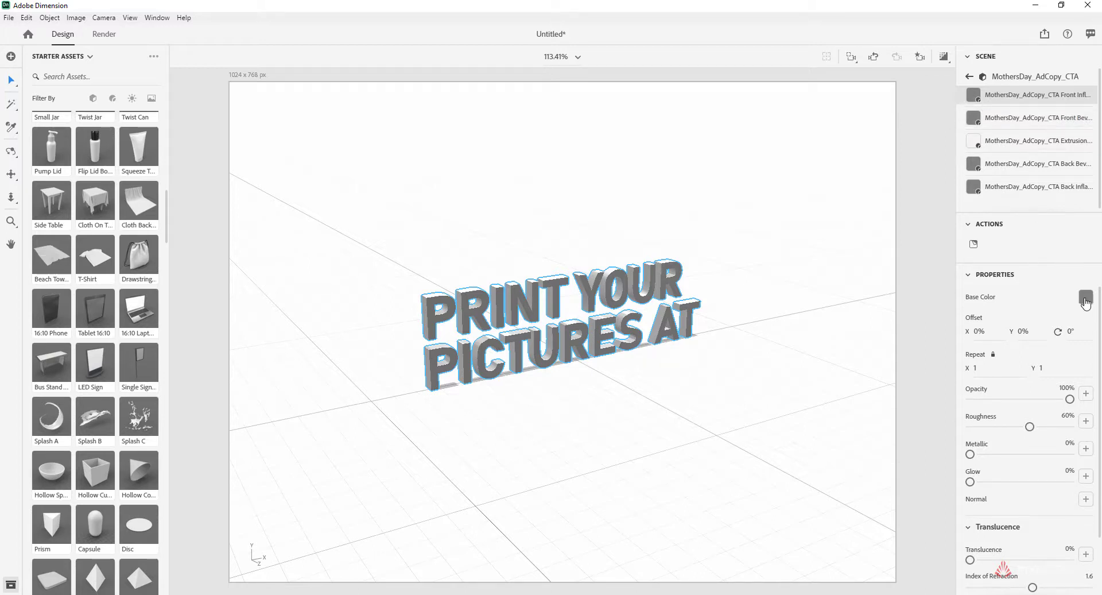
# Set the letter faces' base colour to red and inspect the lettering
pyautogui.click(1086, 296)
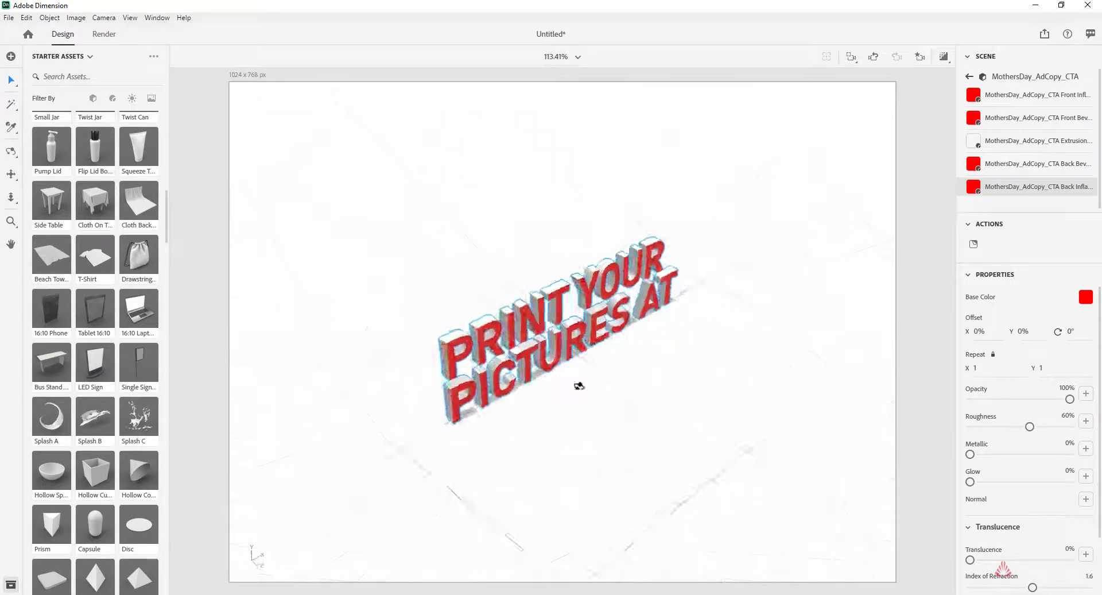
pyautogui.moveTo(579, 386); pyautogui.dragTo(461, 310)
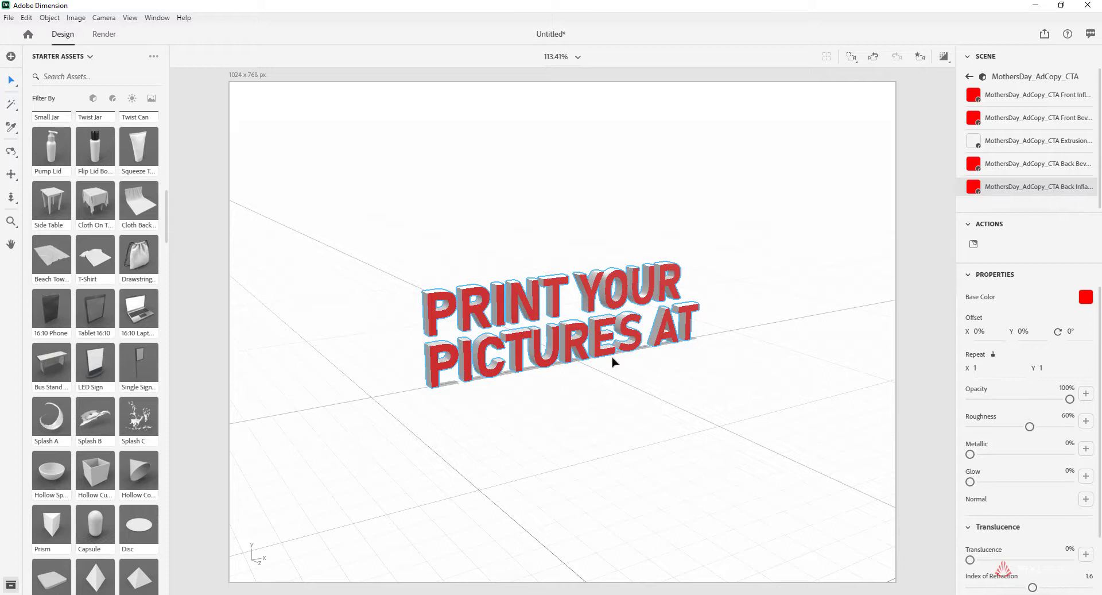
pyautogui.moveTo(607, 357)
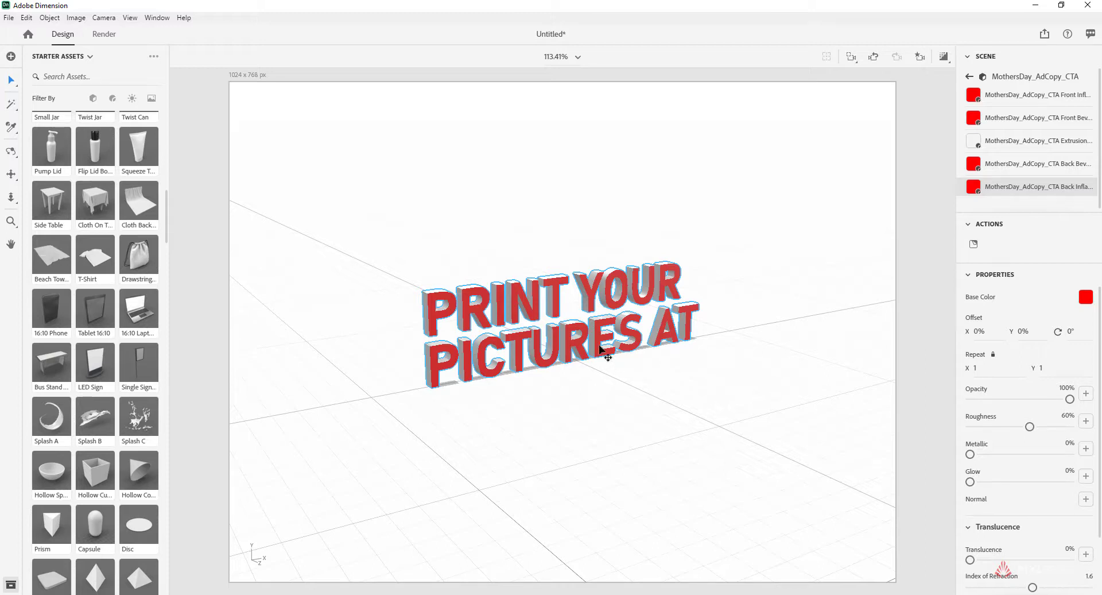
pyautogui.moveTo(594, 325)
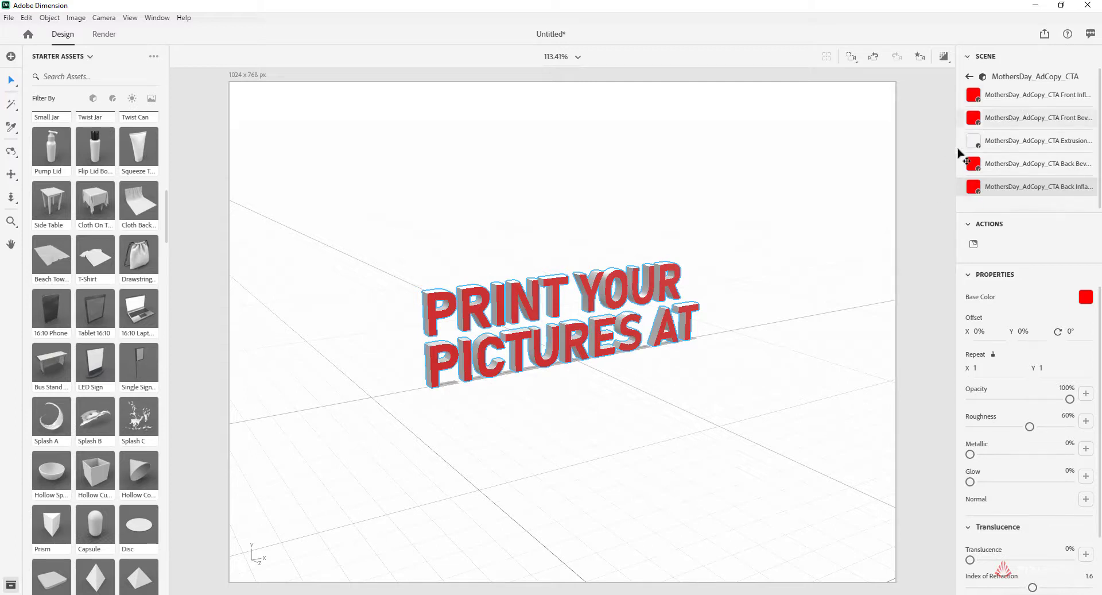
pyautogui.moveTo(998, 117)
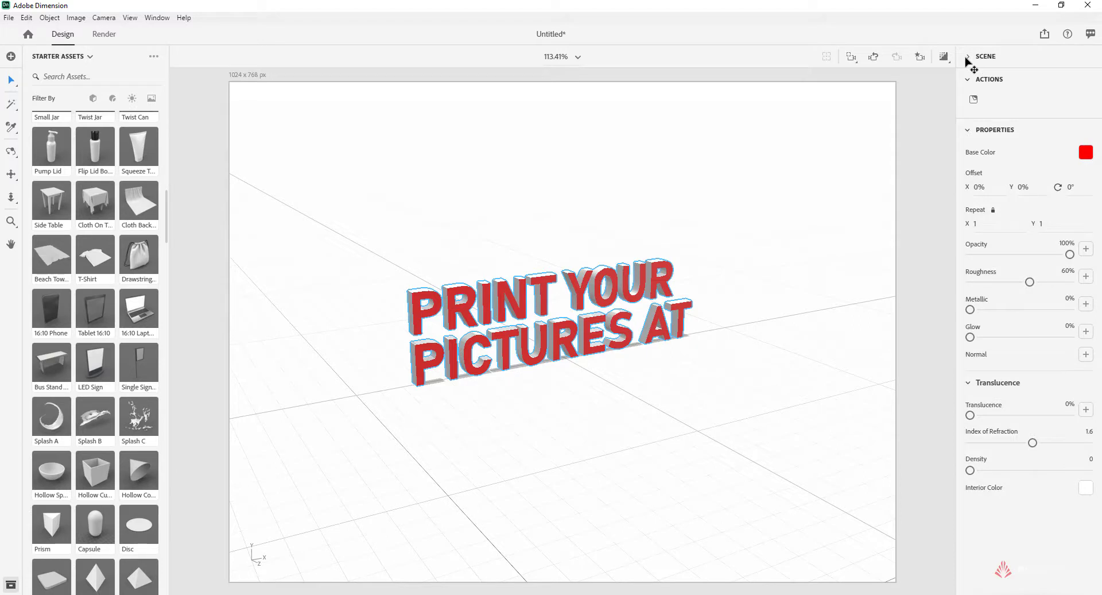
# Export the selected CTA model for Aero
pyautogui.click(1011, 114)
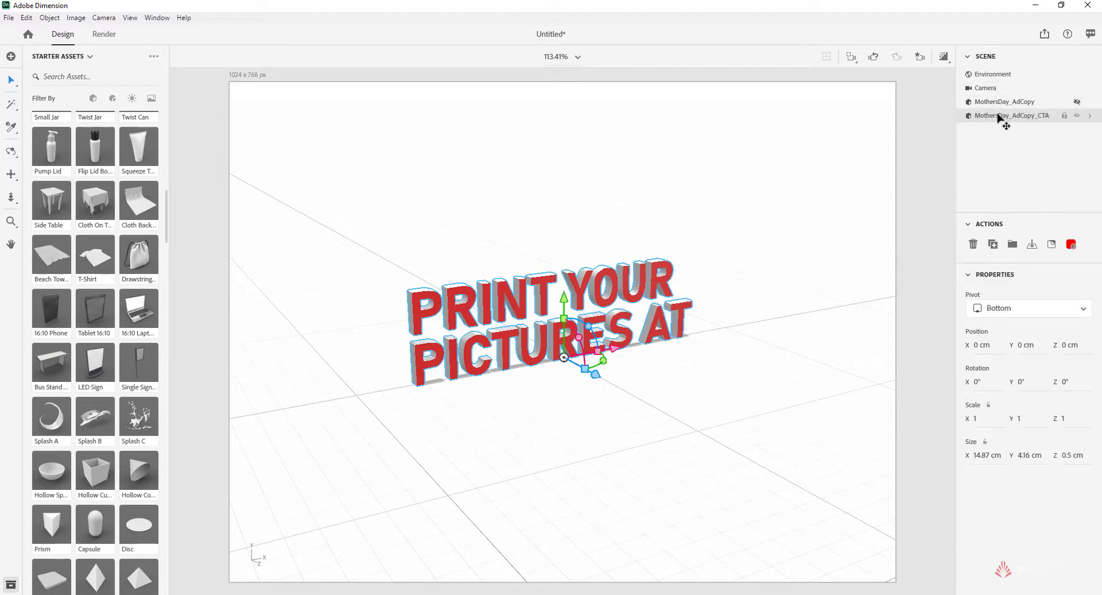
pyautogui.click(10, 17)
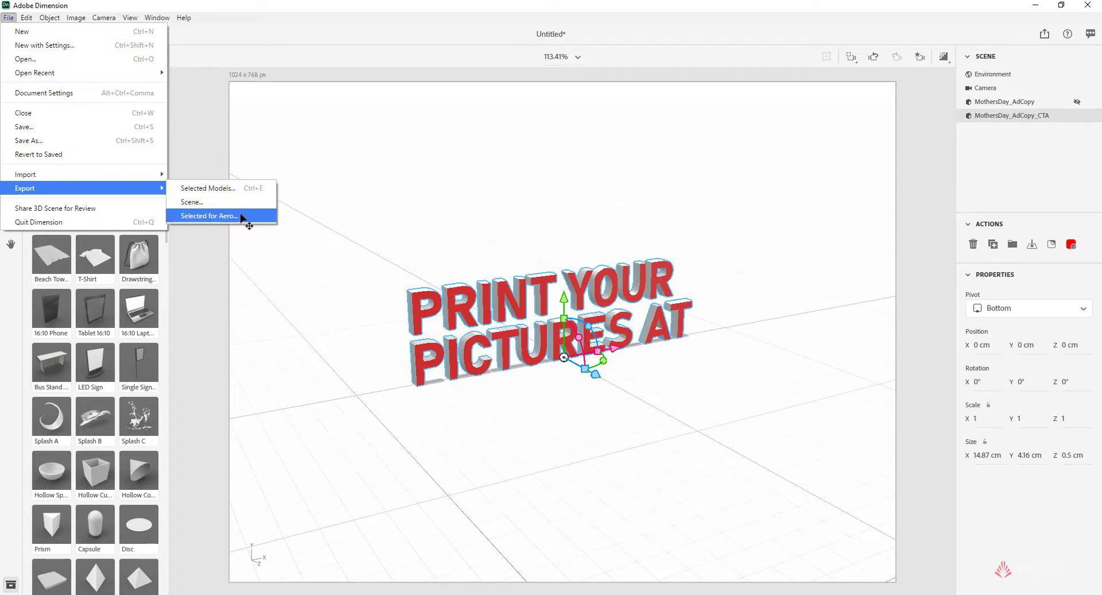
pyautogui.click(208, 216)
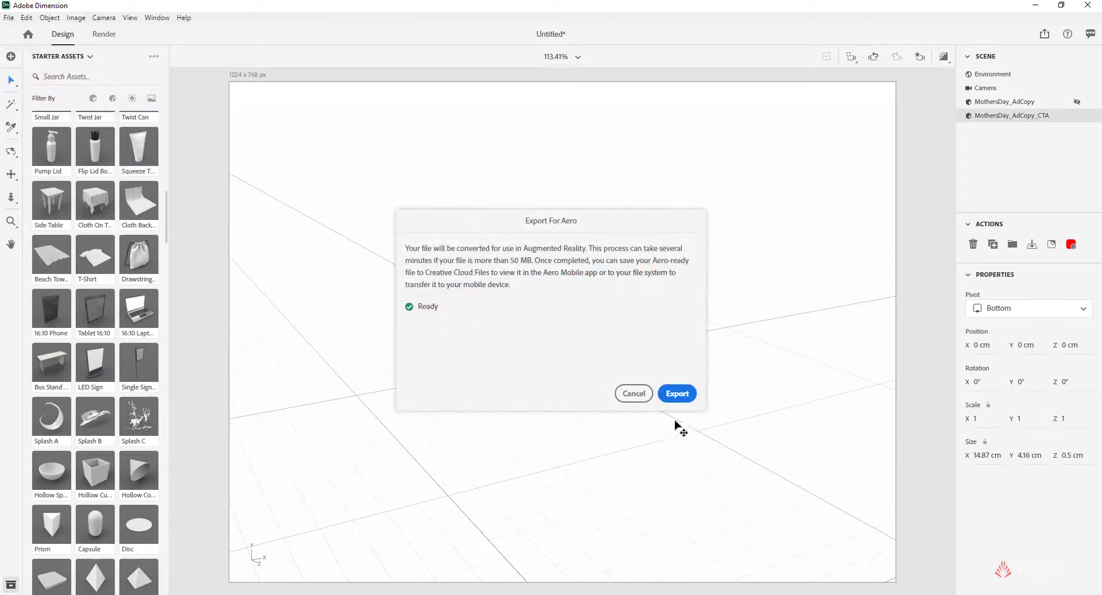
pyautogui.click(675, 393)
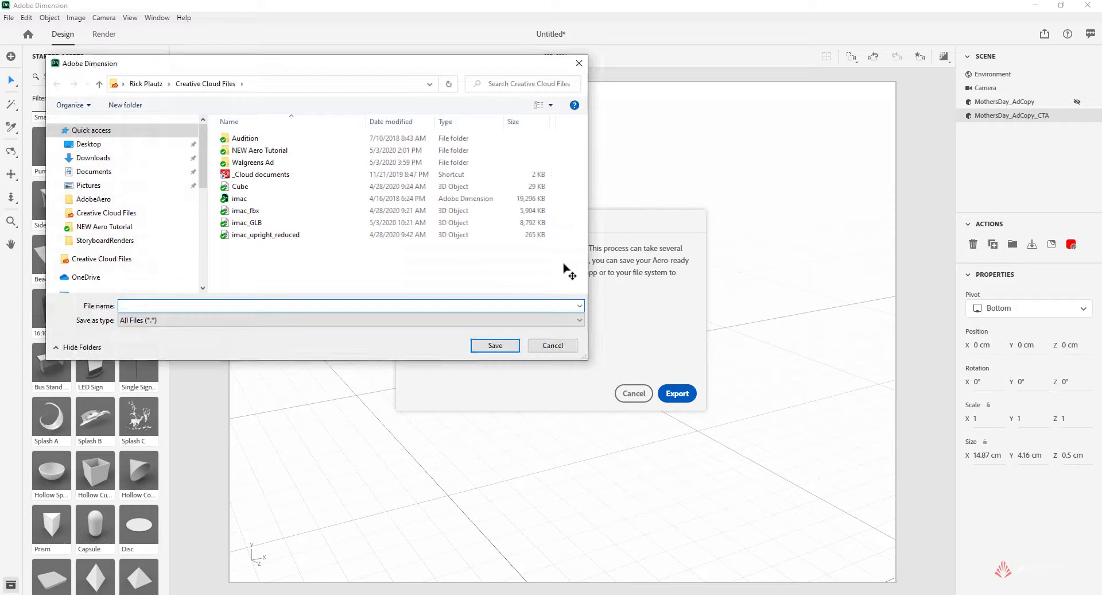
# Choose the Walgreens Ad folder and start the file name with 'Mo'
pyautogui.doubleClick(252, 162)
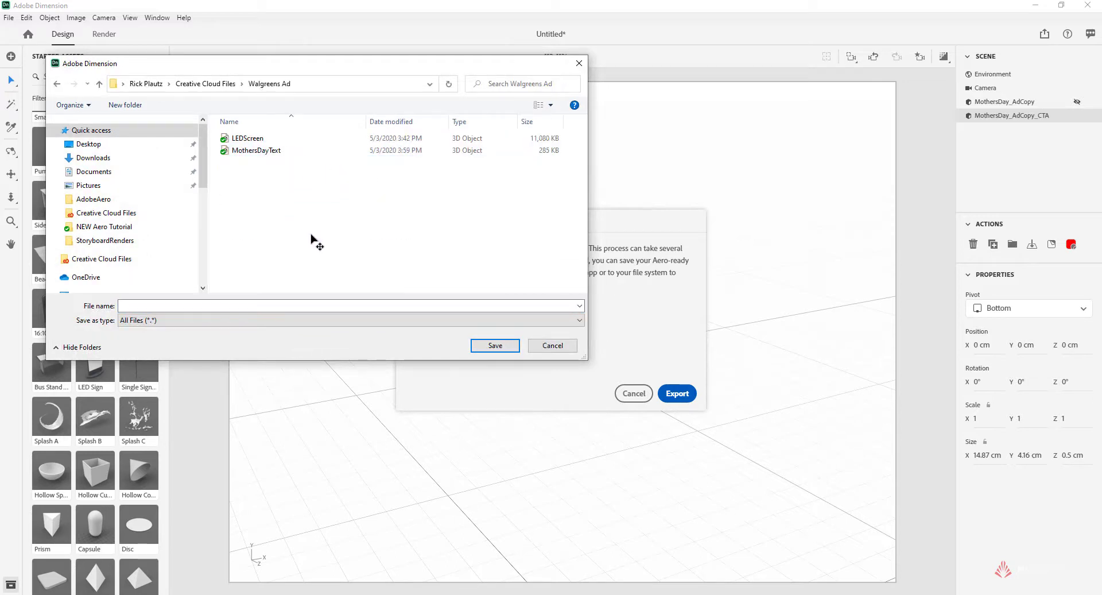
pyautogui.write('Mo')
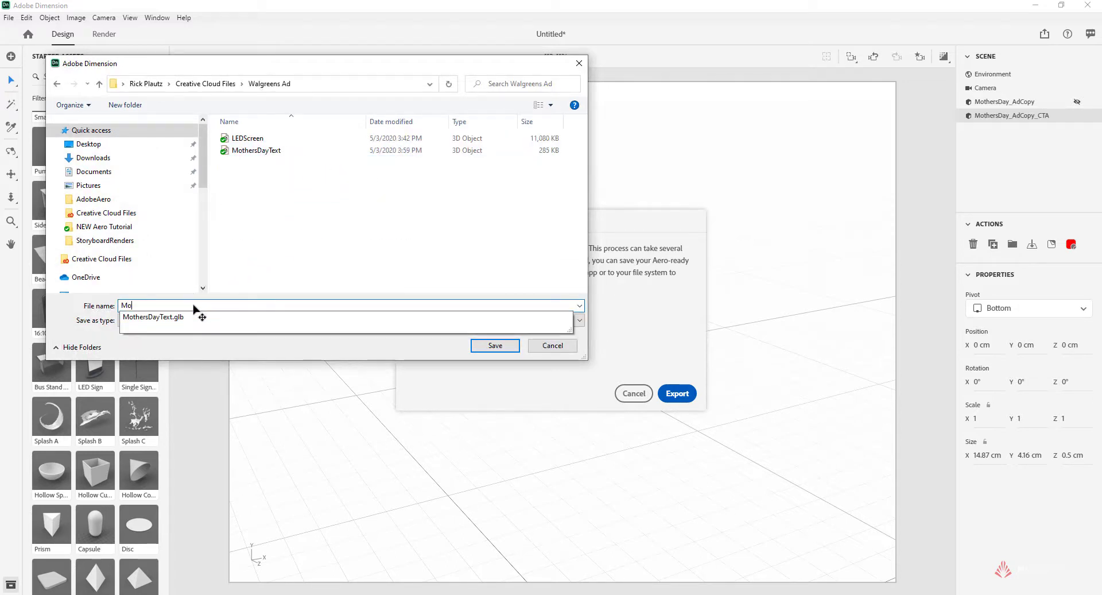